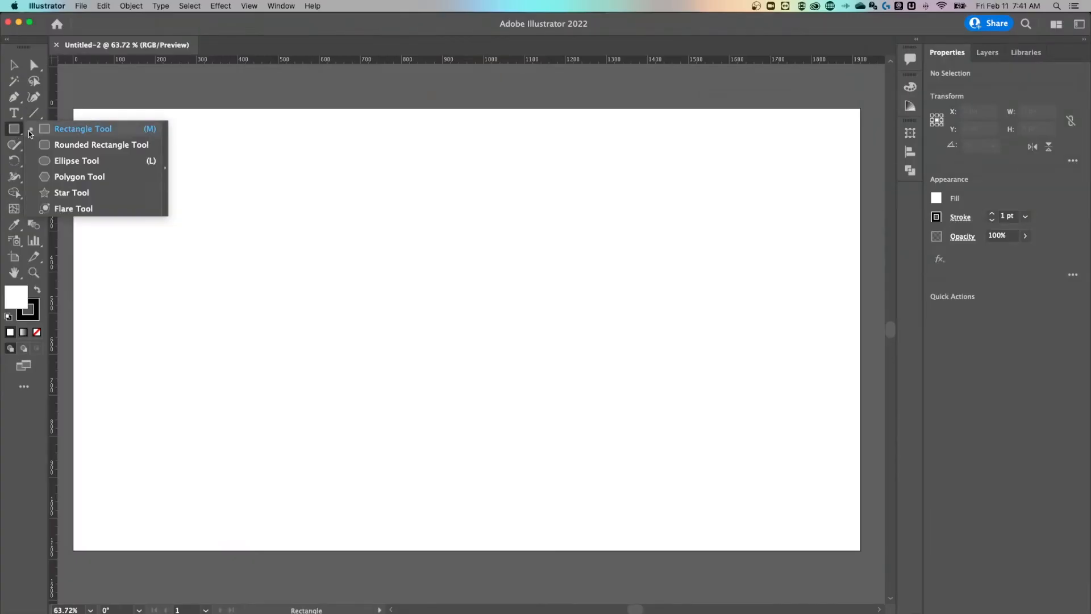
Step: Create a 3-sided polygon with the Polygon Tool, give it a black fill and no stroke
left_click(80, 176)
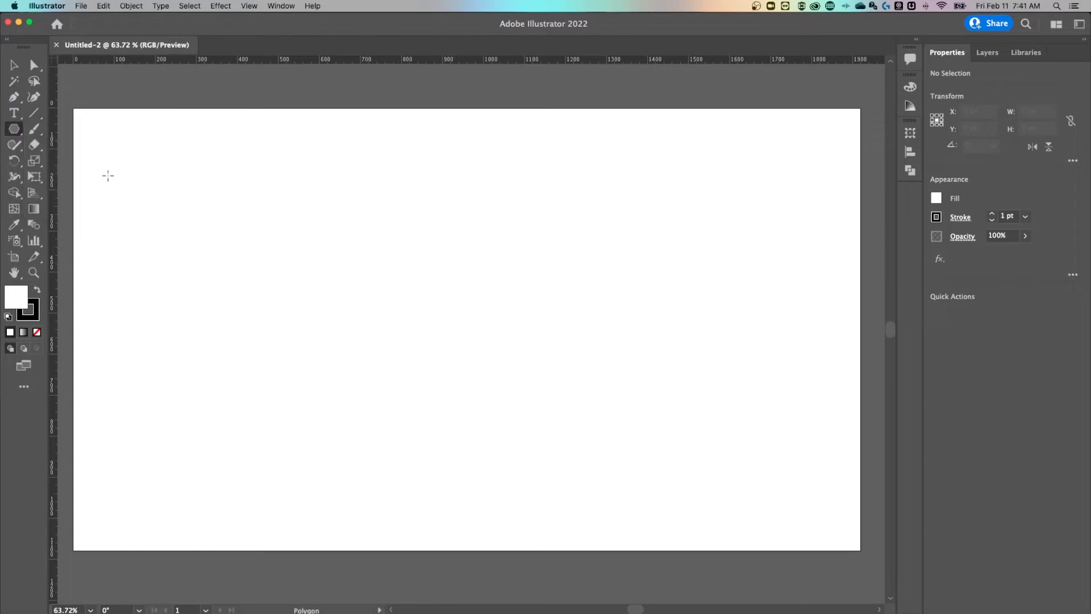
mouse_move(321, 251)
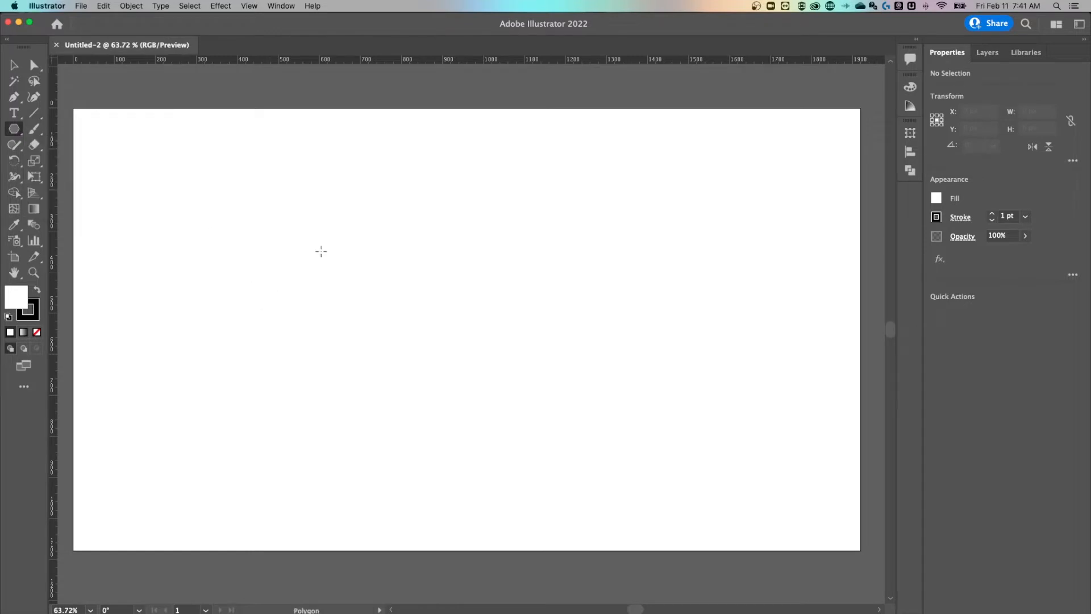
left_click(321, 250)
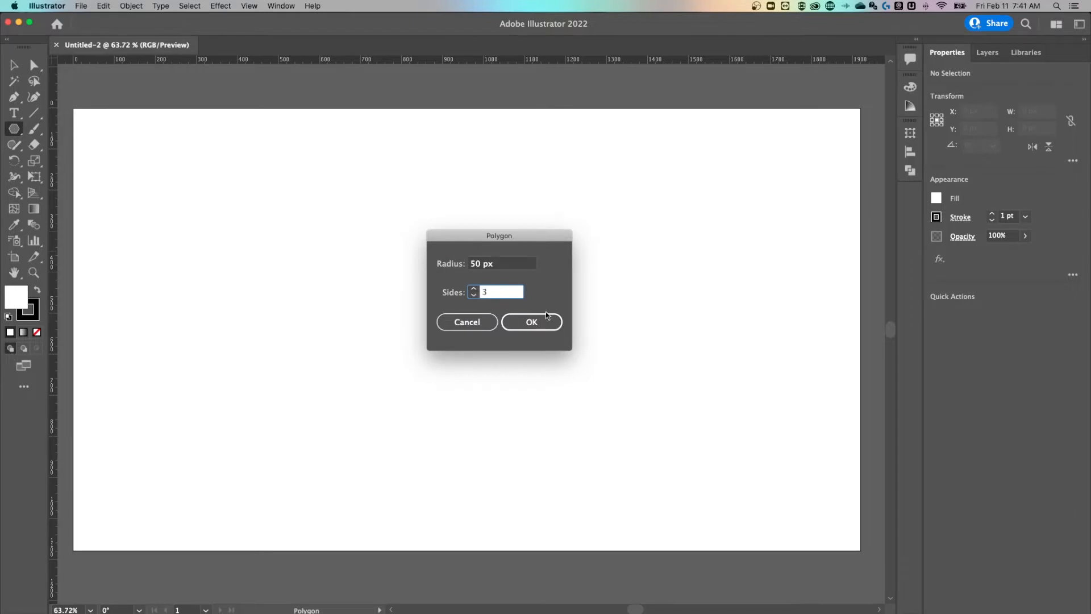
left_click(531, 321)
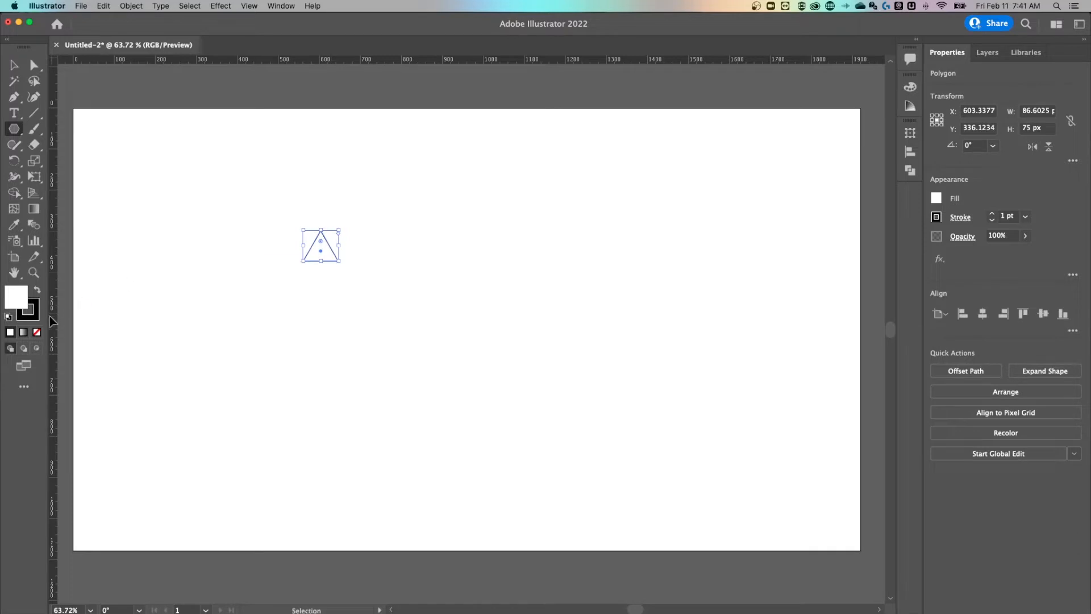
left_click(17, 295)
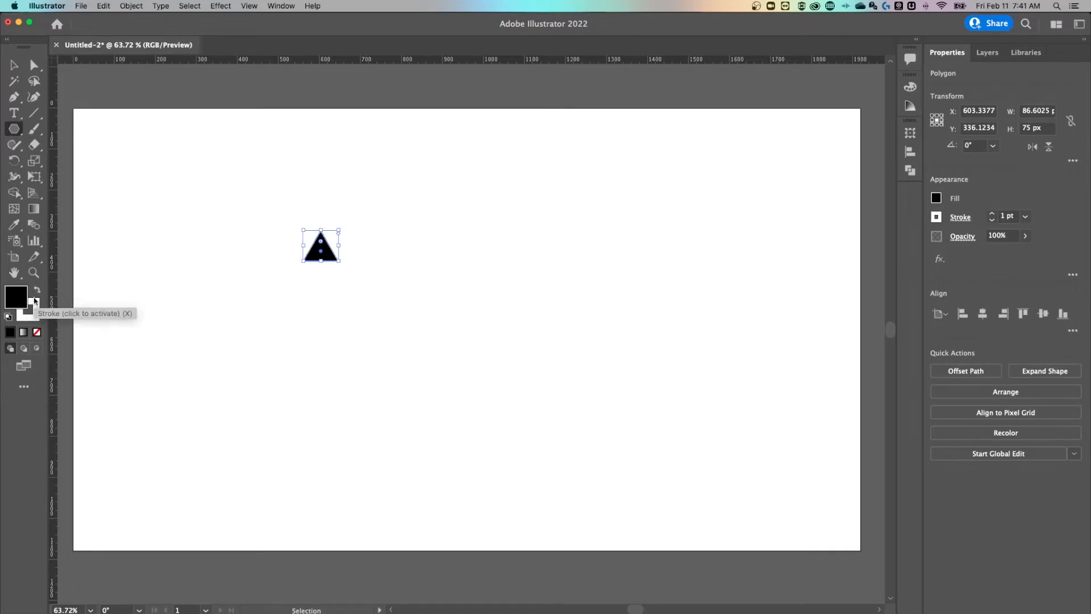
mouse_move(32, 309)
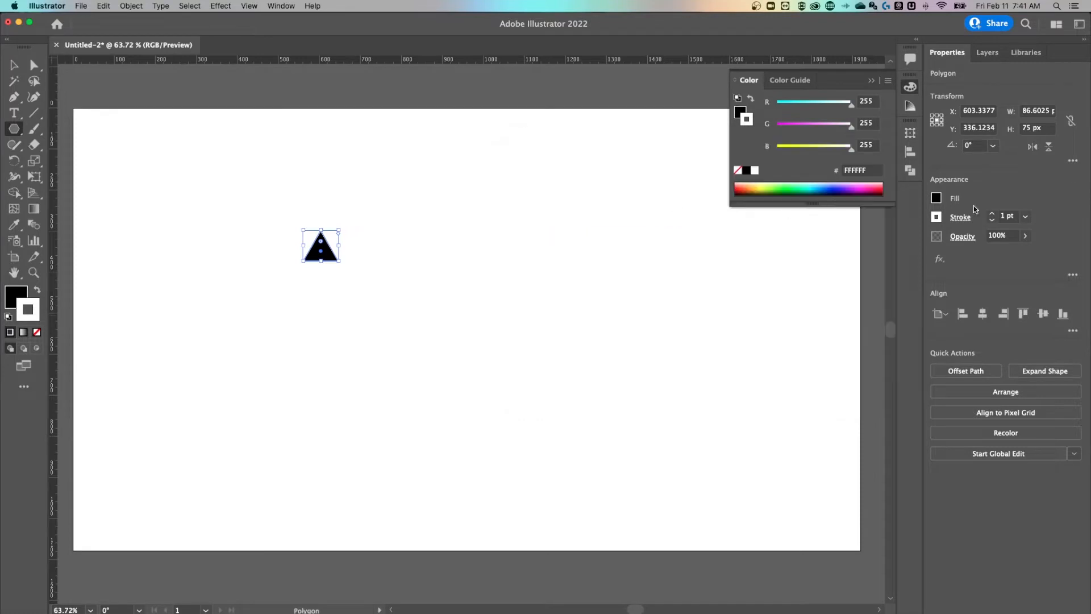
triple_click(1007, 216)
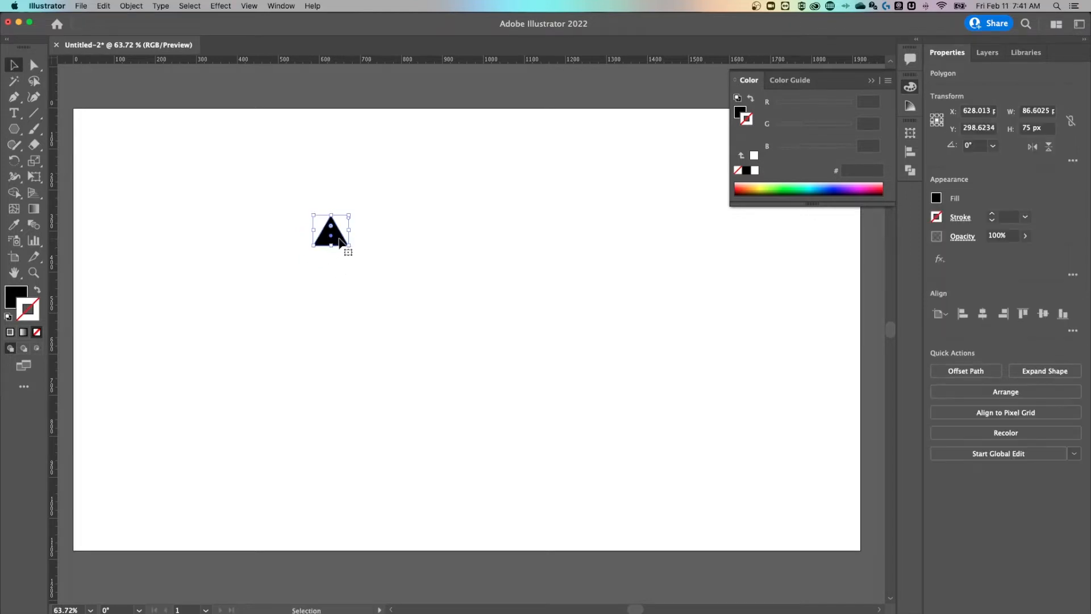
mouse_move(135, 11)
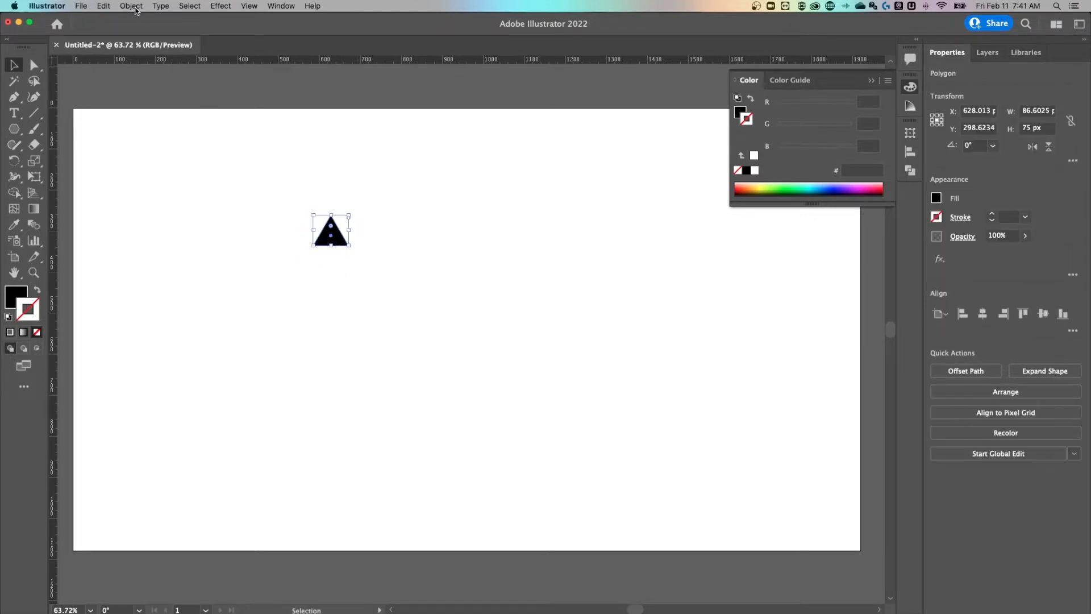
Step: Apply Object > Repeat > Radial to the triangle and widen the ring of eight triangles
left_click(129, 6)
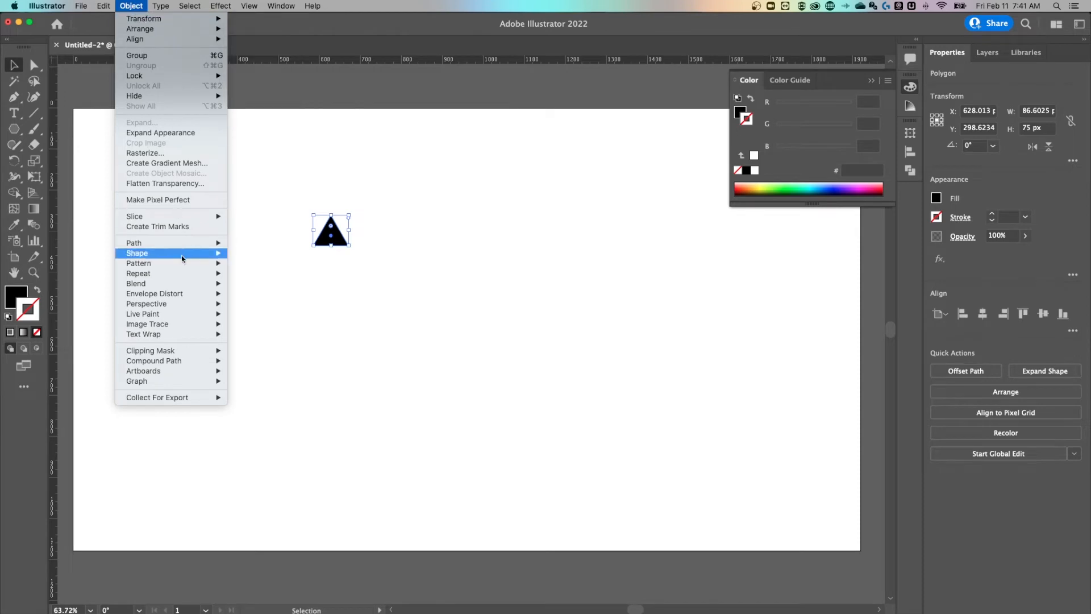
mouse_move(171, 273)
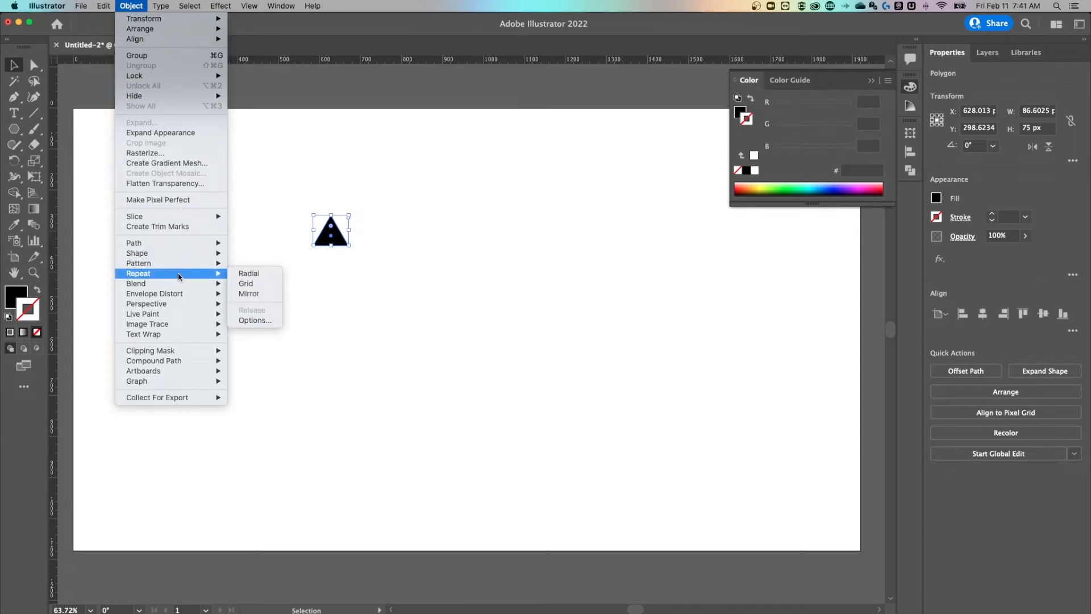
mouse_move(183, 277)
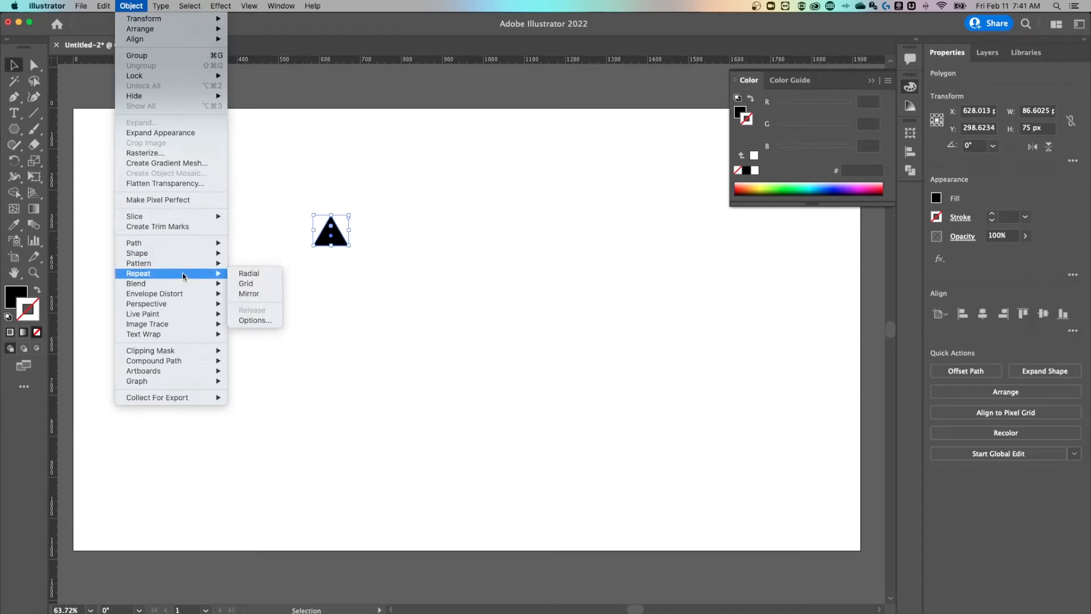
mouse_move(249, 273)
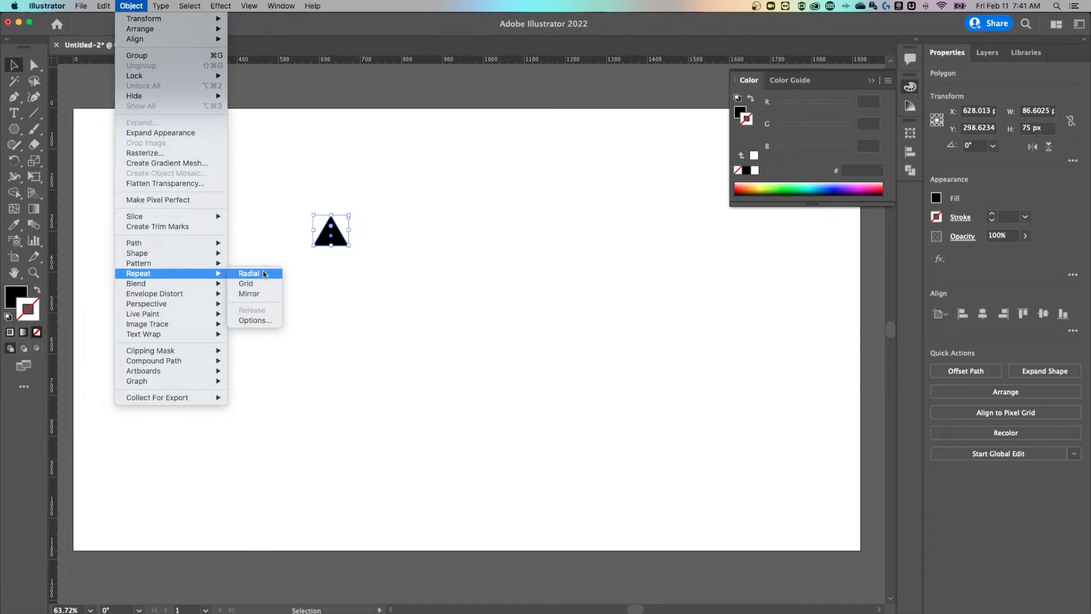
left_click(249, 273)
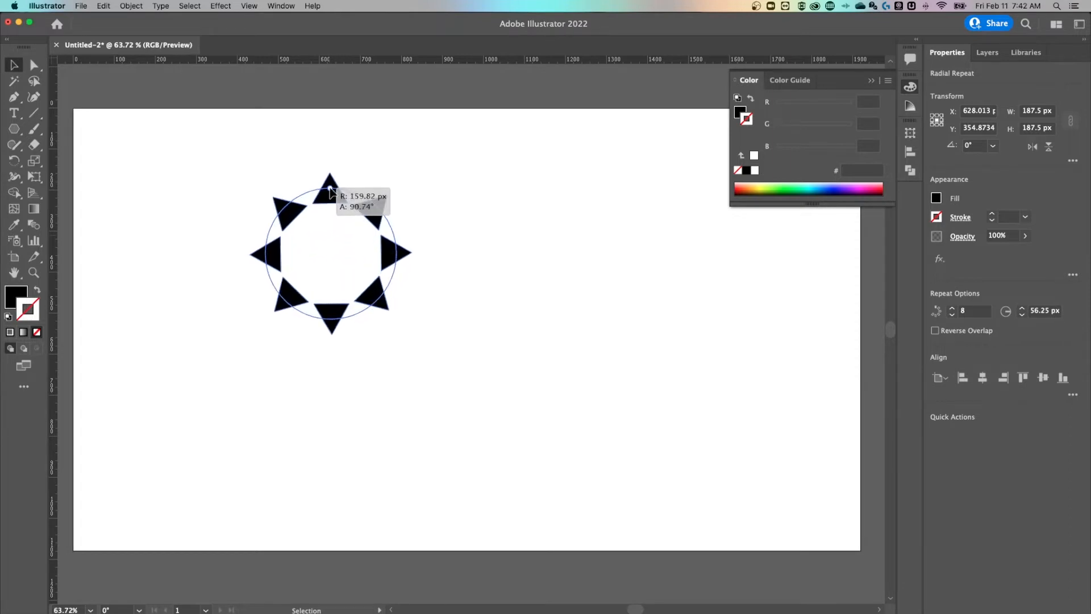
left_click_drag(331, 179, 416, 233)
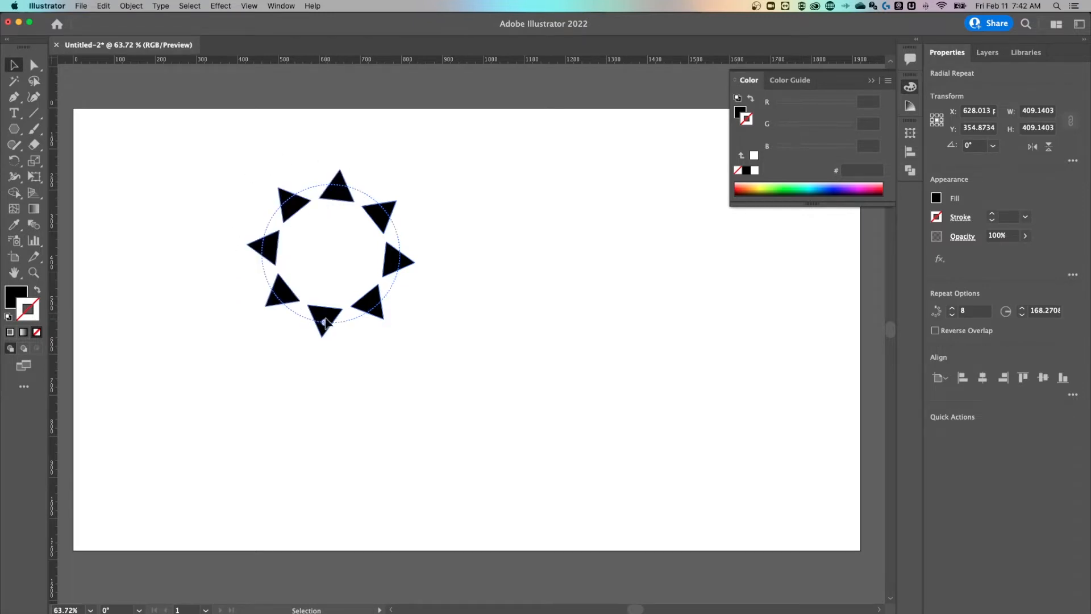
left_click(324, 322)
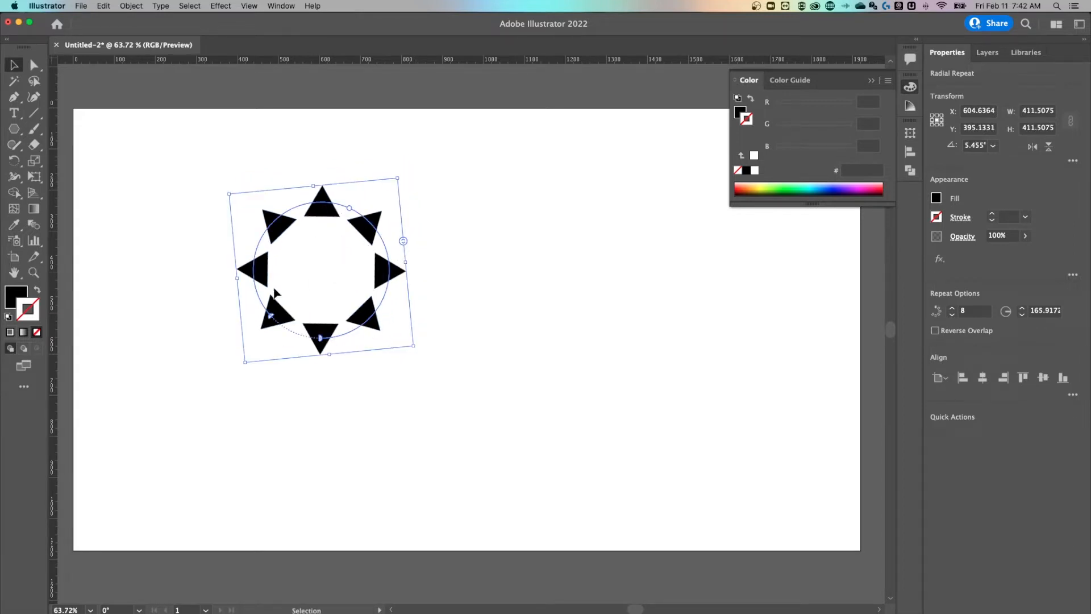
mouse_move(456, 271)
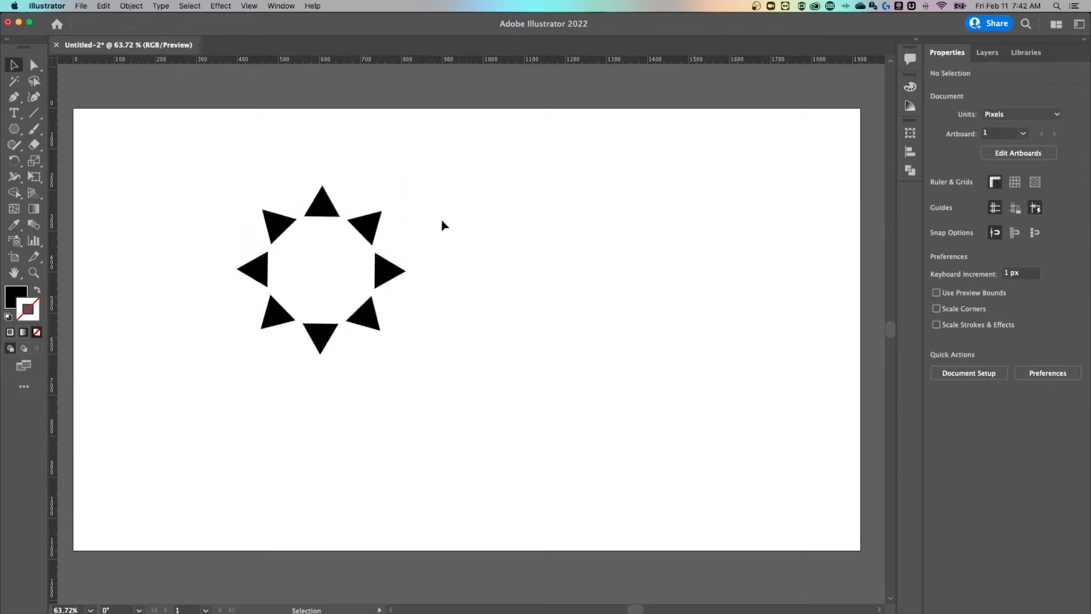
mouse_move(265, 124)
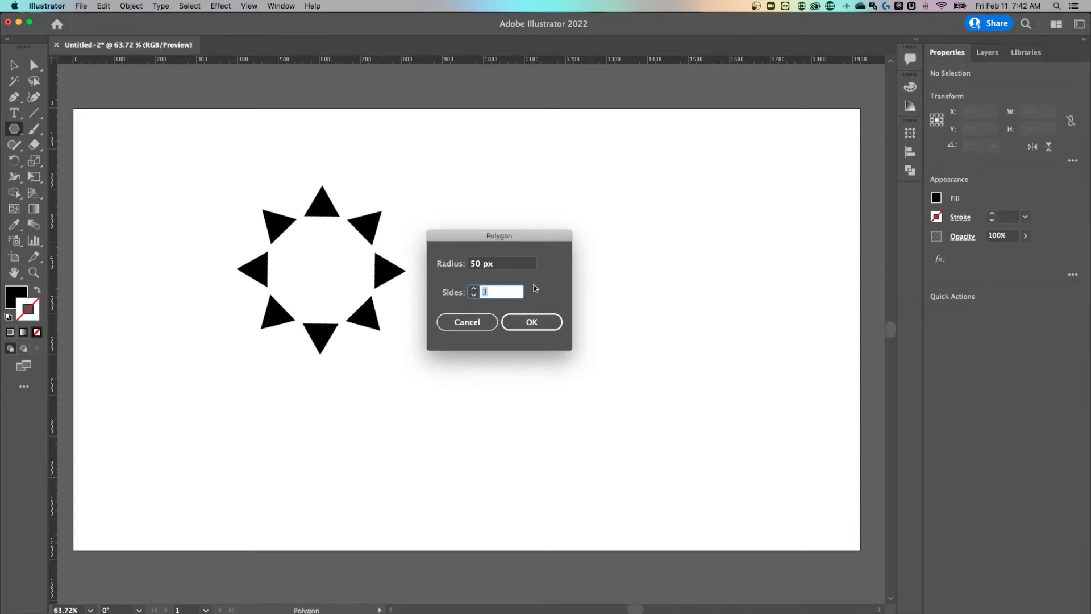
Step: Create a second 3-sided black triangle beside the ring
left_click(531, 321)
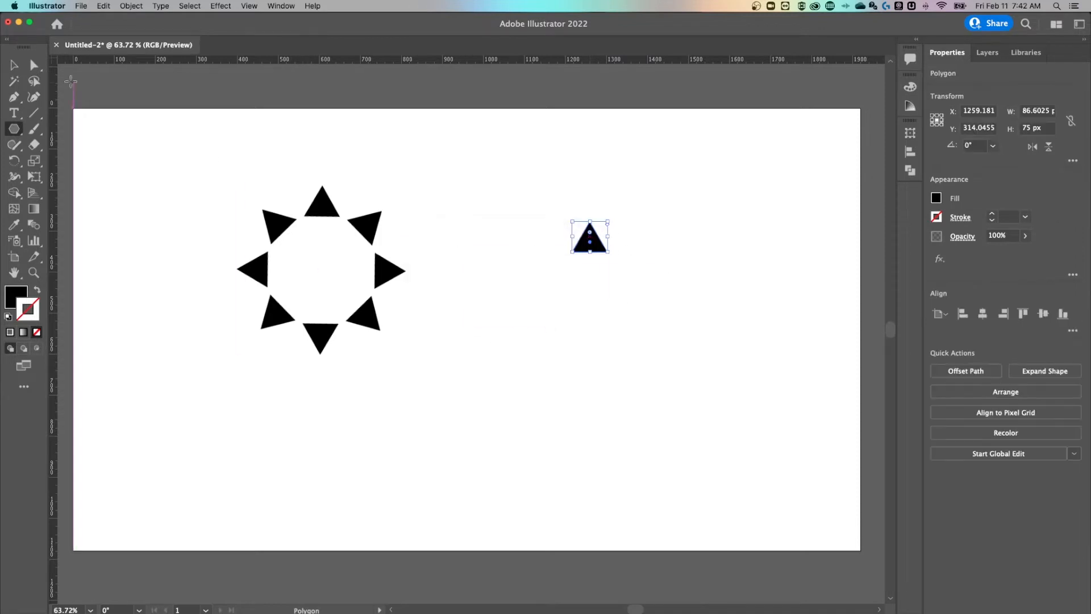
left_click(12, 64)
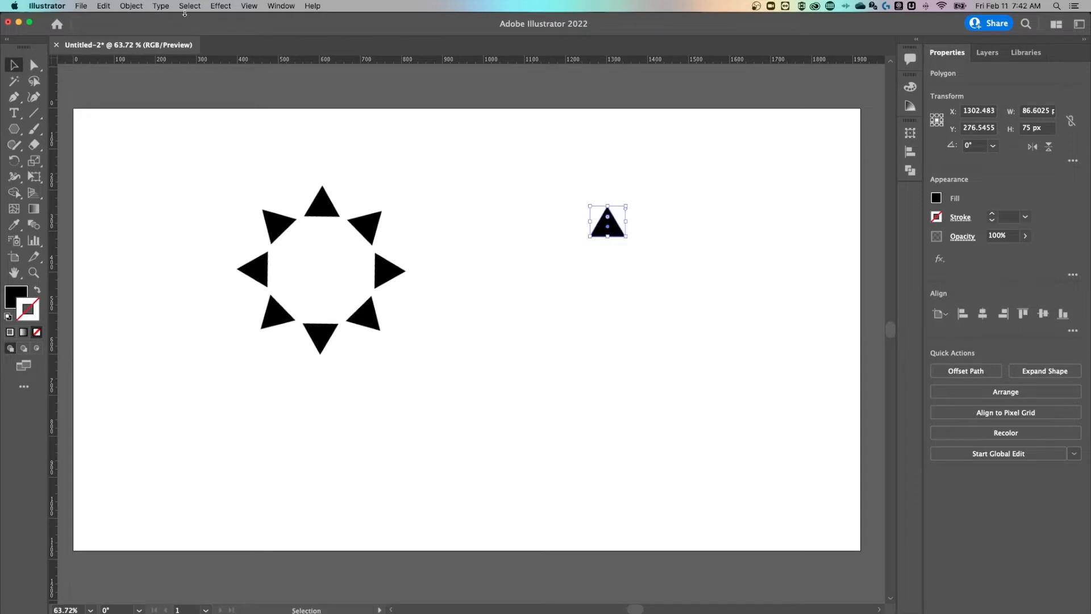
mouse_move(131, 5)
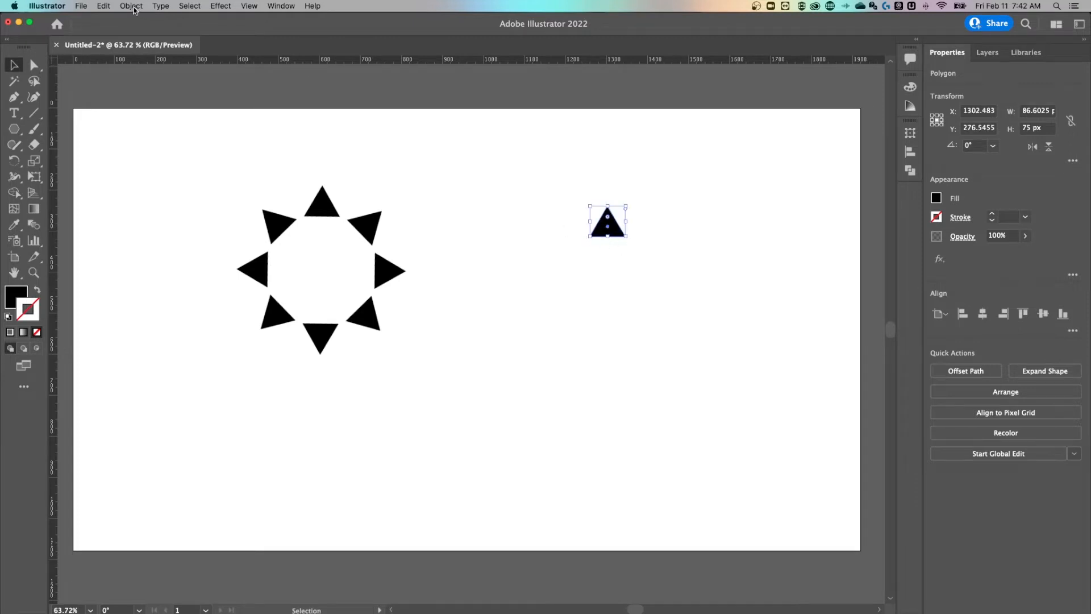
Step: Set Blend Options spacing to Specified Steps, 8
left_click(131, 6)
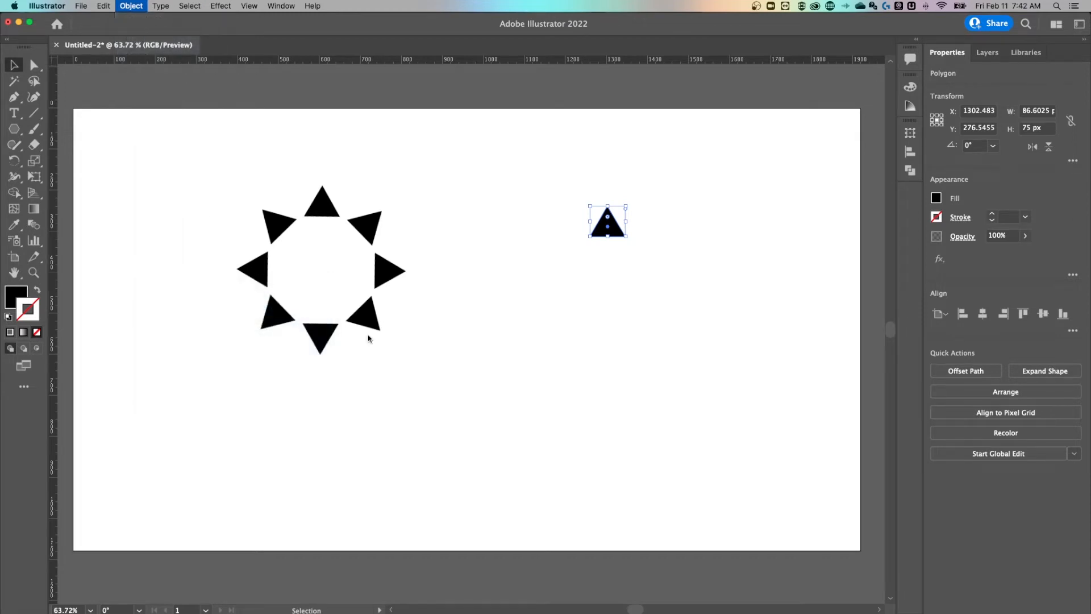
left_click(131, 6)
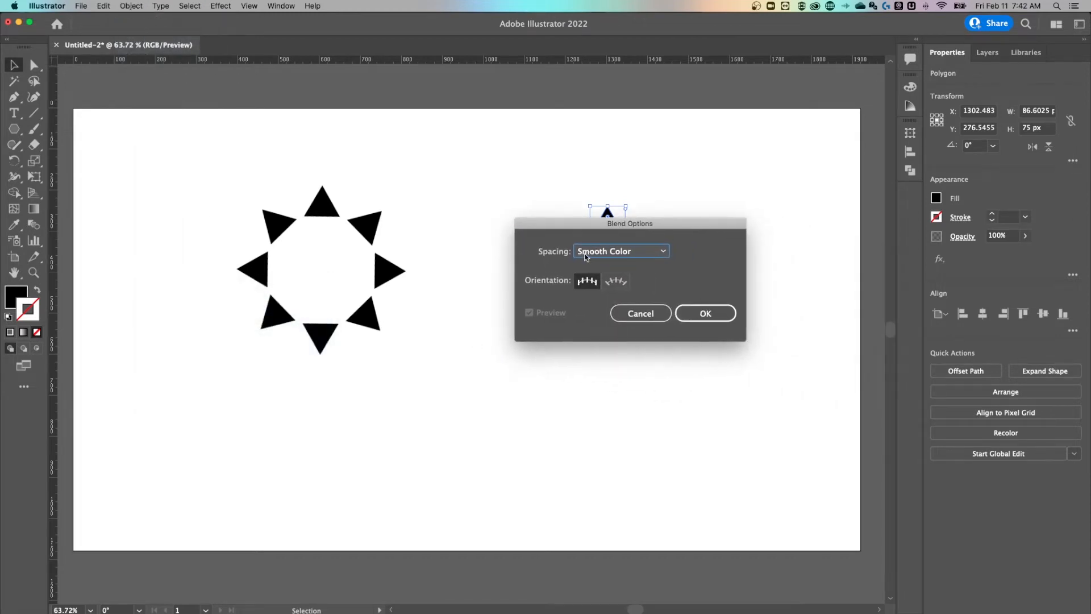
left_click(620, 250)
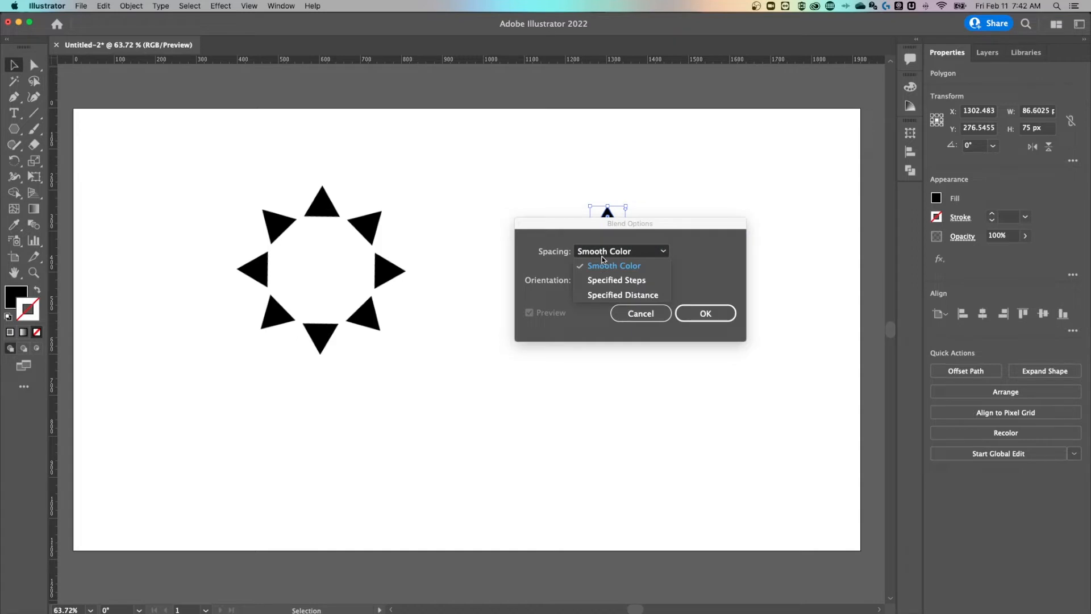
left_click(616, 280)
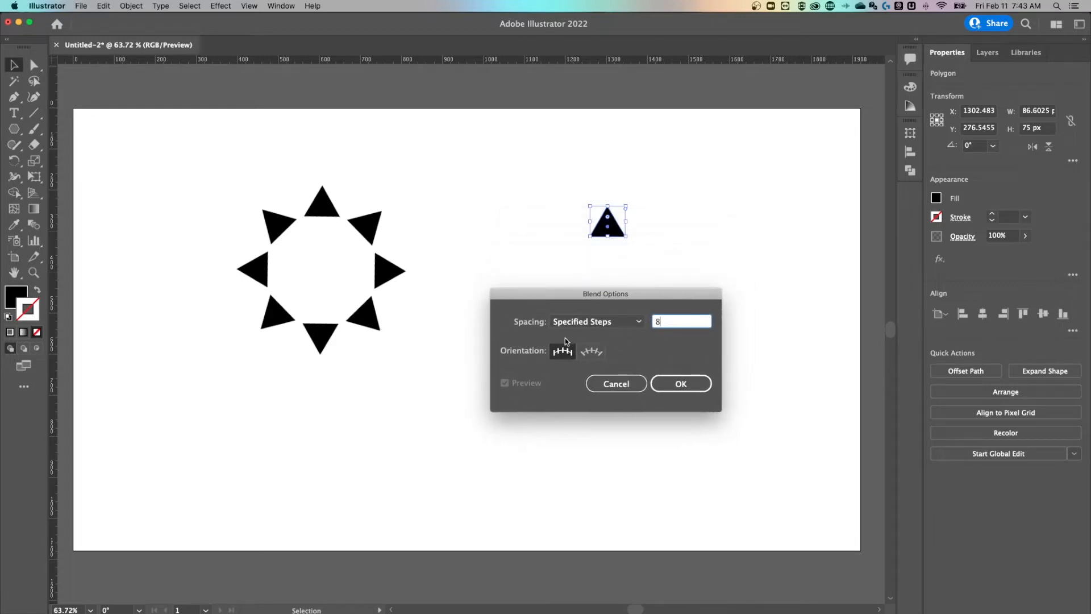
mouse_move(591, 350)
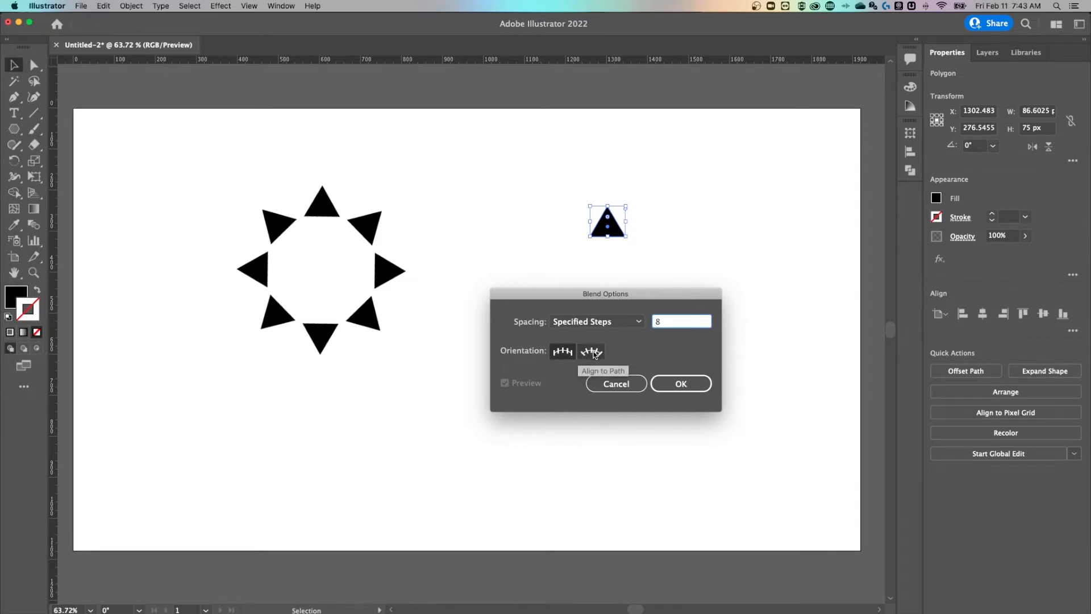
mouse_move(552, 300)
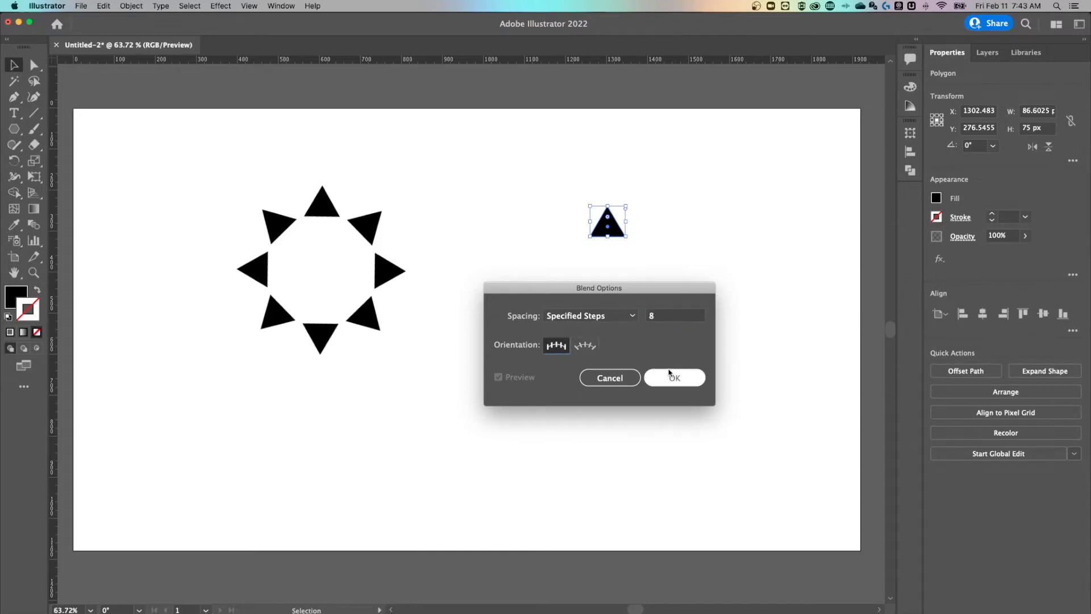
left_click(674, 378)
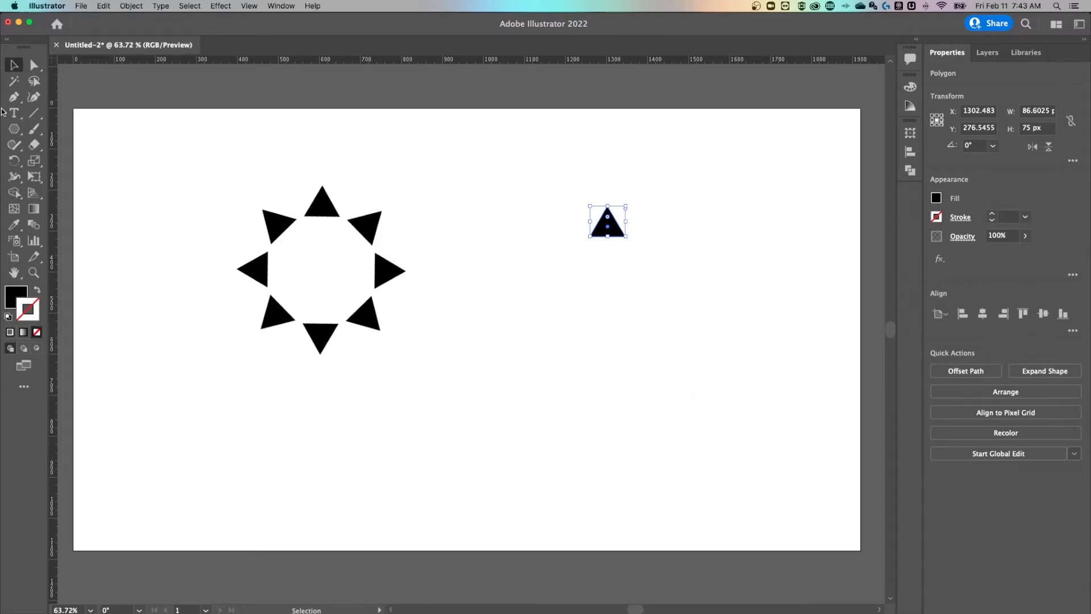
Step: Blend the two selected triangles with Object > Blend > Make into a row of triangles
left_click(488, 453)
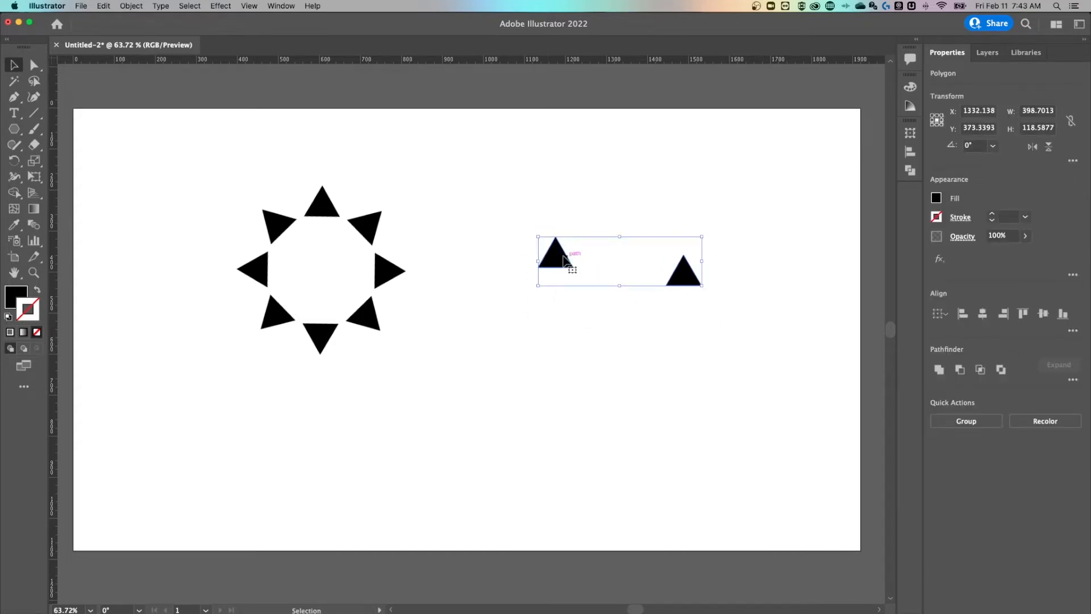
mouse_move(388, 160)
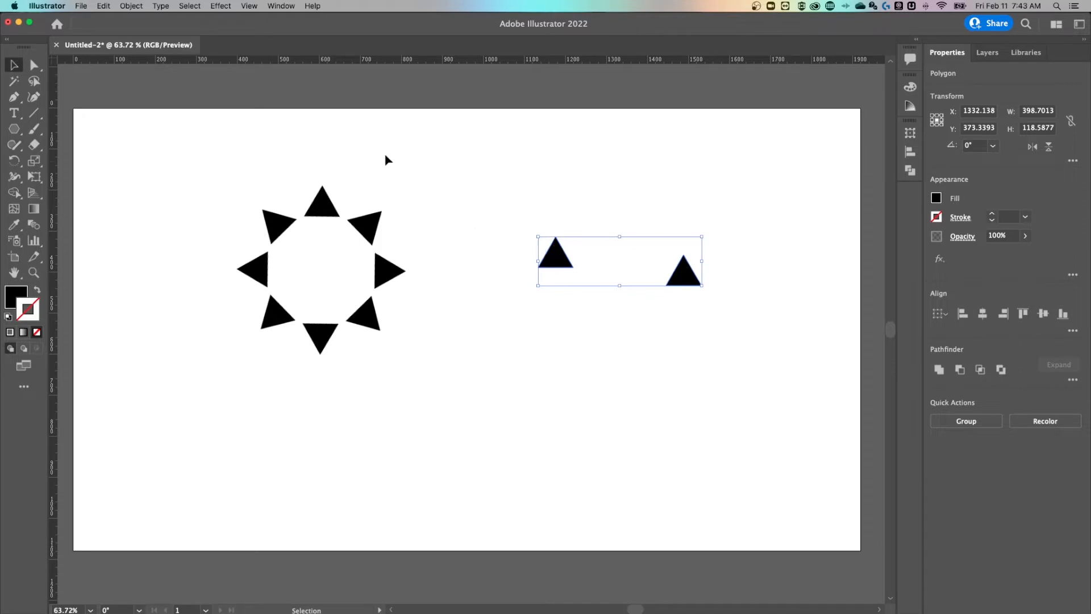
left_click(131, 6)
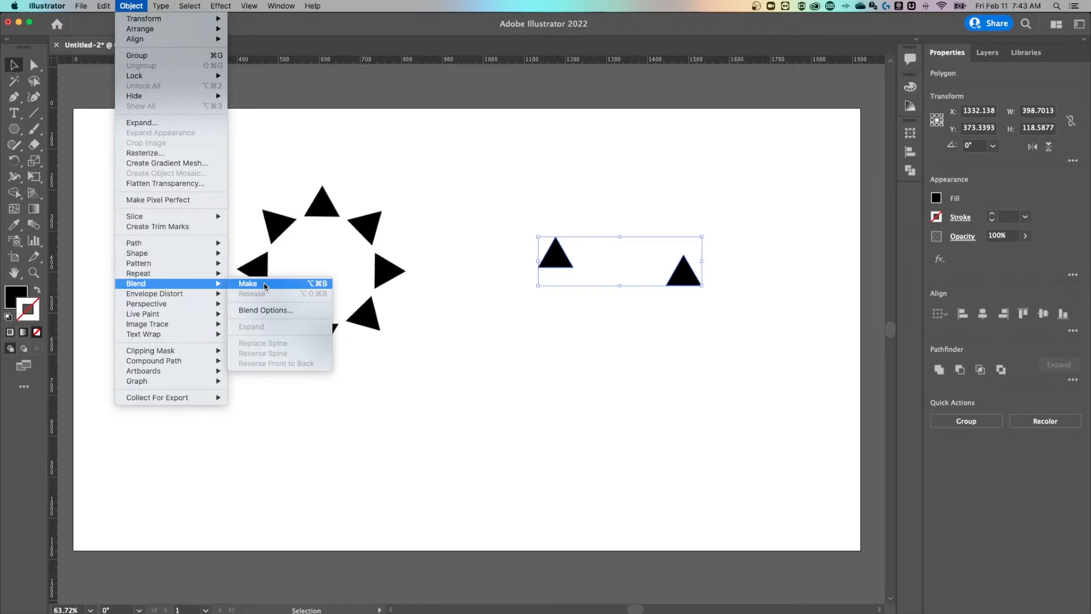
left_click(248, 283)
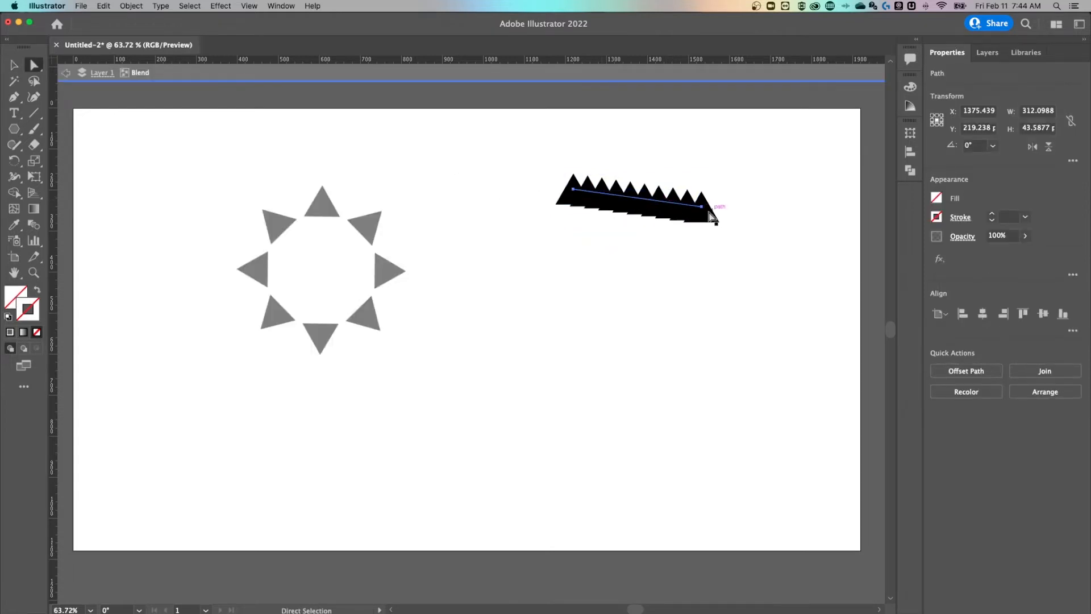
Step: Reshape the blend spine with the Direct Selection tool so the row runs diagonally down-right
left_click(573, 190)
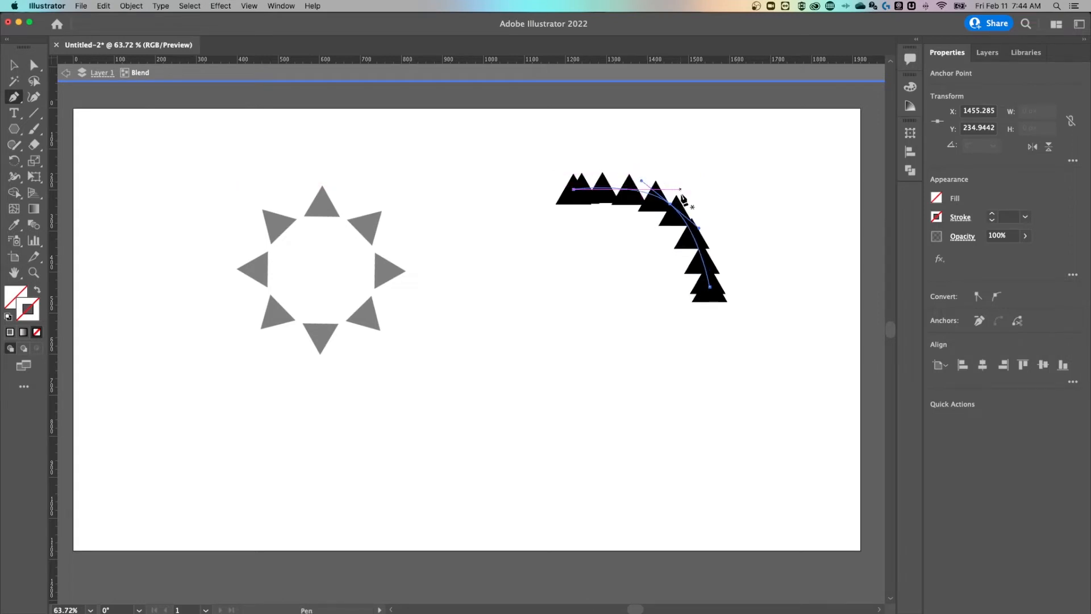
left_click(33, 65)
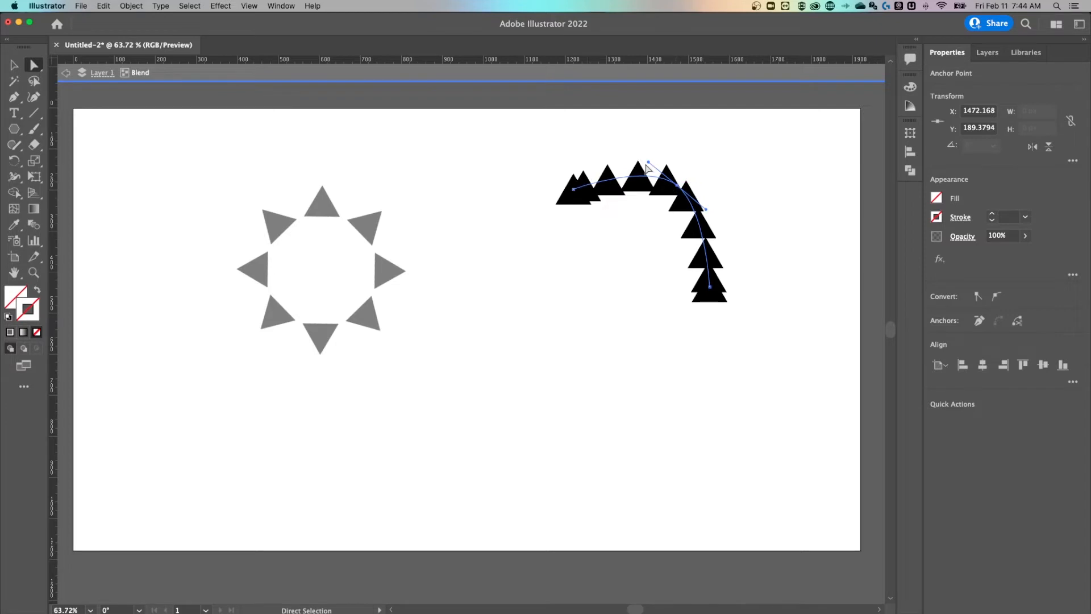
left_click(34, 63)
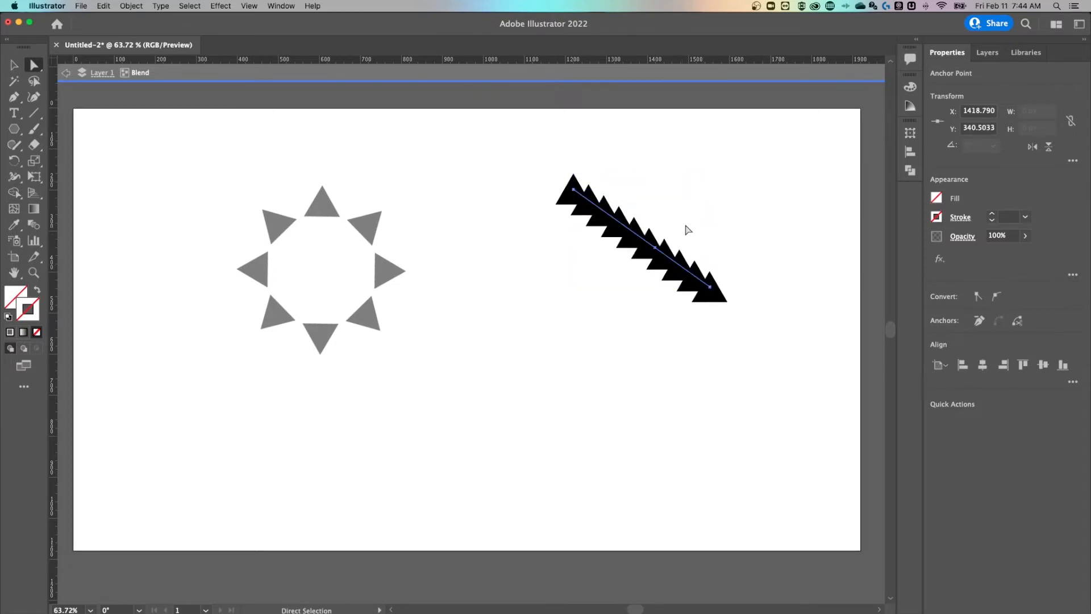
left_click(761, 246)
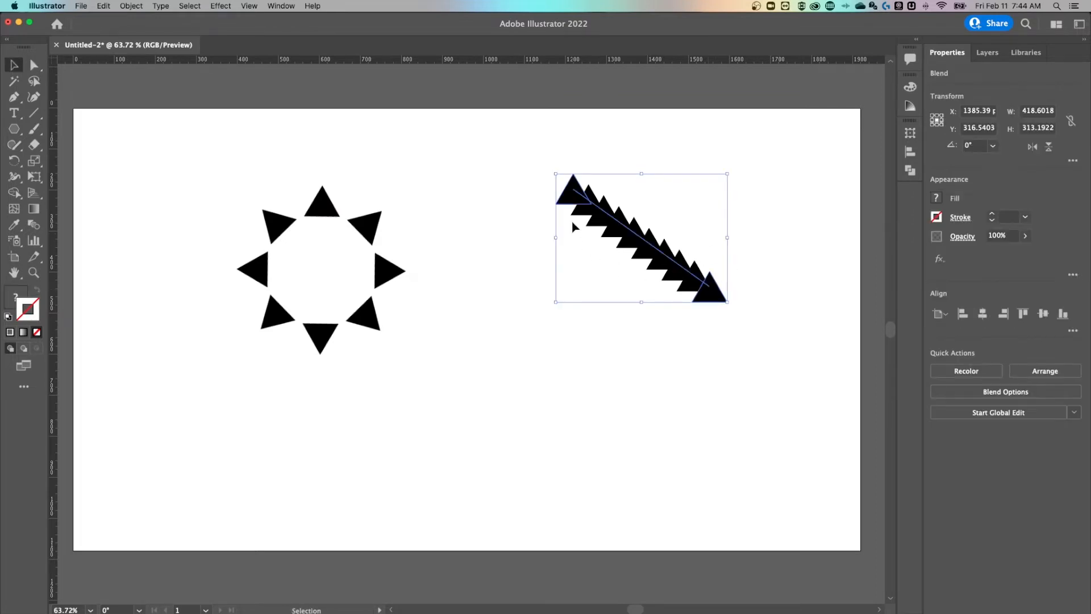
Step: Select the radial ring of triangles and move it to the upper-left corner
left_click(321, 272)
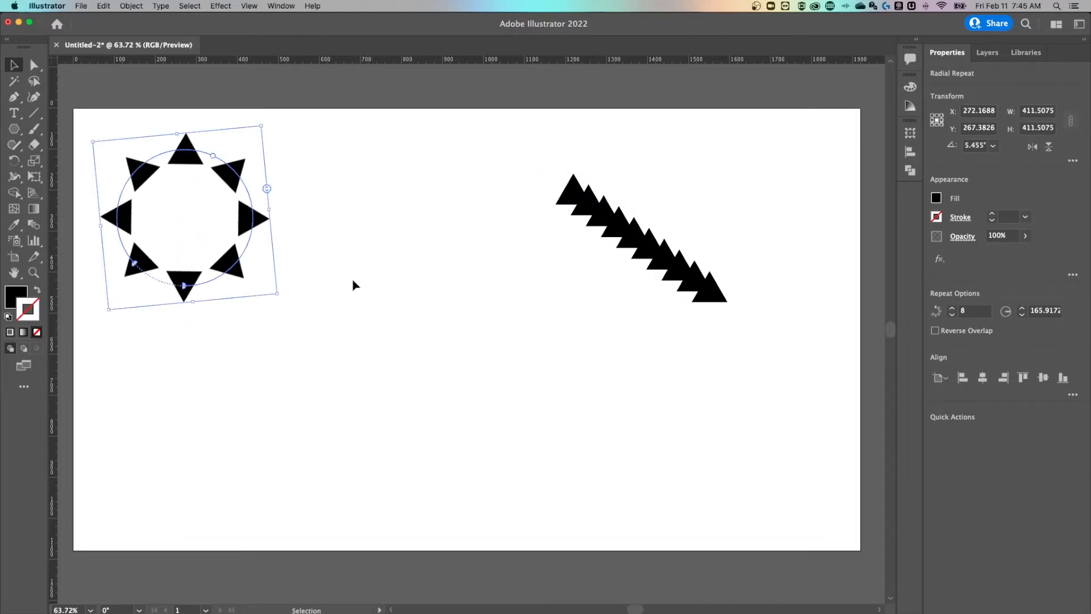
left_click(492, 333)
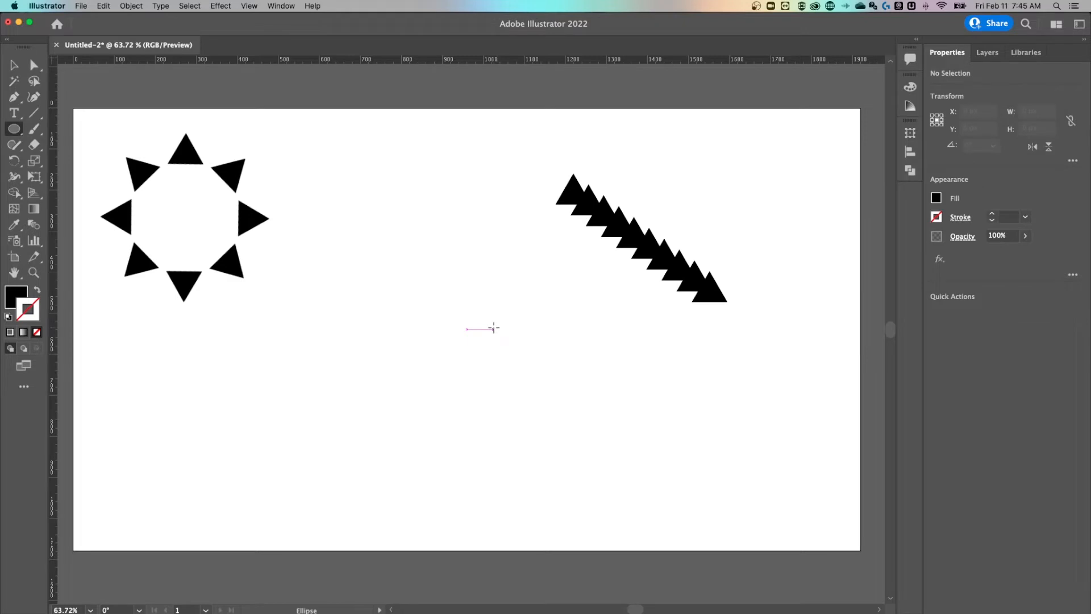
Step: Draw a stroked, unfilled circle with the Ellipse tool in the middle of the artboard
left_click(13, 129)
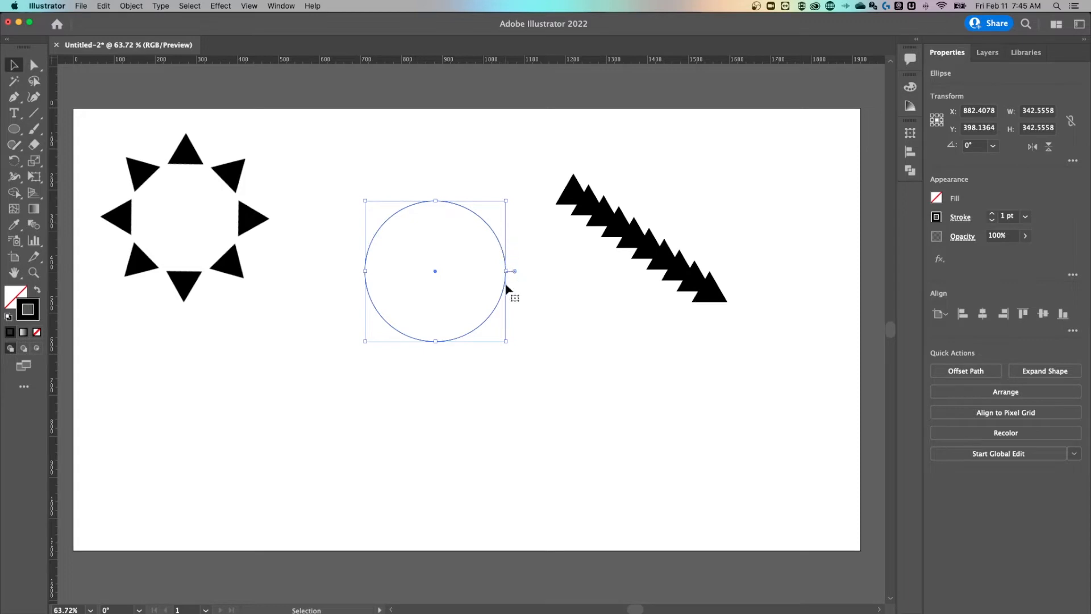
mouse_move(448, 206)
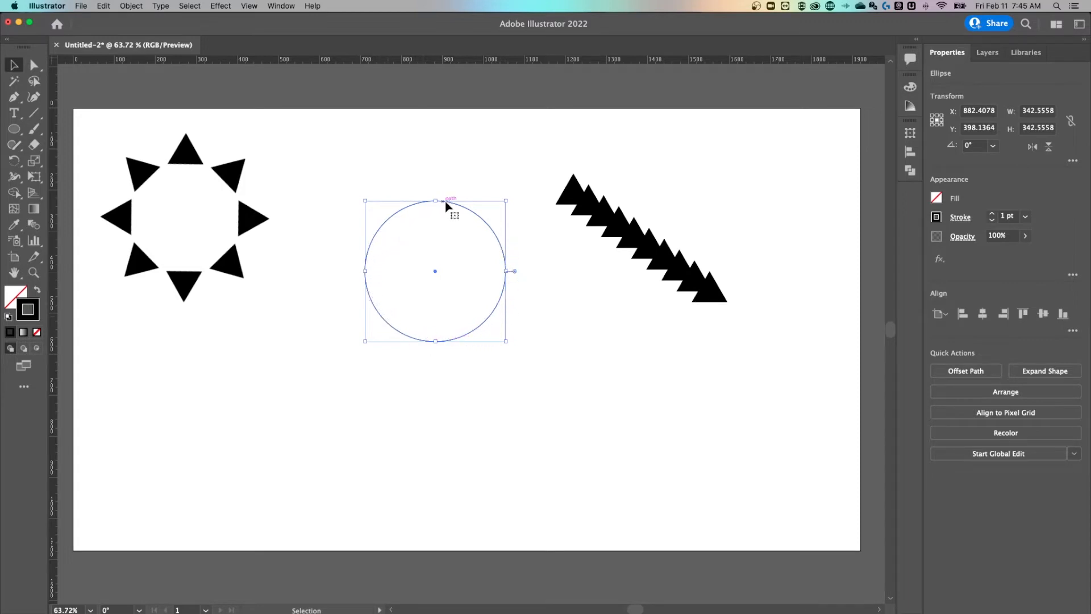
left_click(640, 237)
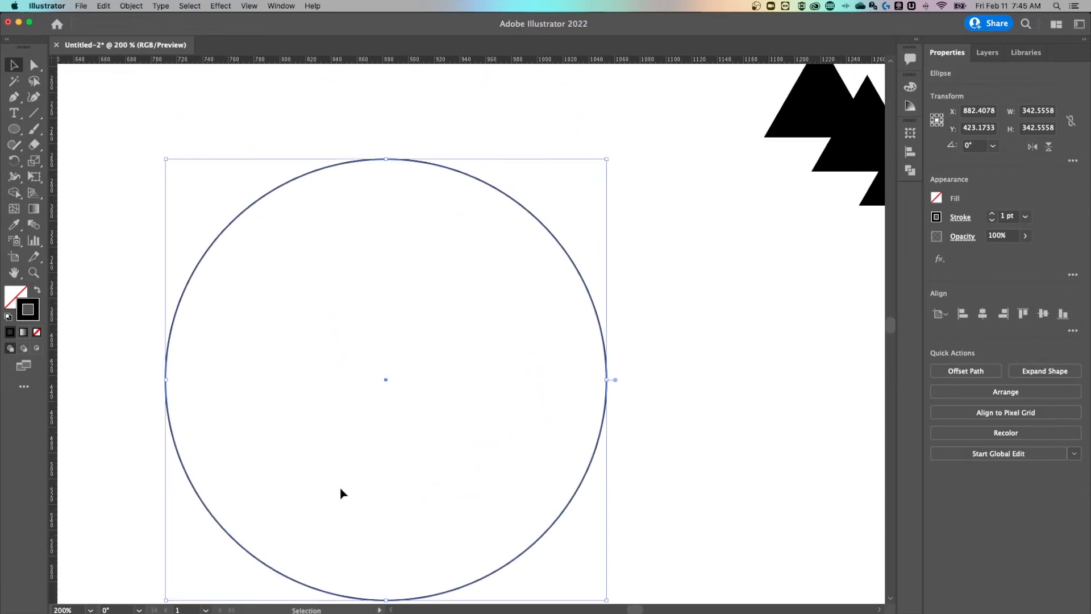
mouse_move(449, 236)
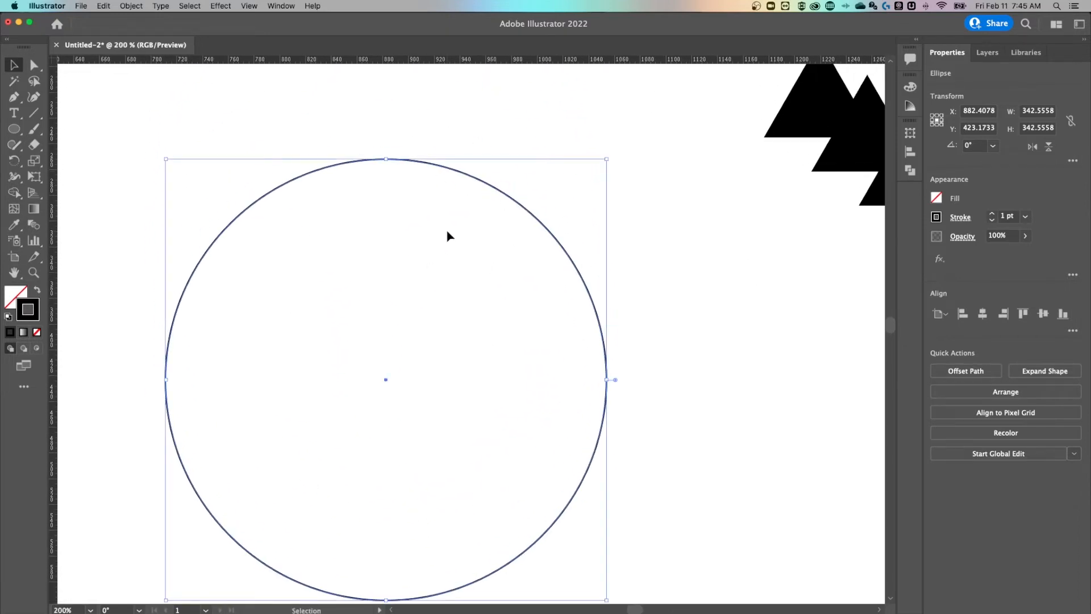
mouse_move(400, 190)
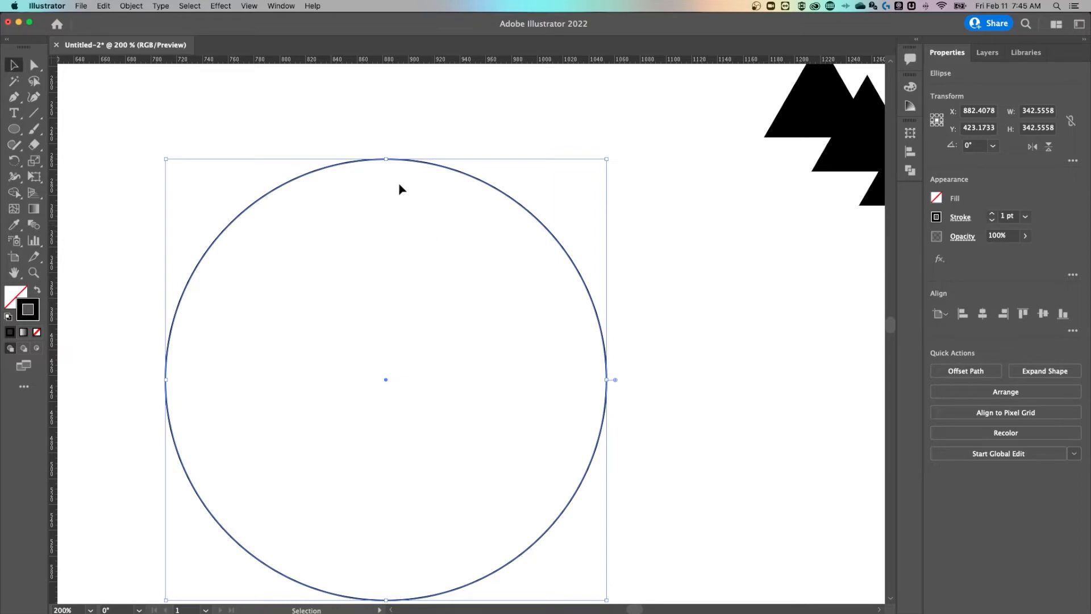
mouse_move(110, 132)
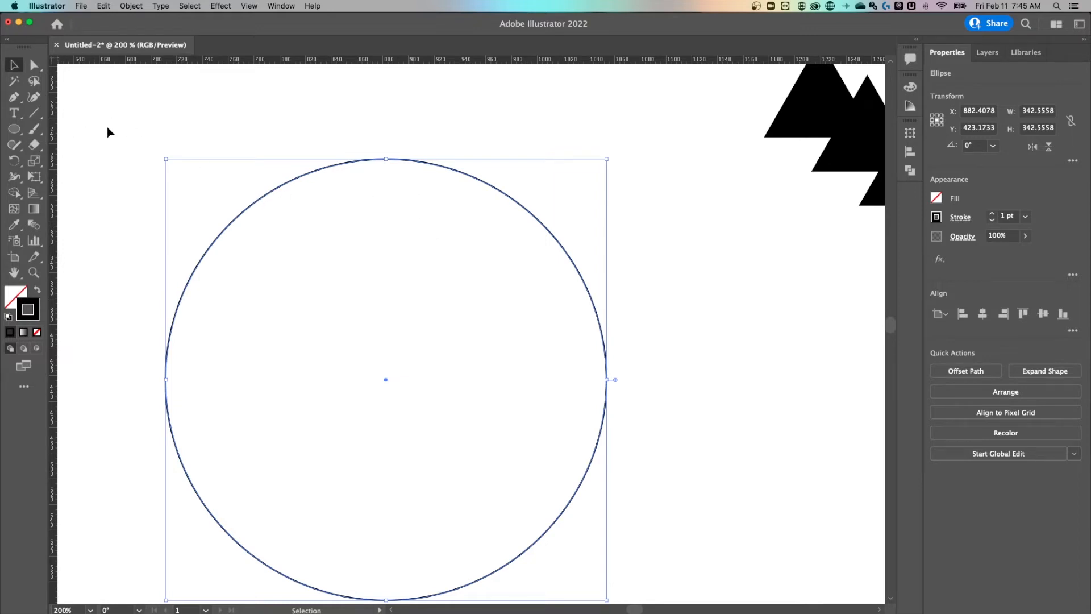
Step: Cut the circle at its top anchor point with the Scissors tool and check the cut point
left_click(33, 144)
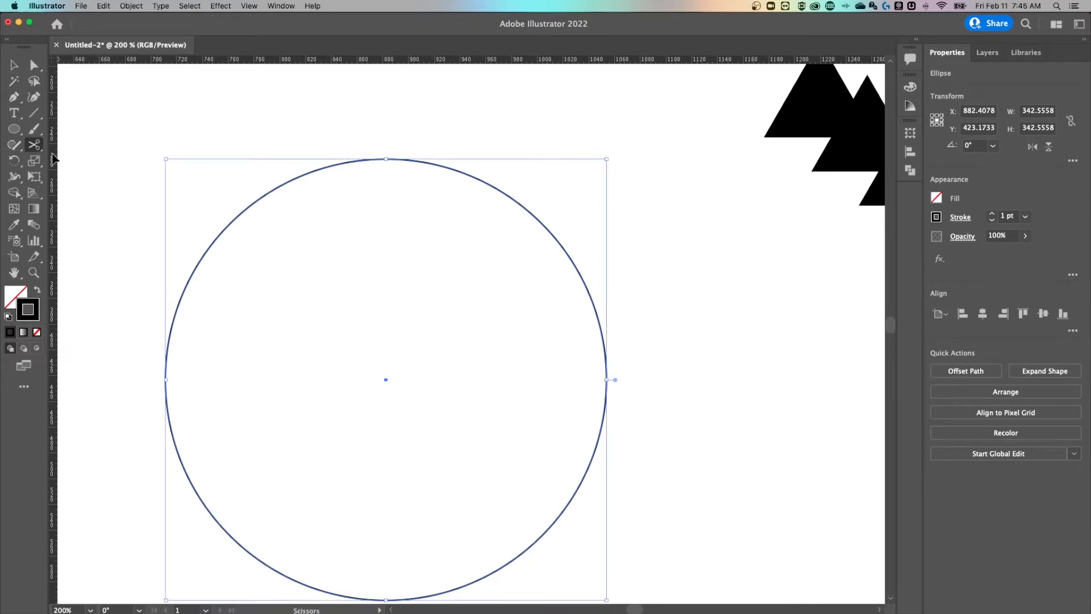
left_click(34, 145)
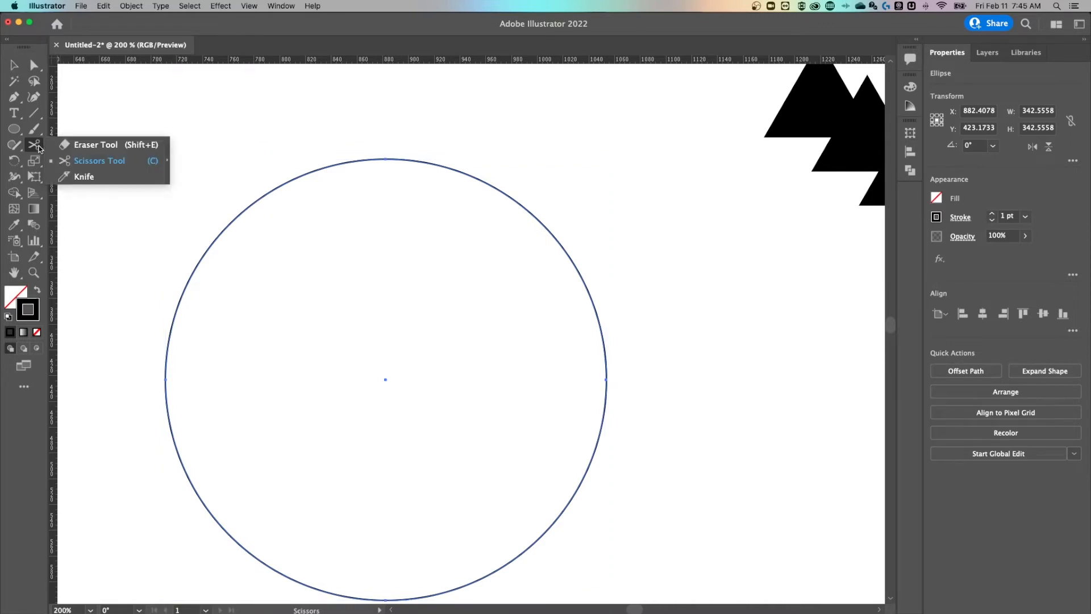
mouse_move(122, 165)
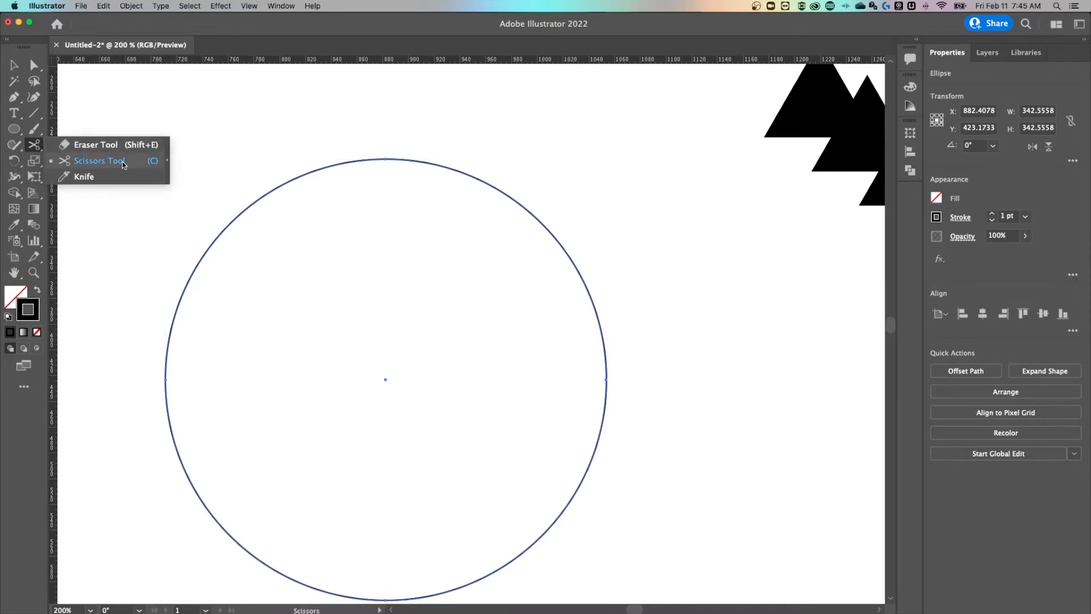
left_click(99, 160)
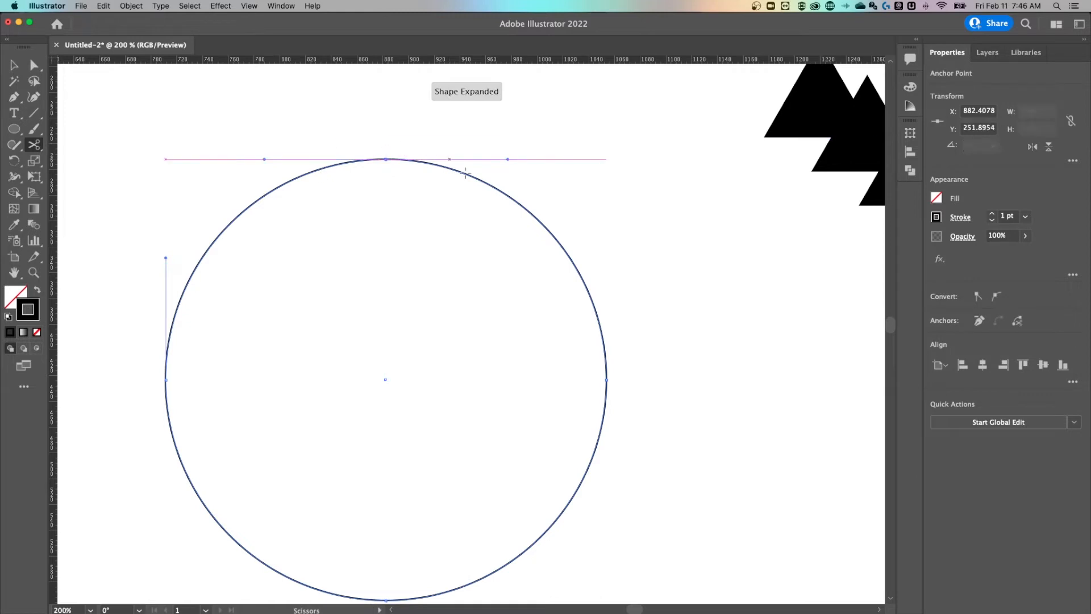
left_click(33, 65)
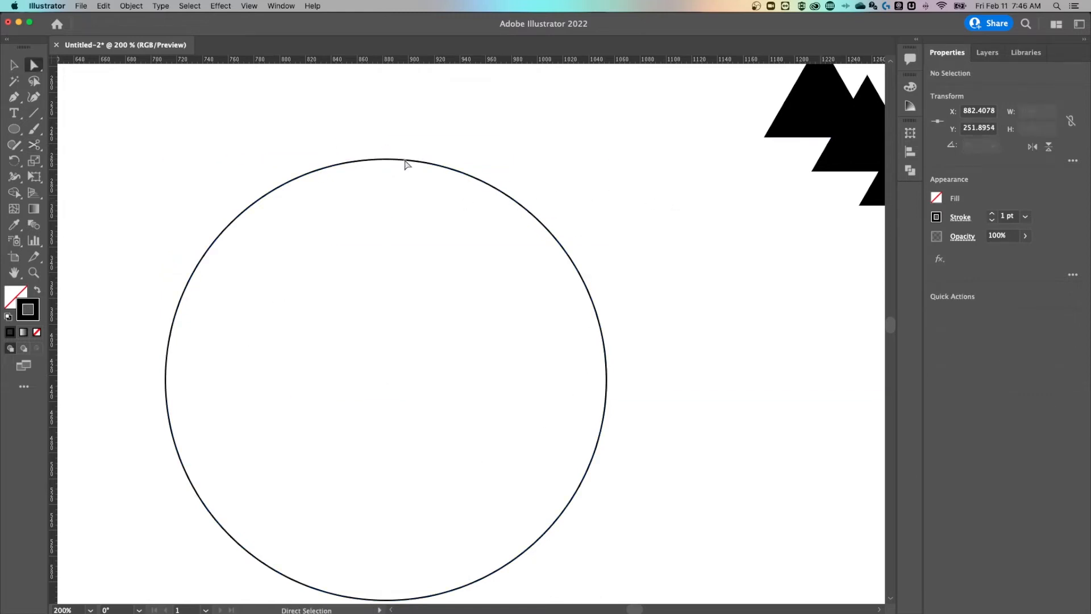
left_click(383, 152)
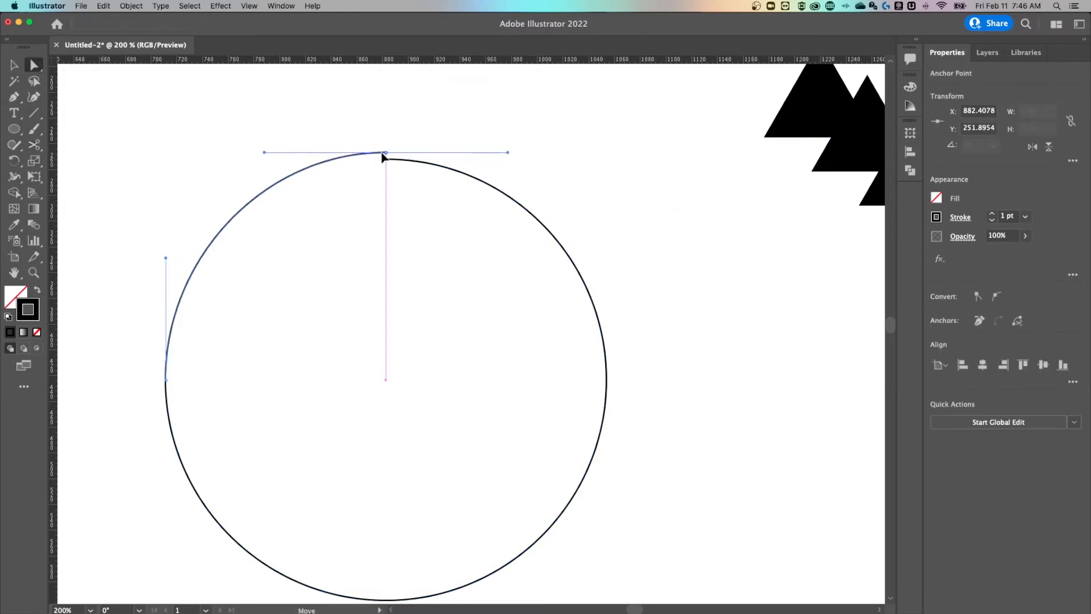
left_click_drag(385, 152, 363, 122)
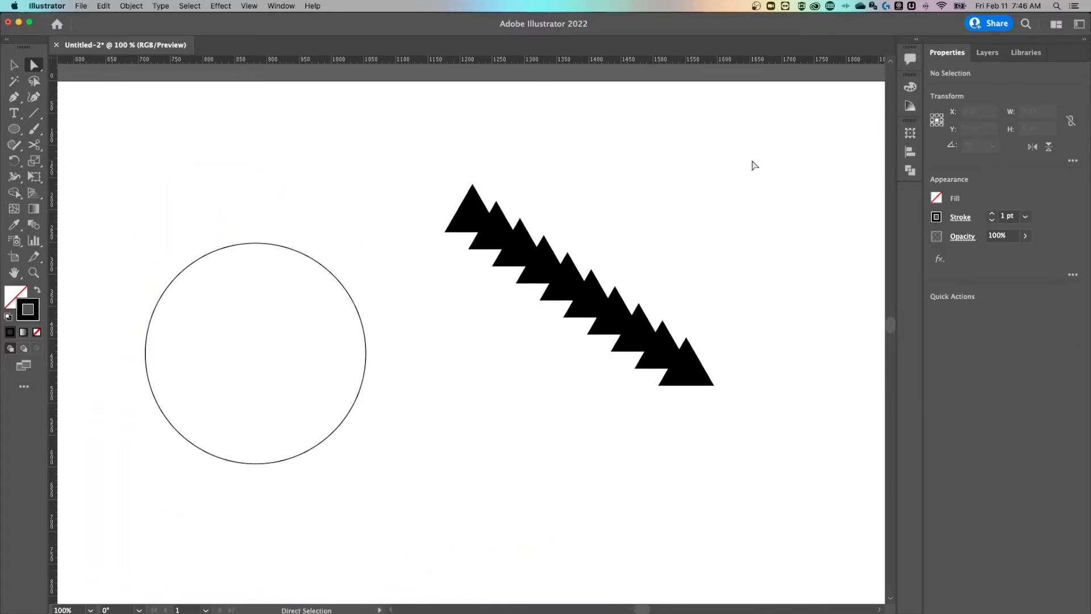
Step: Replace the blend's spine with the circle so the triangles follow a ring
left_click(577, 292)
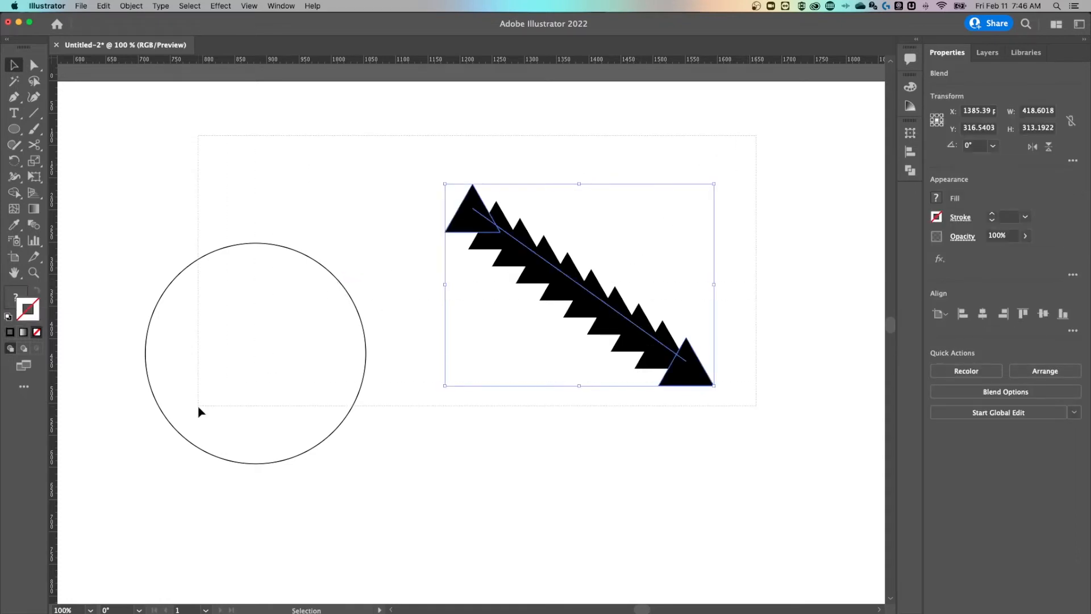
left_click(255, 353)
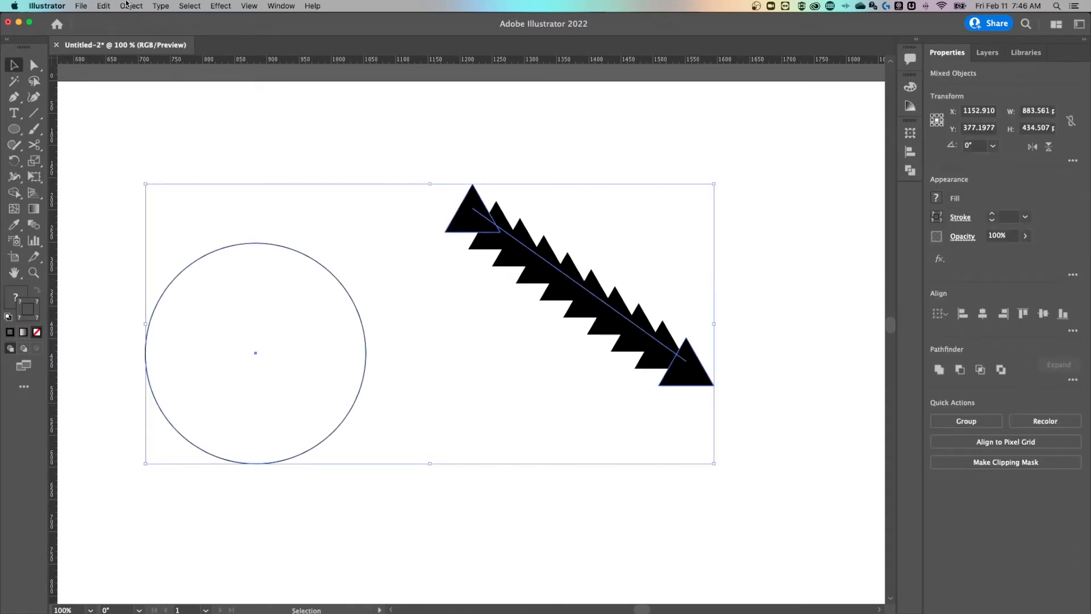
left_click(130, 6)
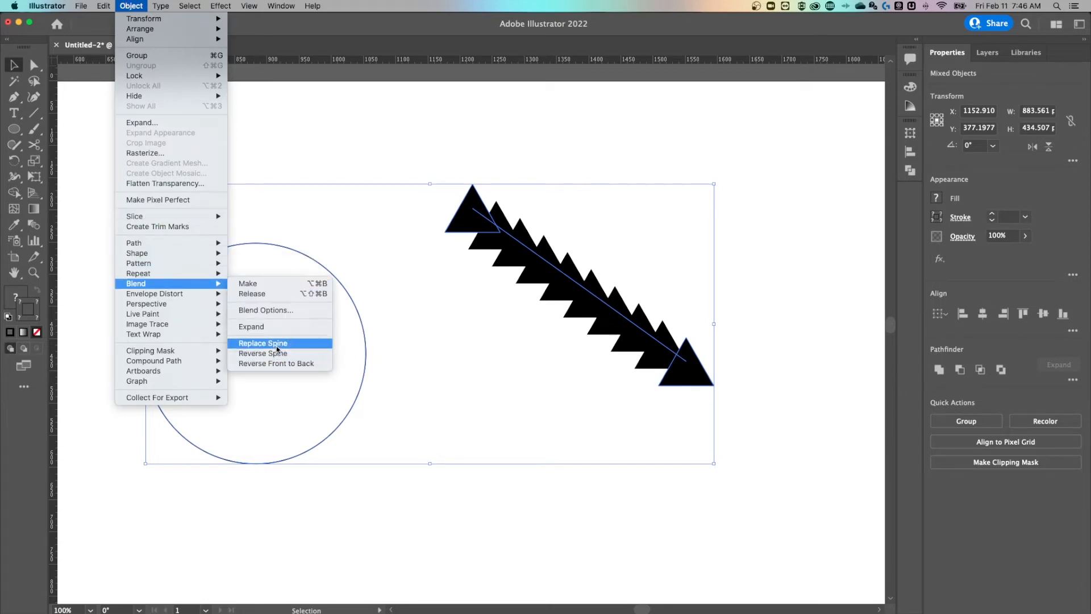
left_click(262, 344)
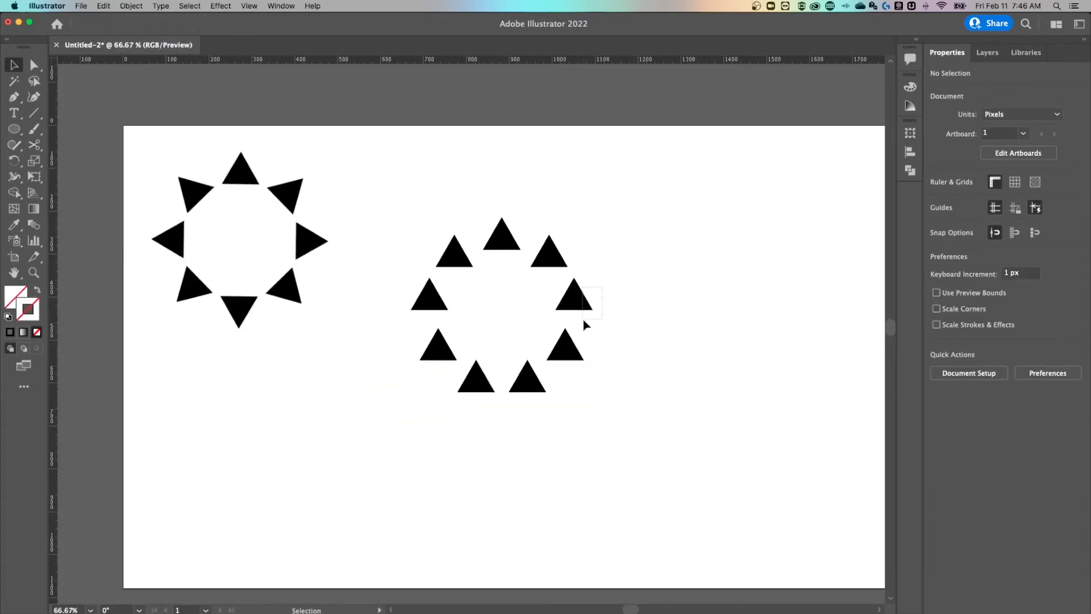
left_click(573, 305)
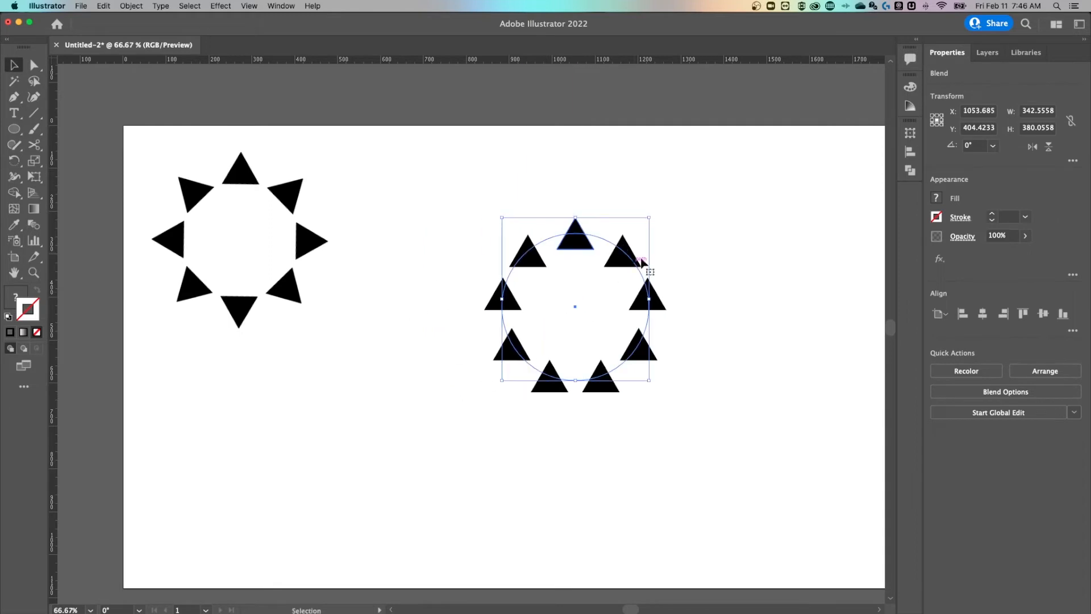
mouse_move(683, 256)
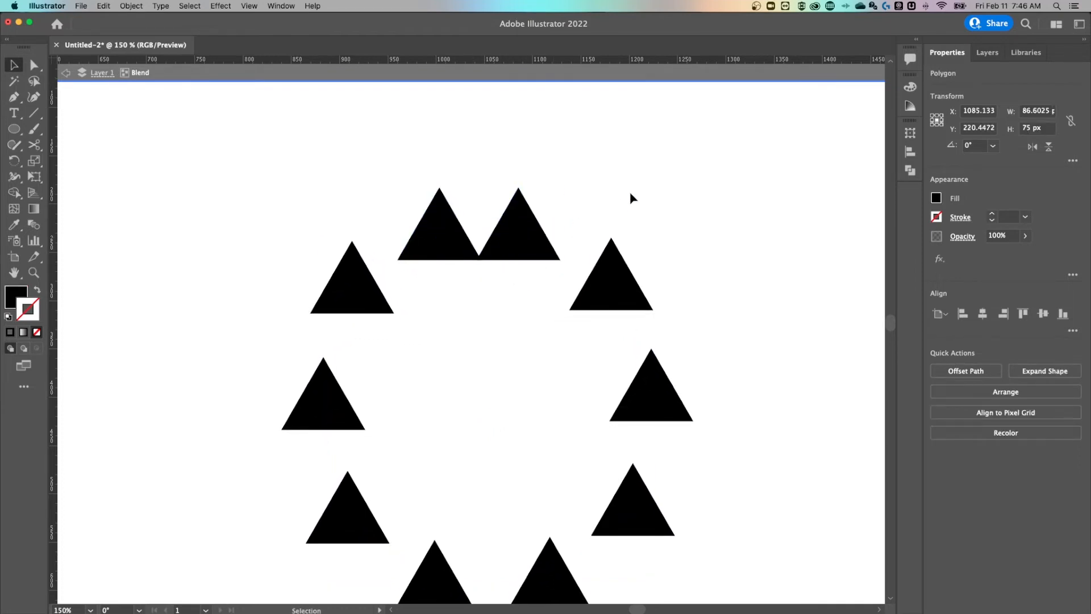
Step: Leave isolation mode and select the whole circular triangle blend with the Selection tool
left_click(518, 230)
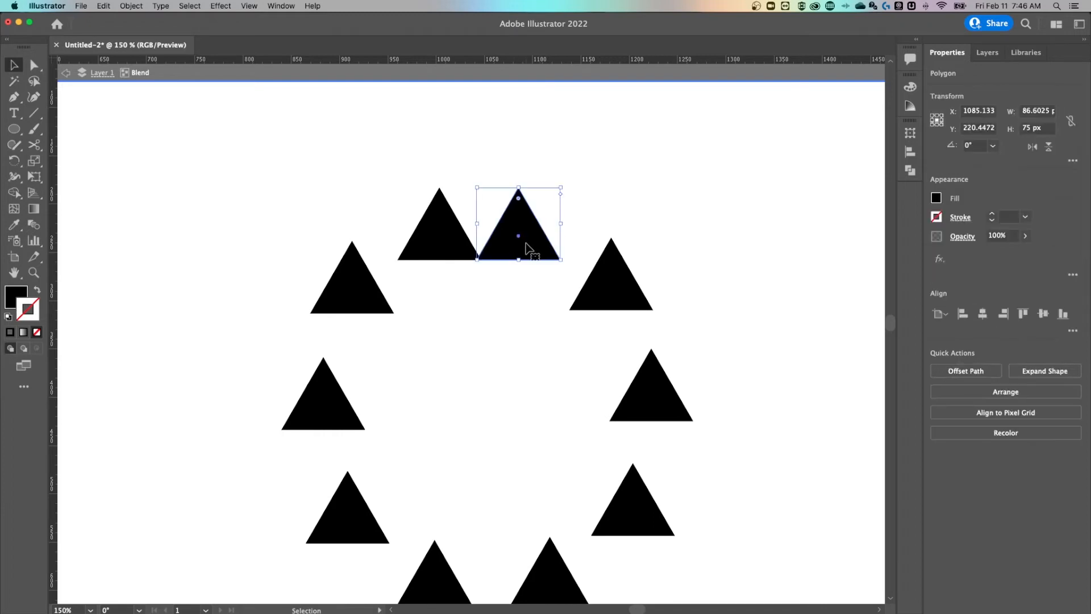
left_click(712, 197)
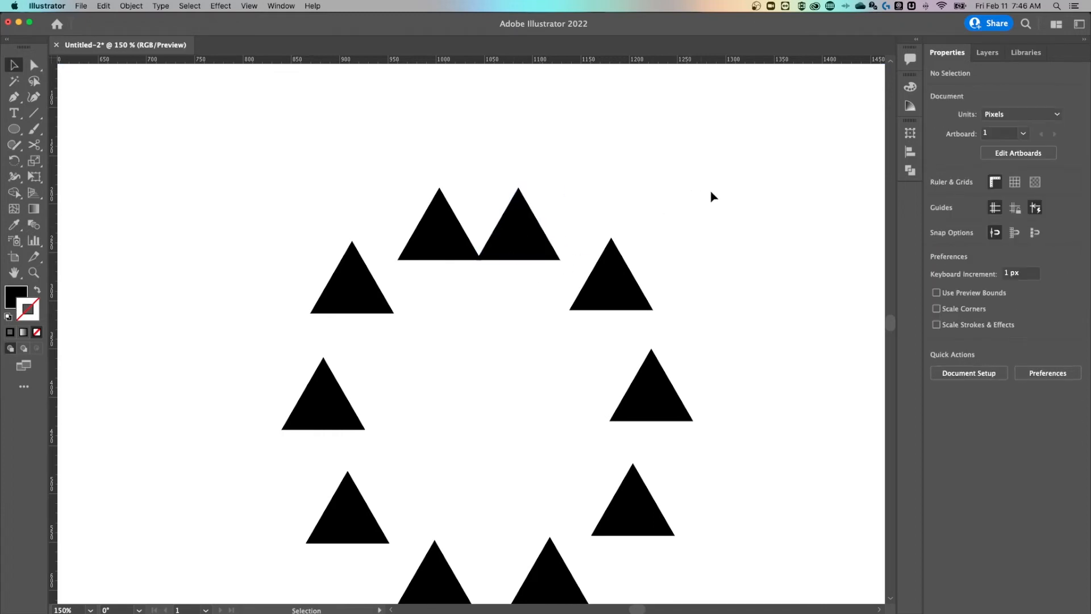
left_click(523, 233)
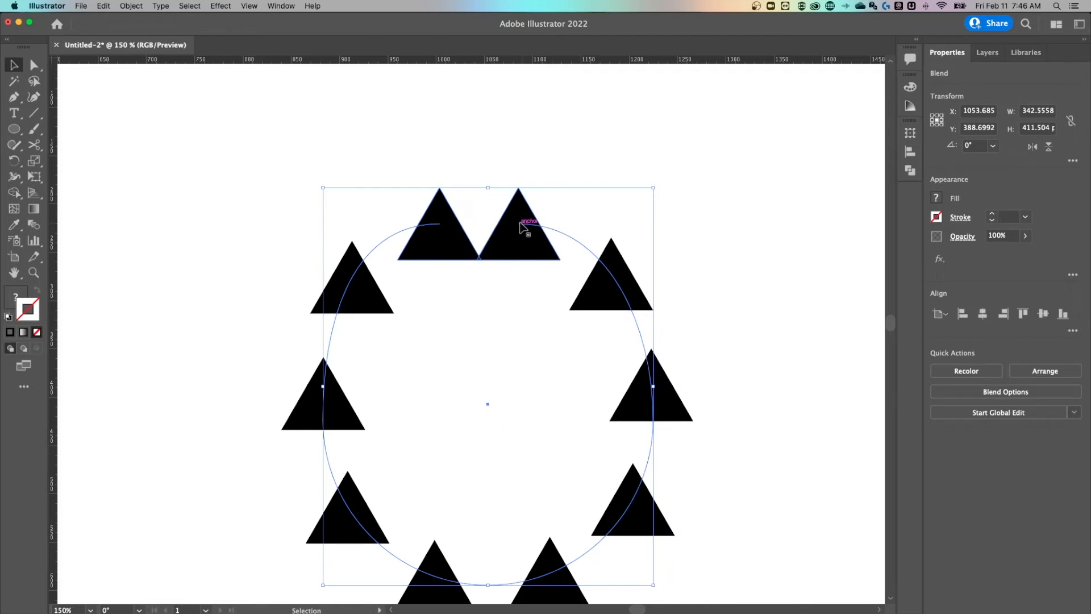
mouse_move(539, 240)
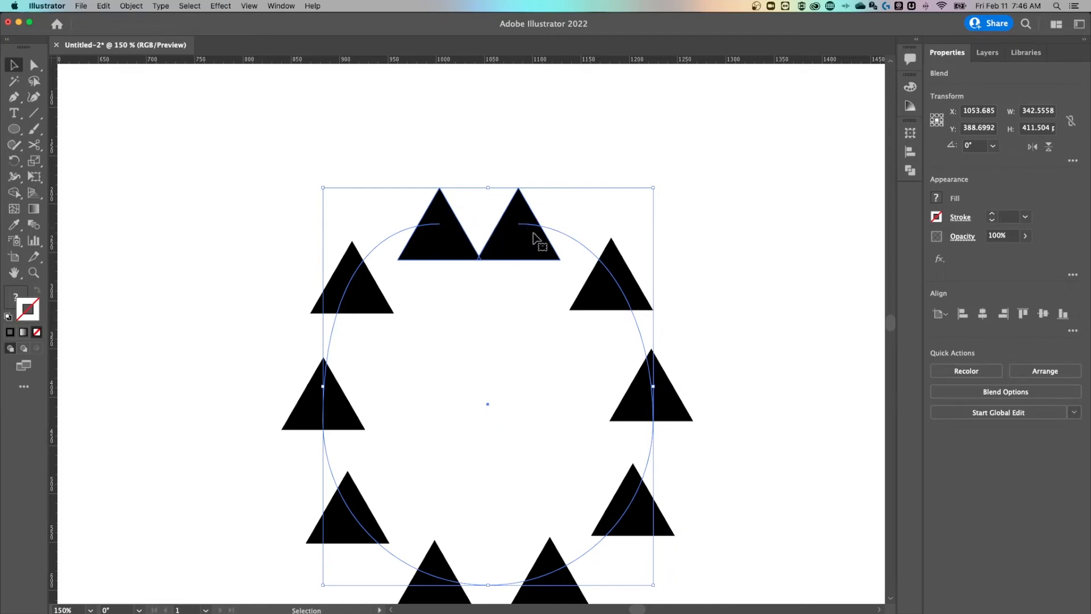
mouse_move(445, 235)
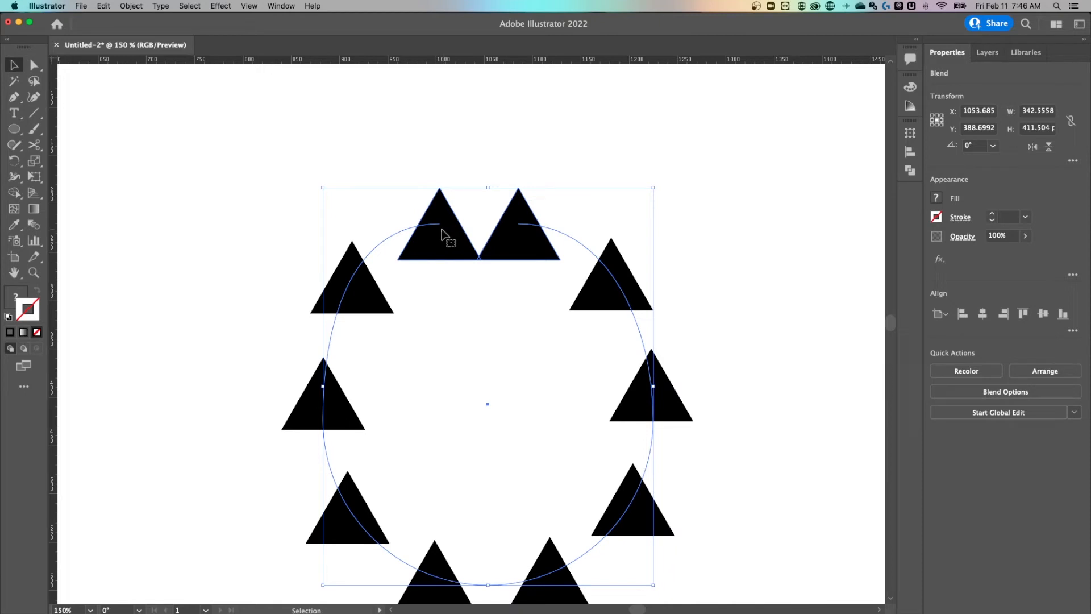
left_click(33, 64)
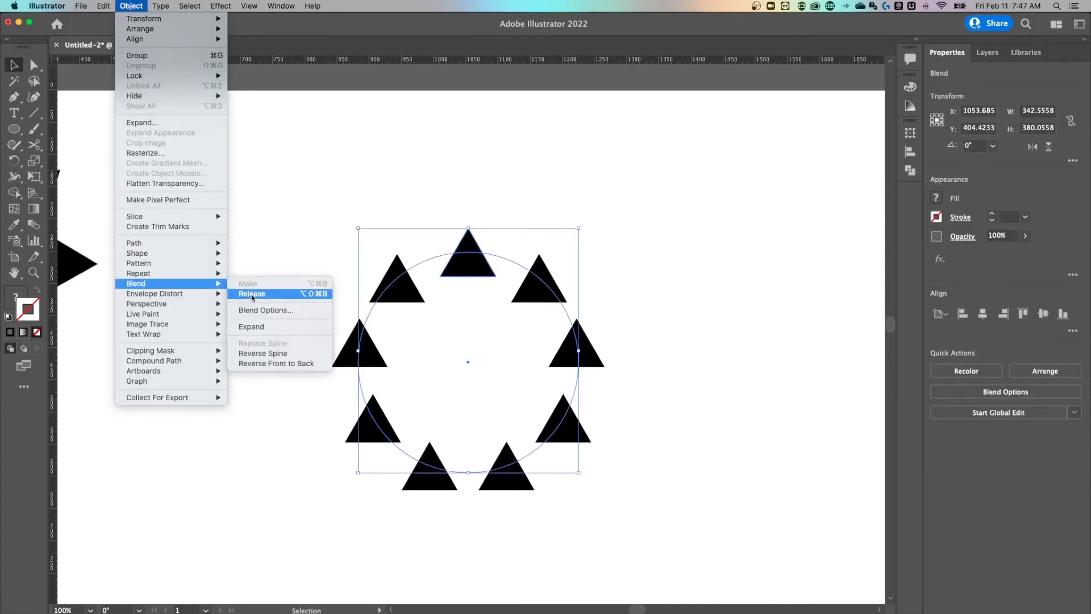
left_click(265, 310)
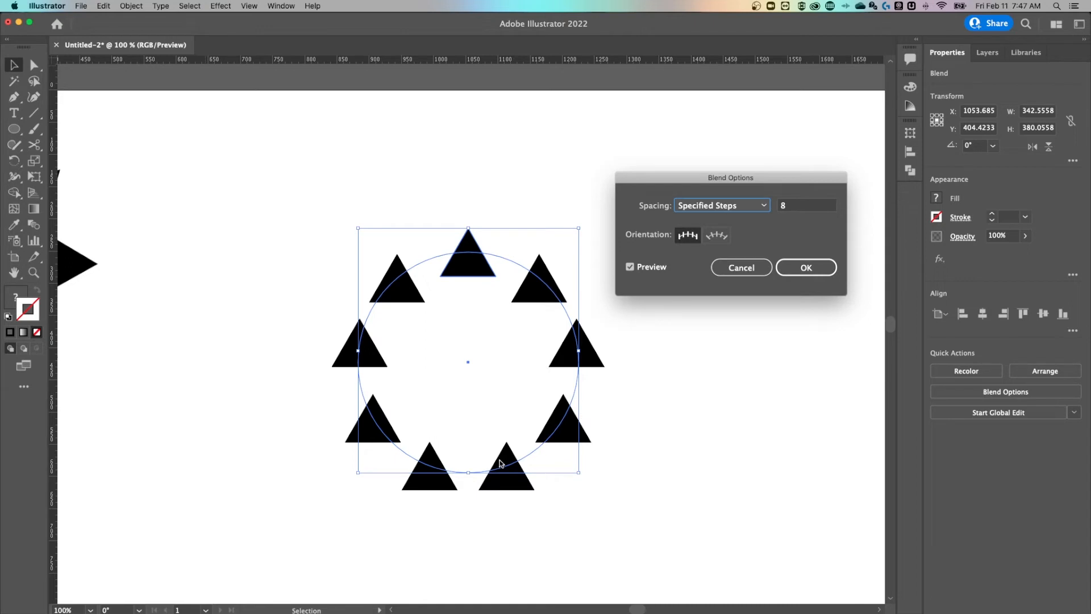
mouse_move(398, 279)
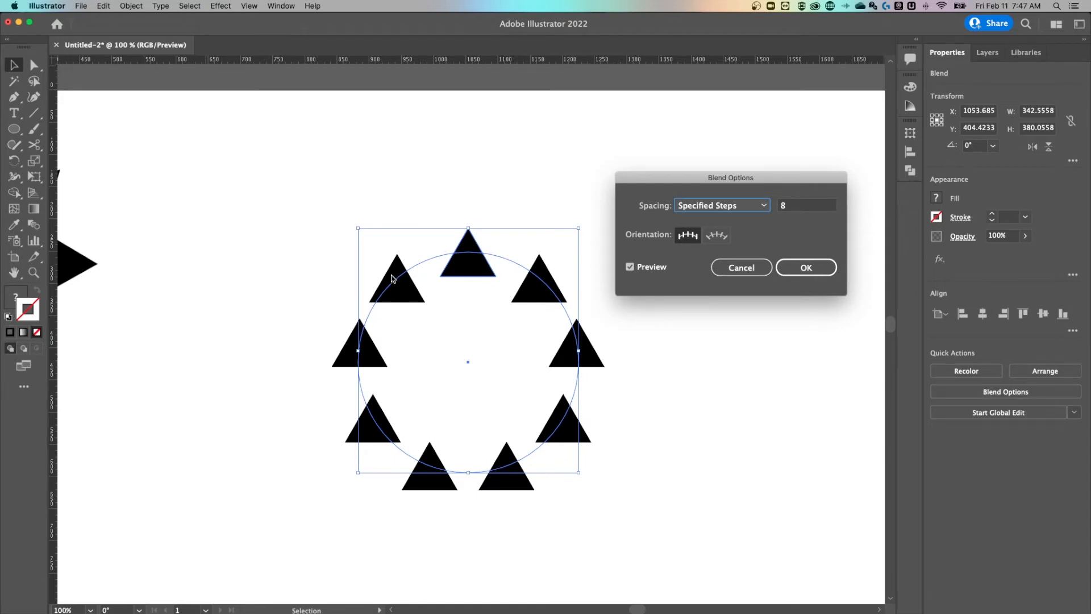
mouse_move(456, 266)
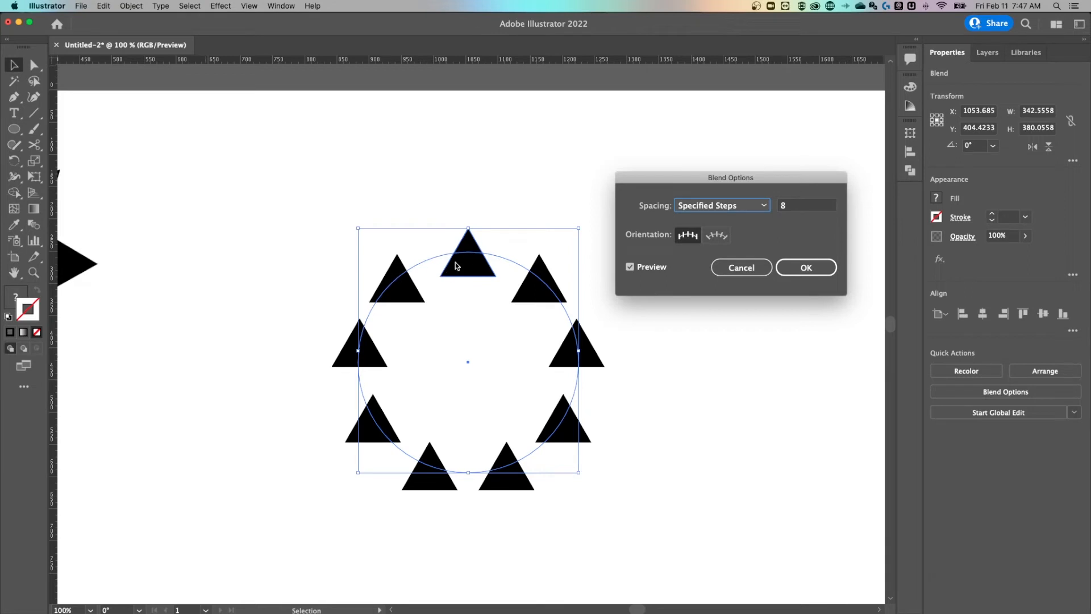
mouse_move(480, 259)
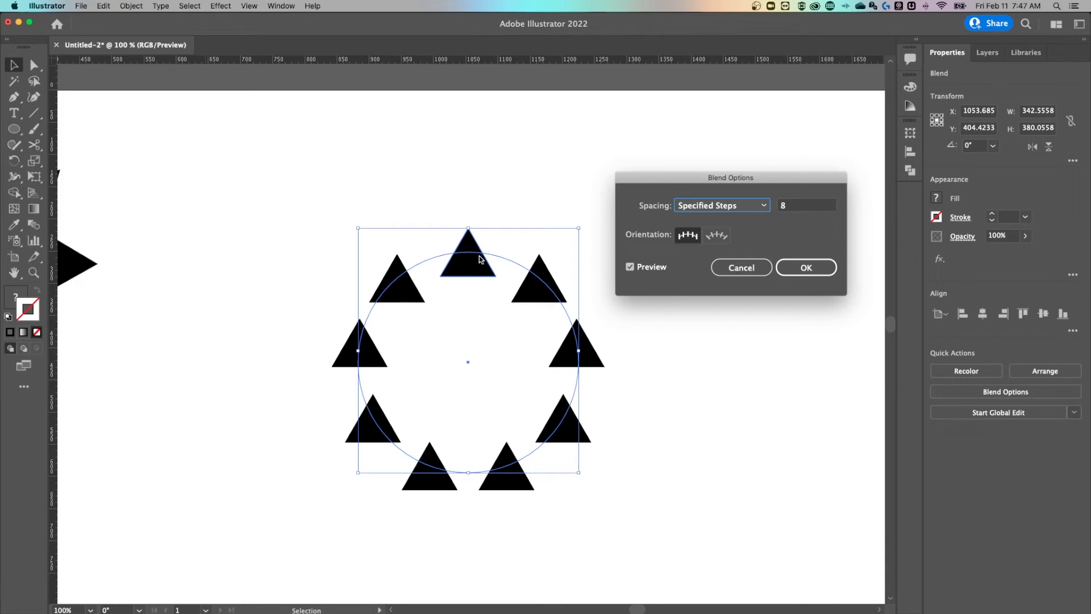
mouse_move(498, 258)
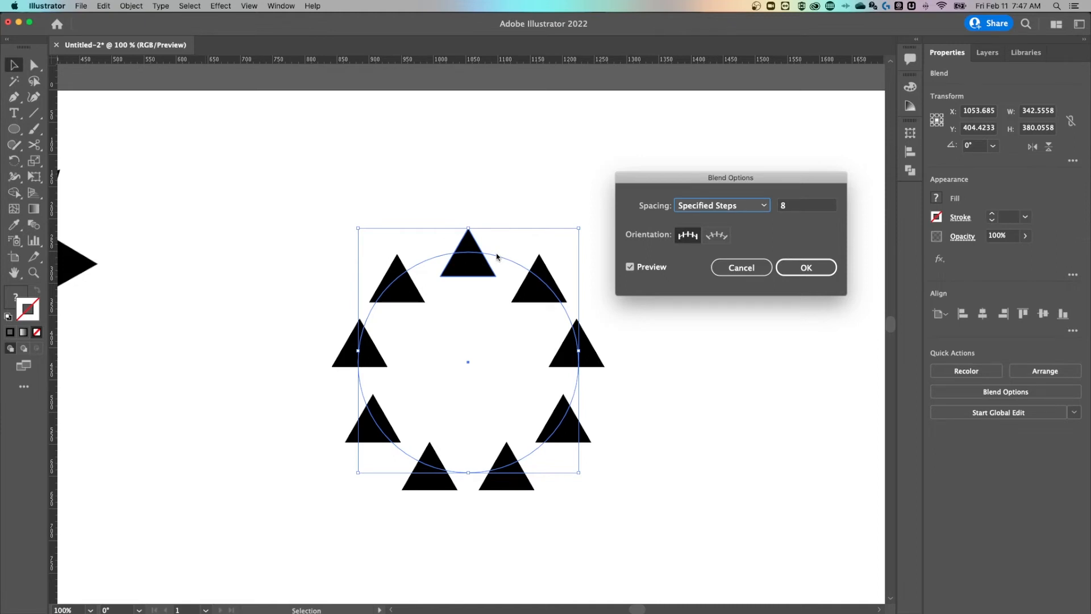
mouse_move(805, 207)
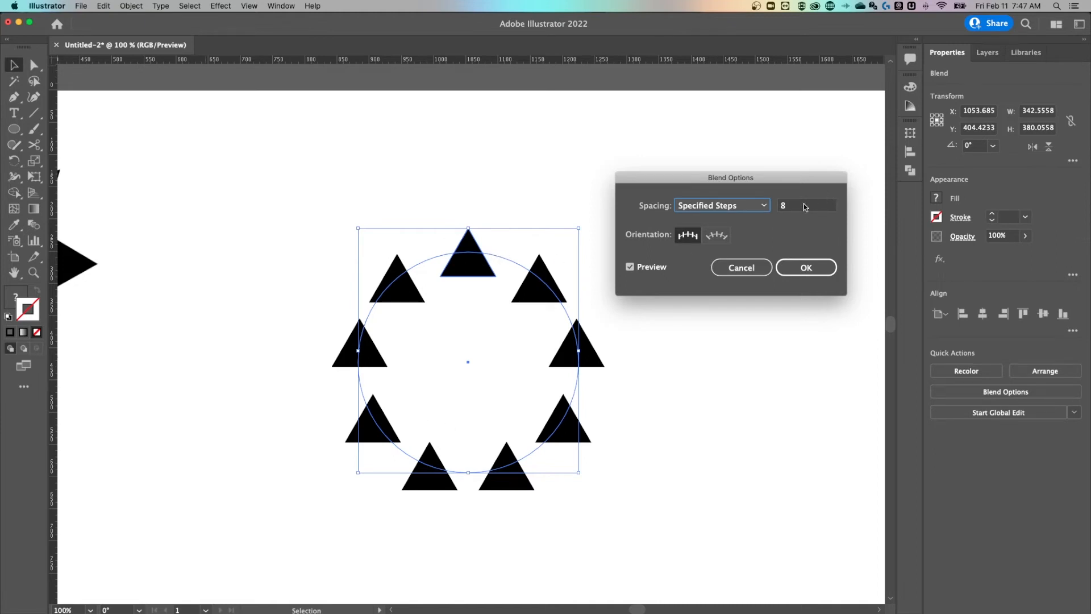
left_click(807, 204)
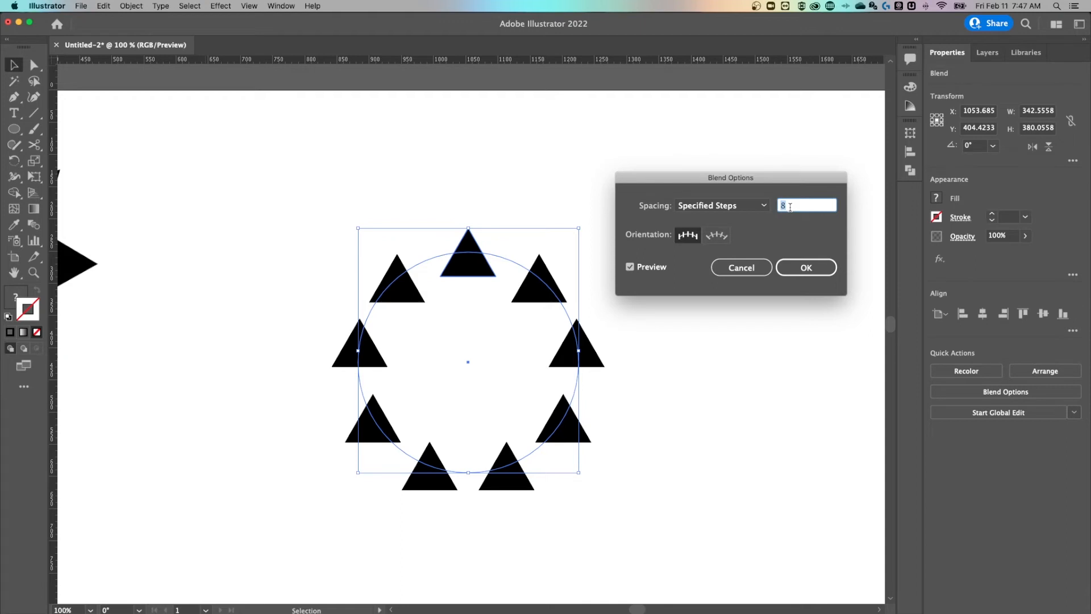
type("11")
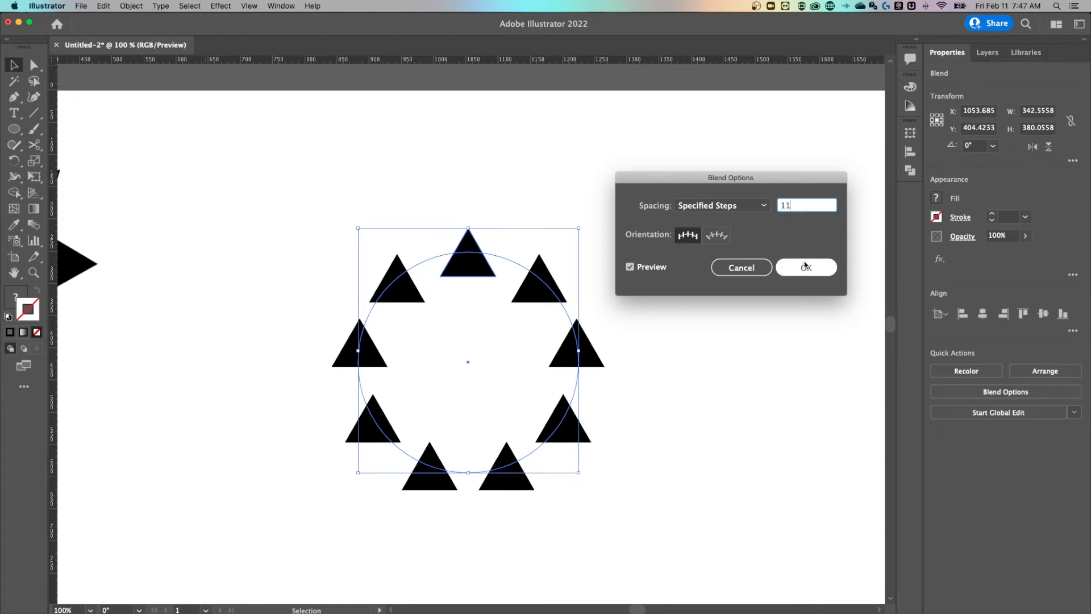
left_click(806, 268)
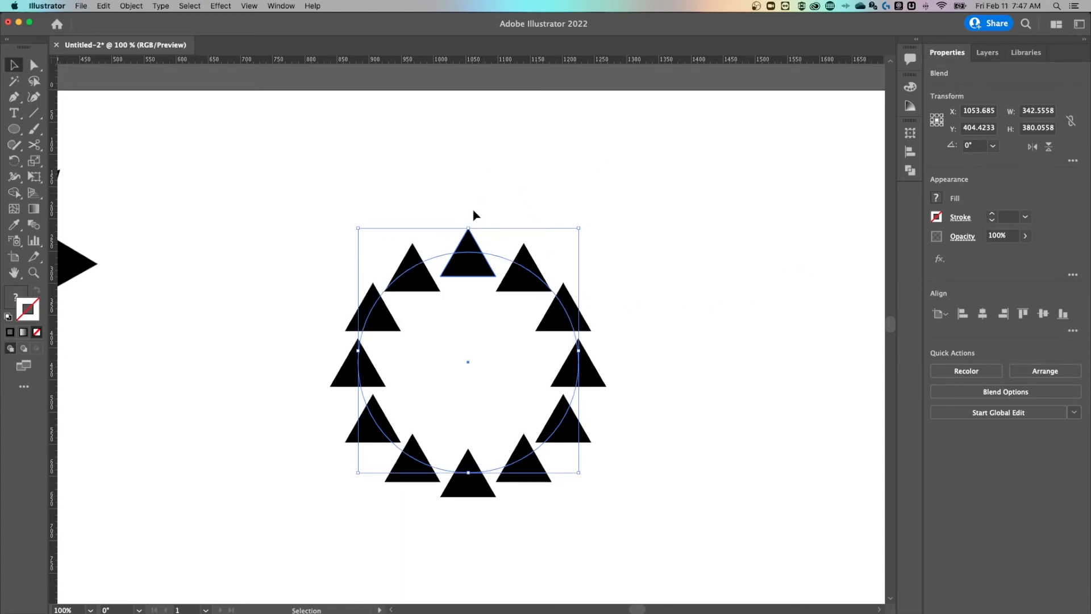
mouse_move(473, 250)
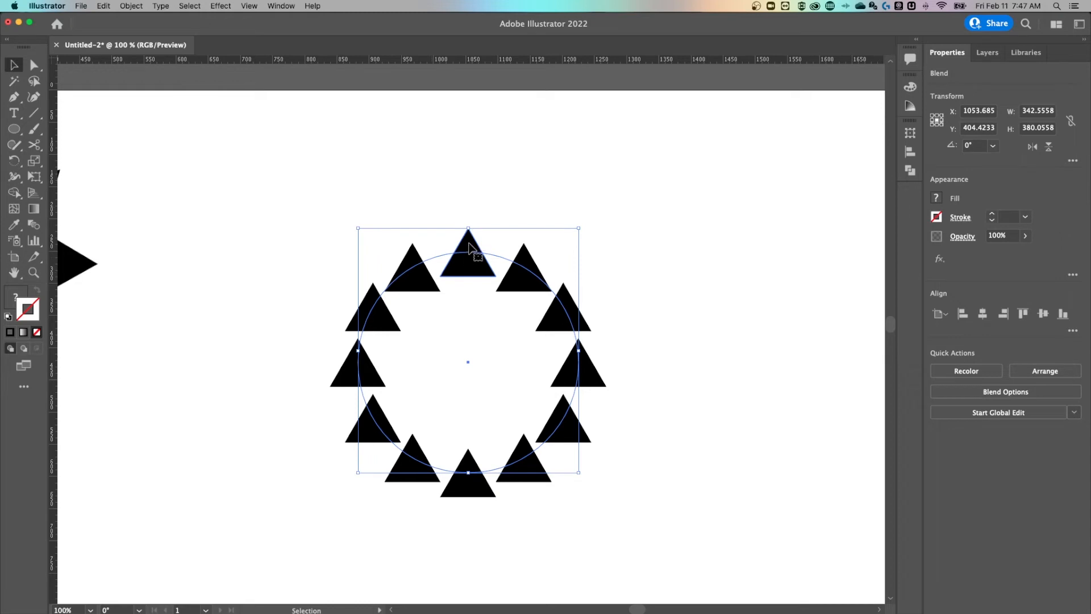
mouse_move(411, 292)
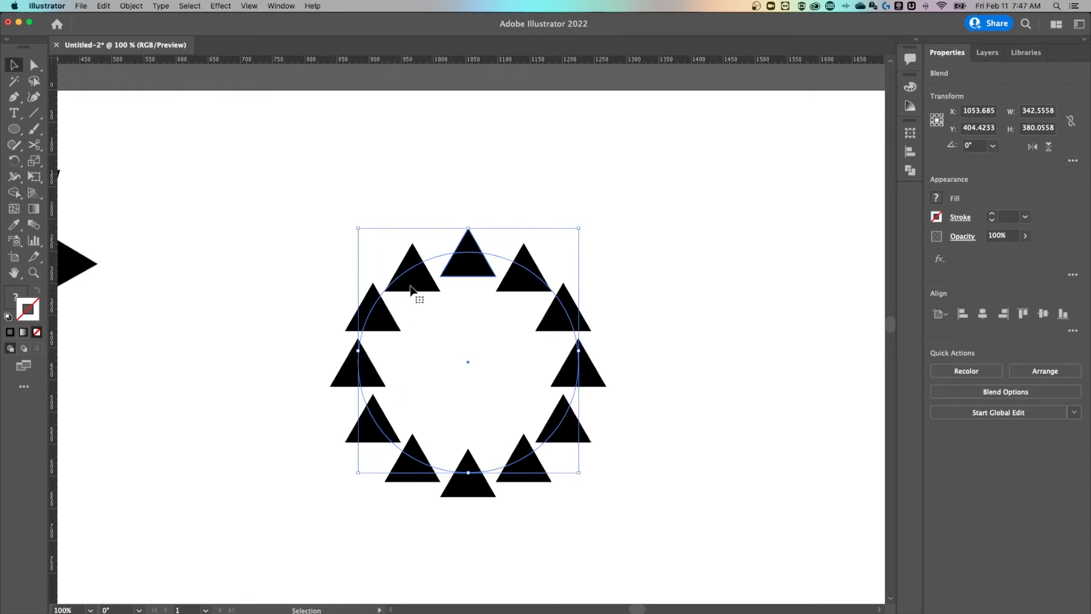
mouse_move(488, 258)
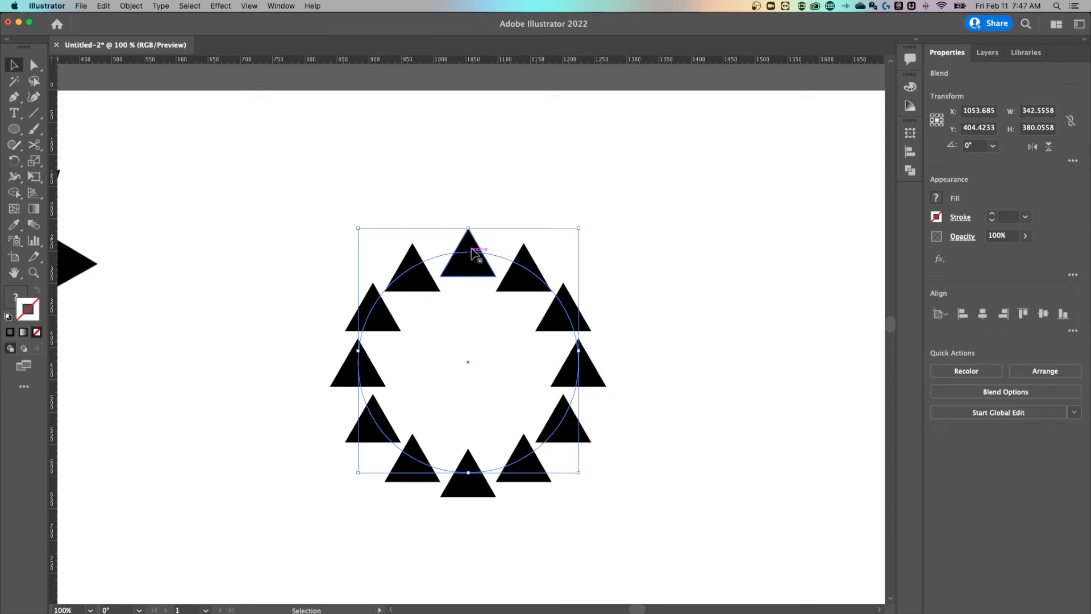
left_click(543, 356)
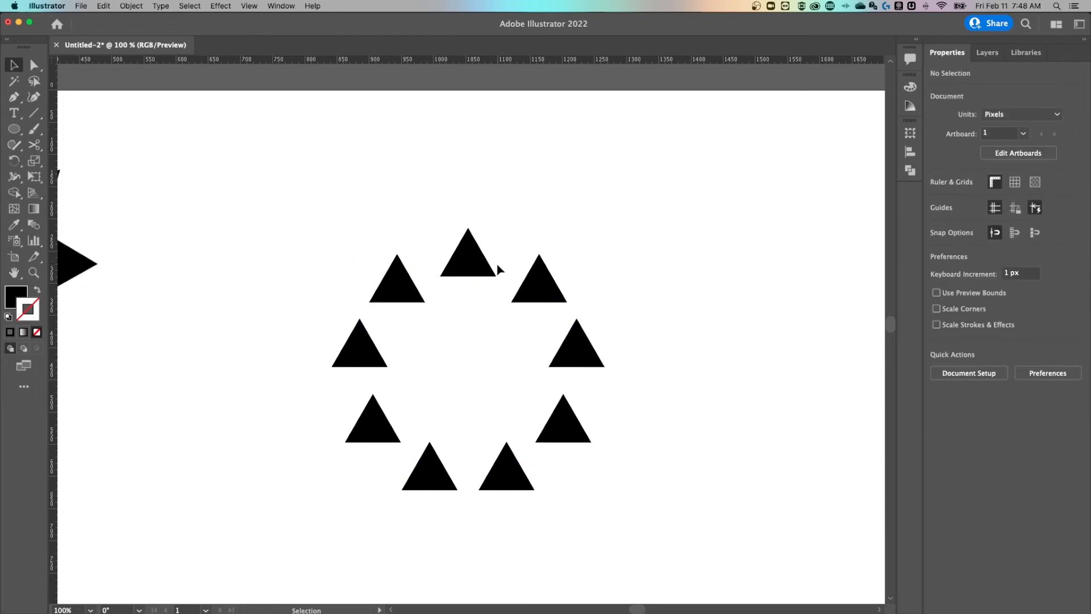
left_click(467, 268)
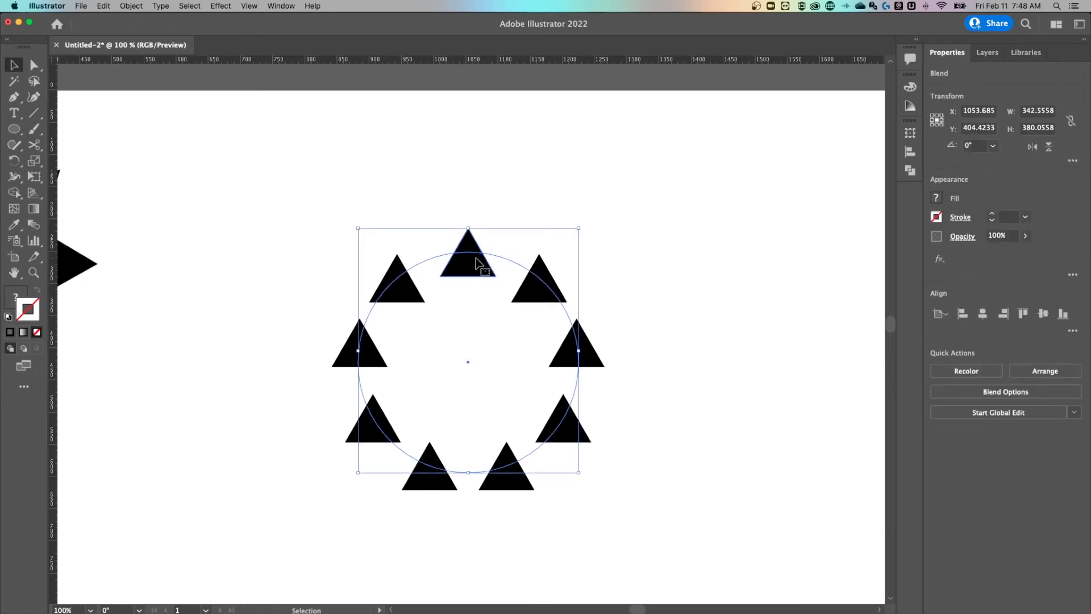
mouse_move(571, 347)
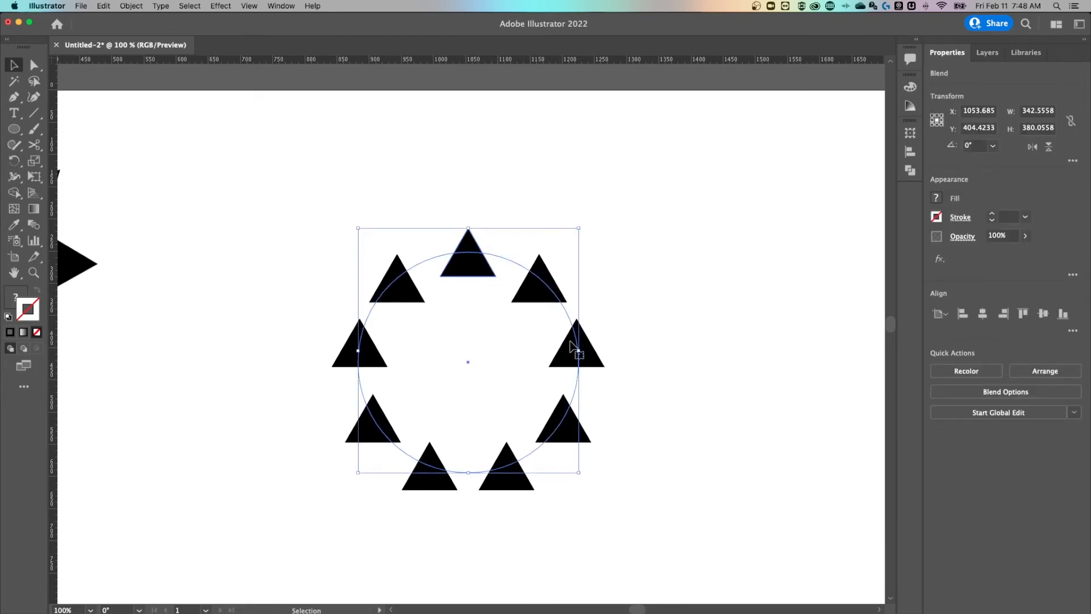
mouse_move(637, 322)
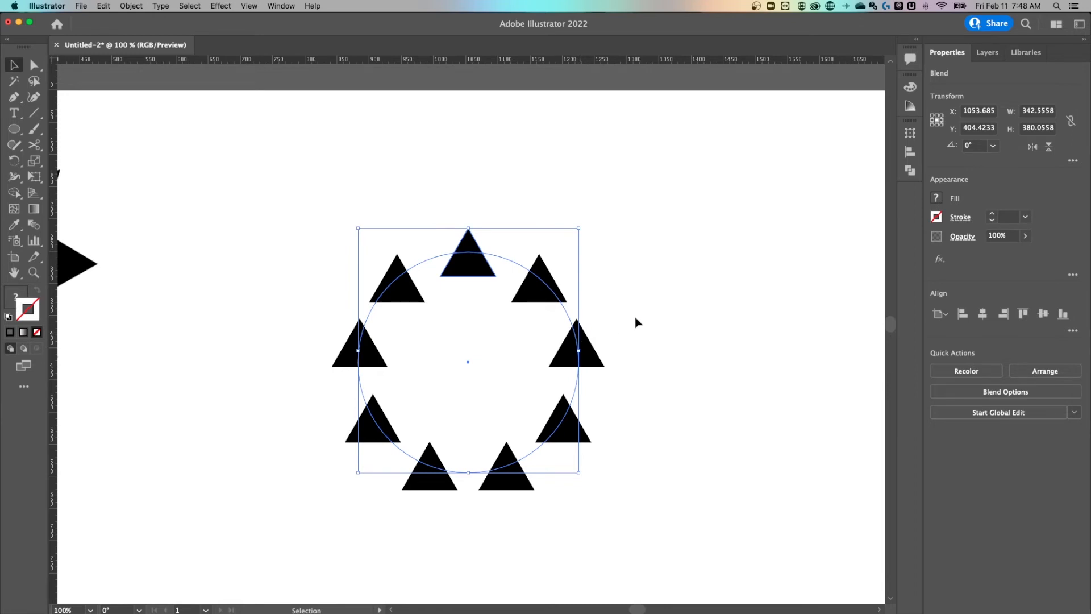
mouse_move(139, 6)
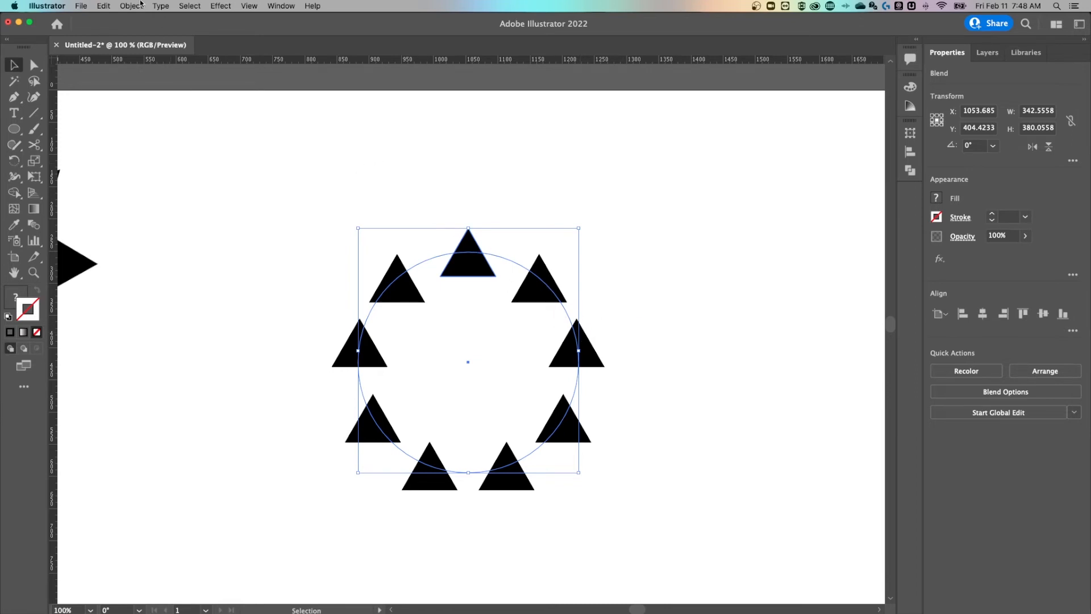
left_click(131, 6)
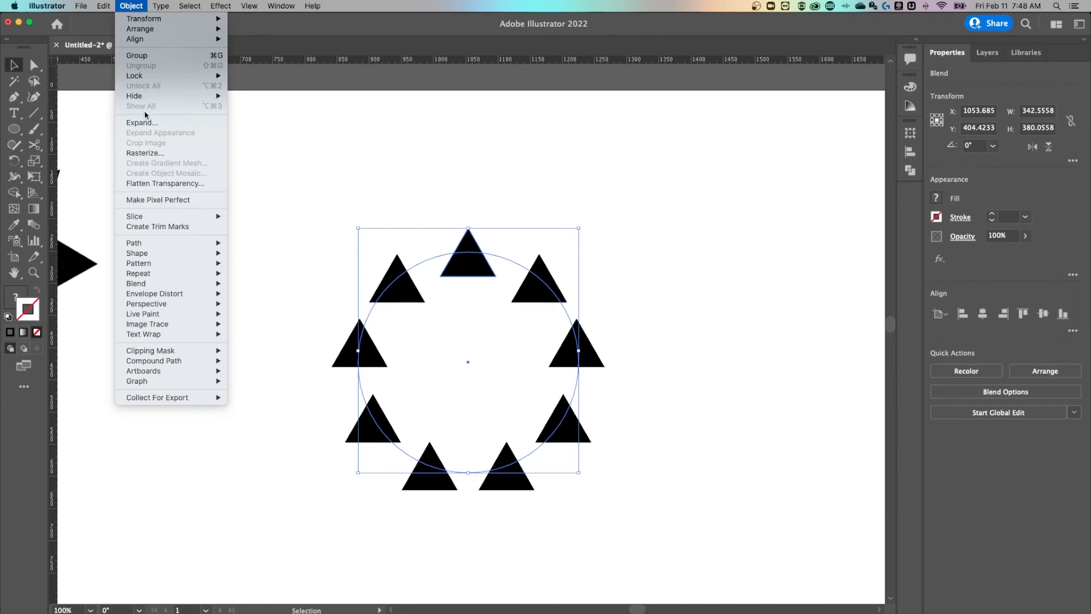
Step: Expand the blend with Object and Fill checked into a plain group of separate triangles
left_click(142, 123)
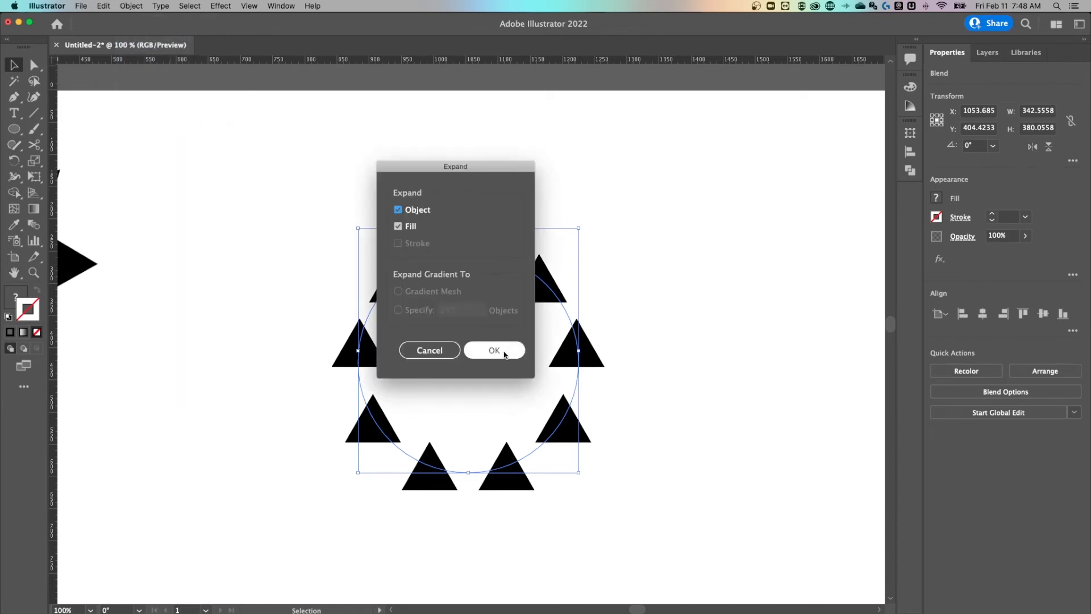
left_click(495, 349)
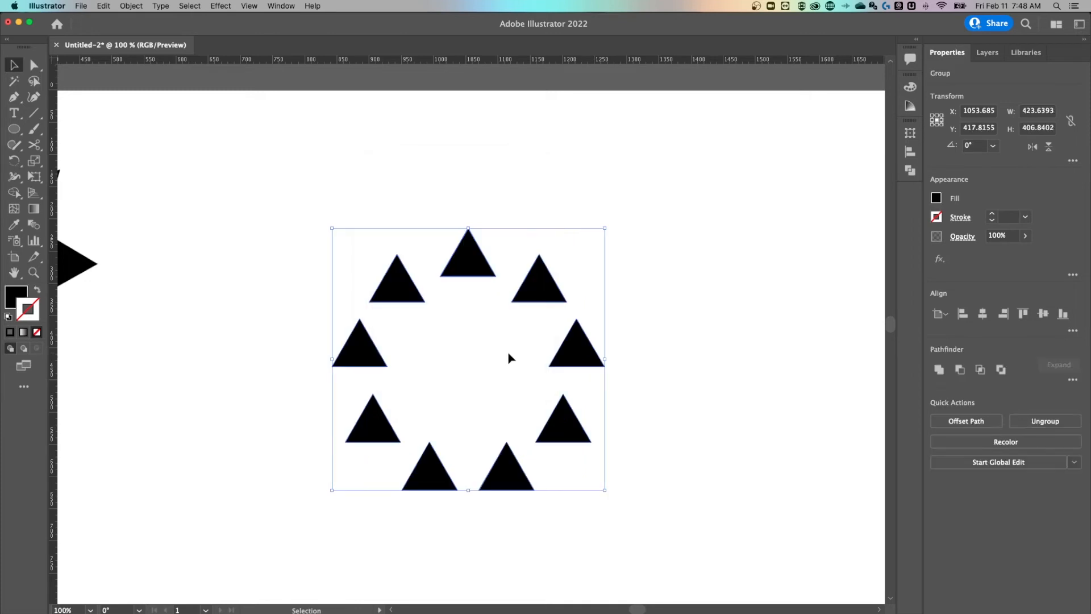
mouse_move(718, 264)
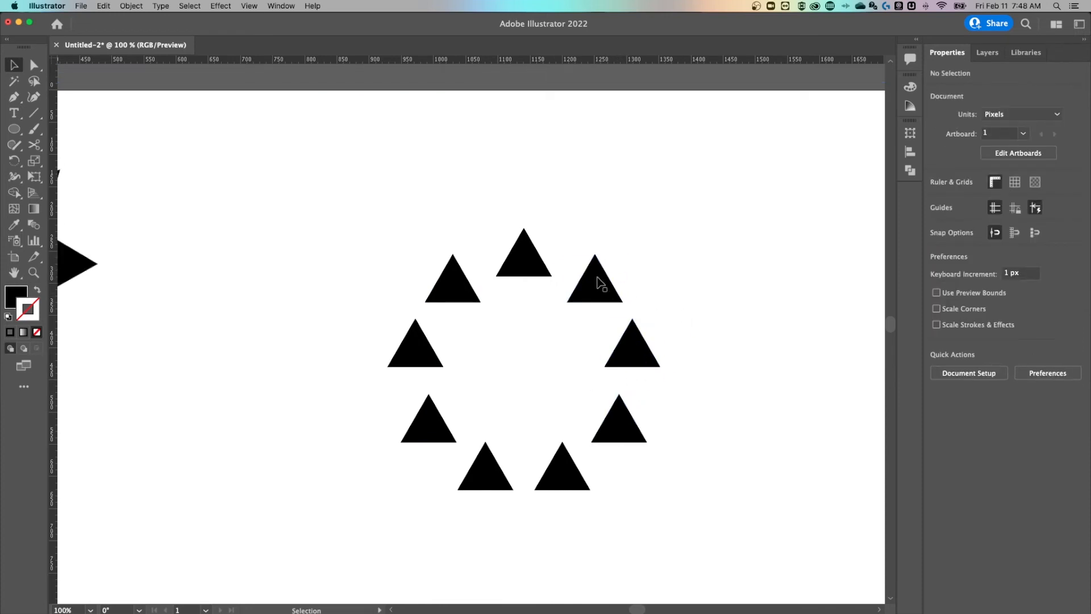
left_click(523, 306)
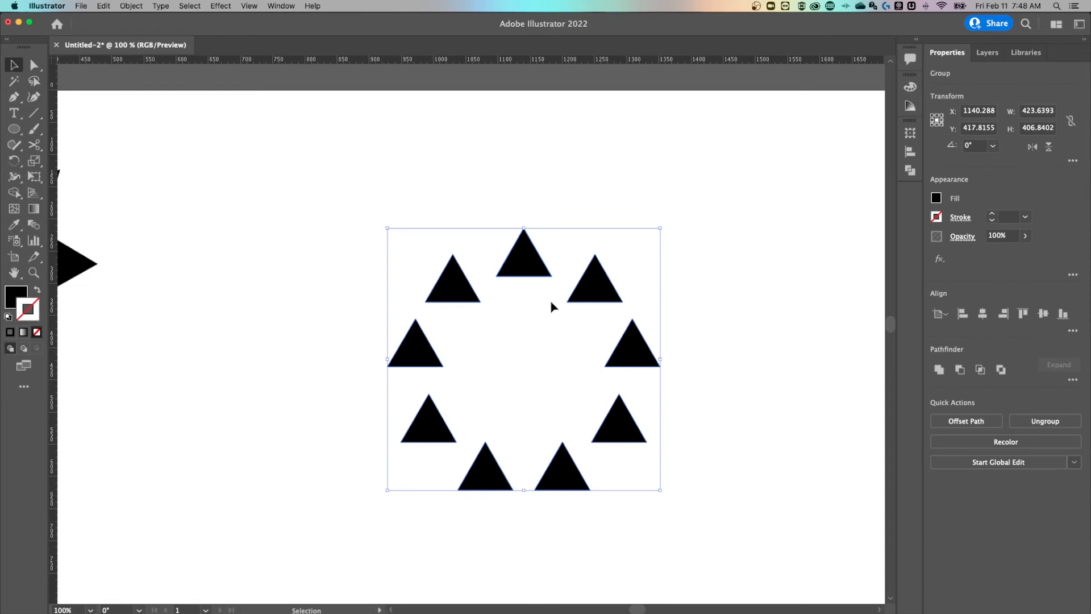
Step: Ungroup the expanded ring so each black triangle is its own path, then deselect all
right_click(553, 307)
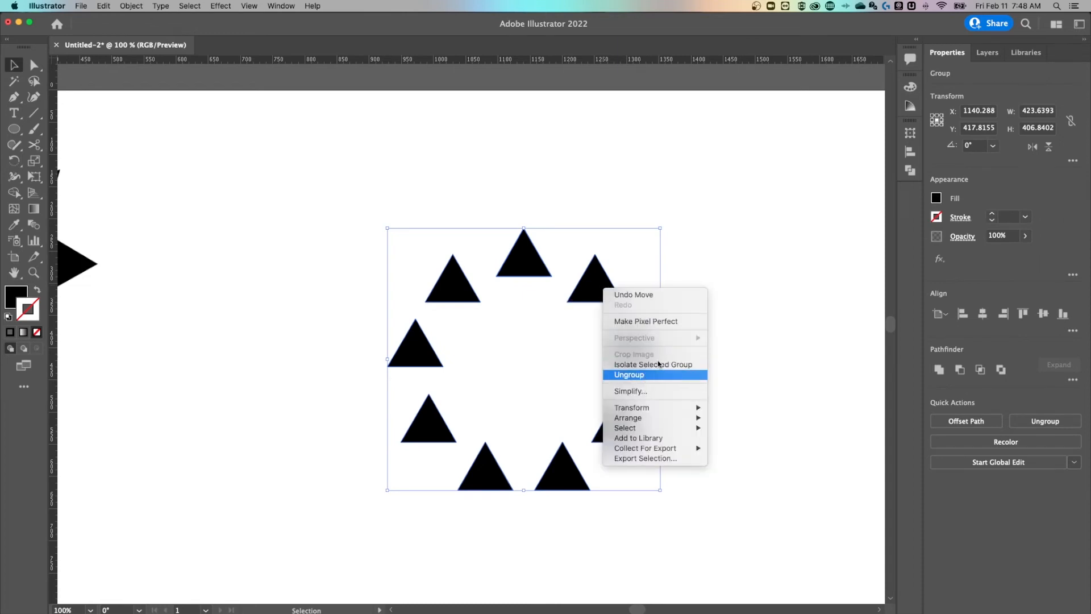
left_click(629, 374)
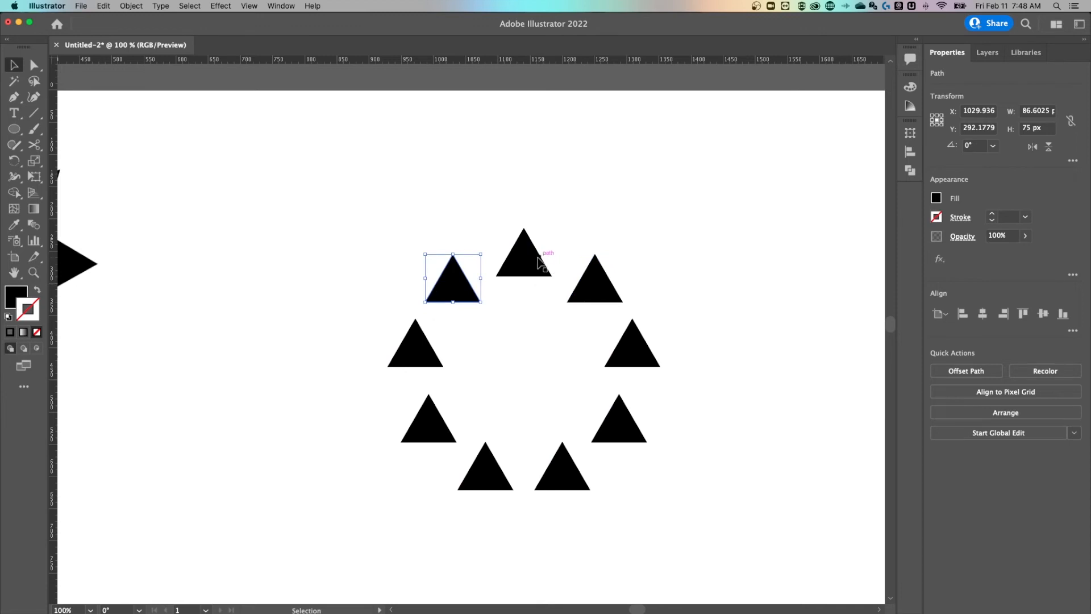
mouse_move(513, 262)
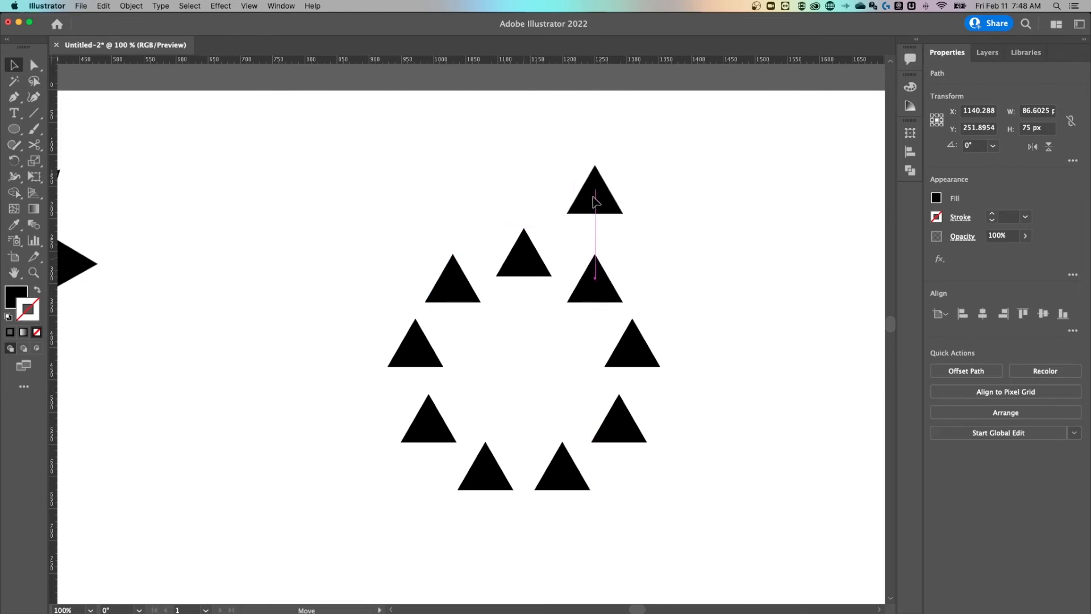
left_click(523, 258)
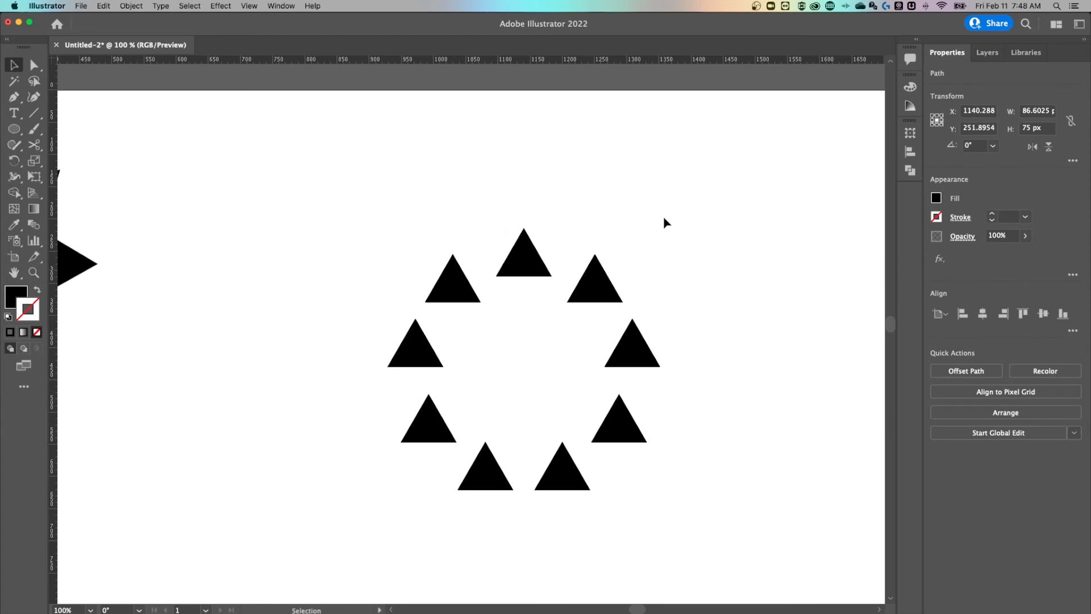
left_click(665, 223)
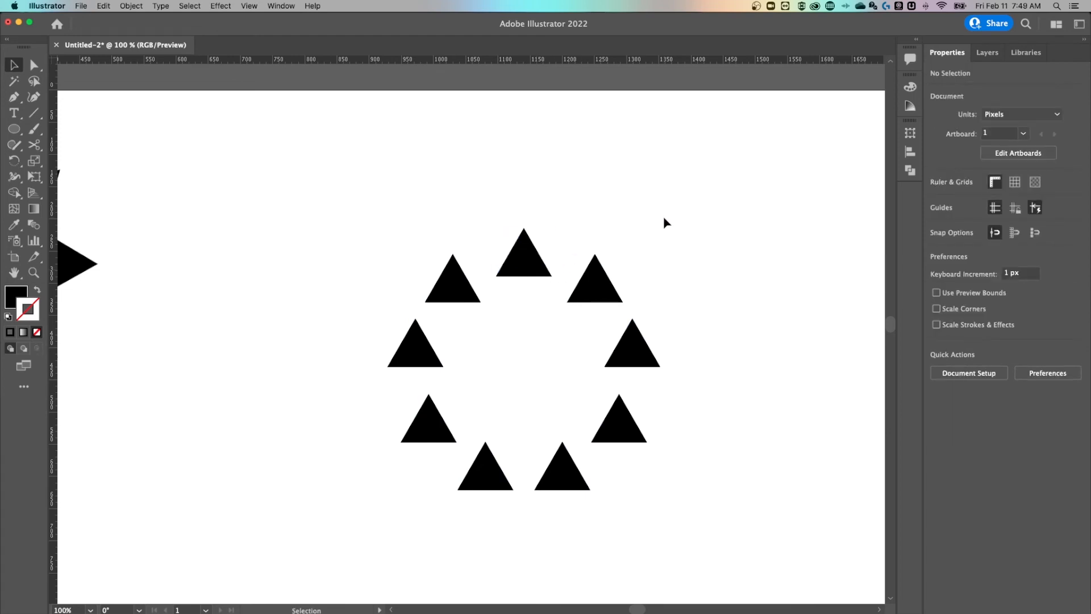
mouse_move(663, 214)
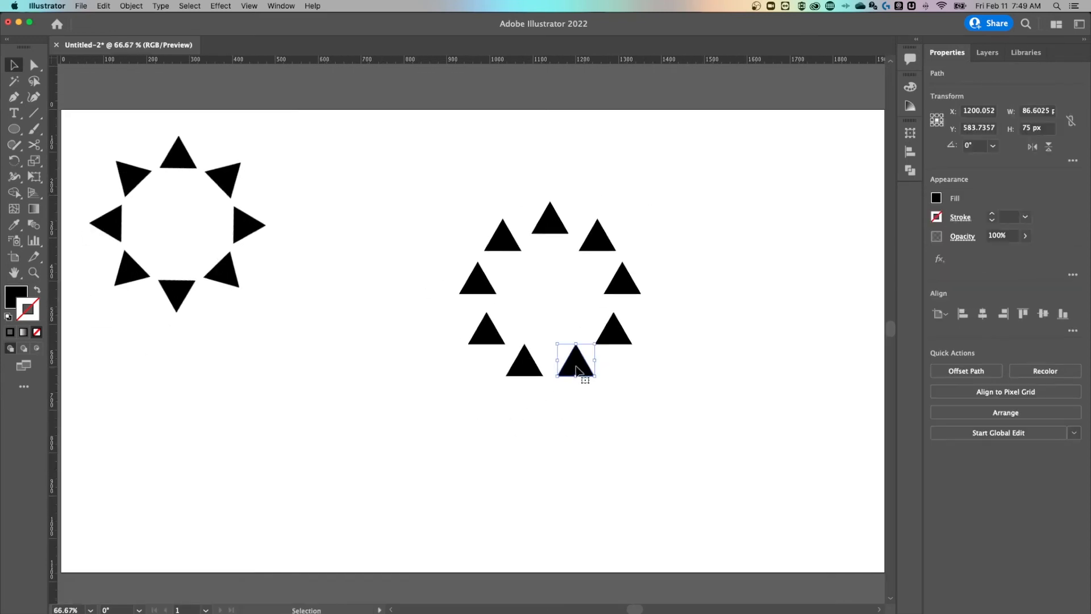
mouse_move(603, 358)
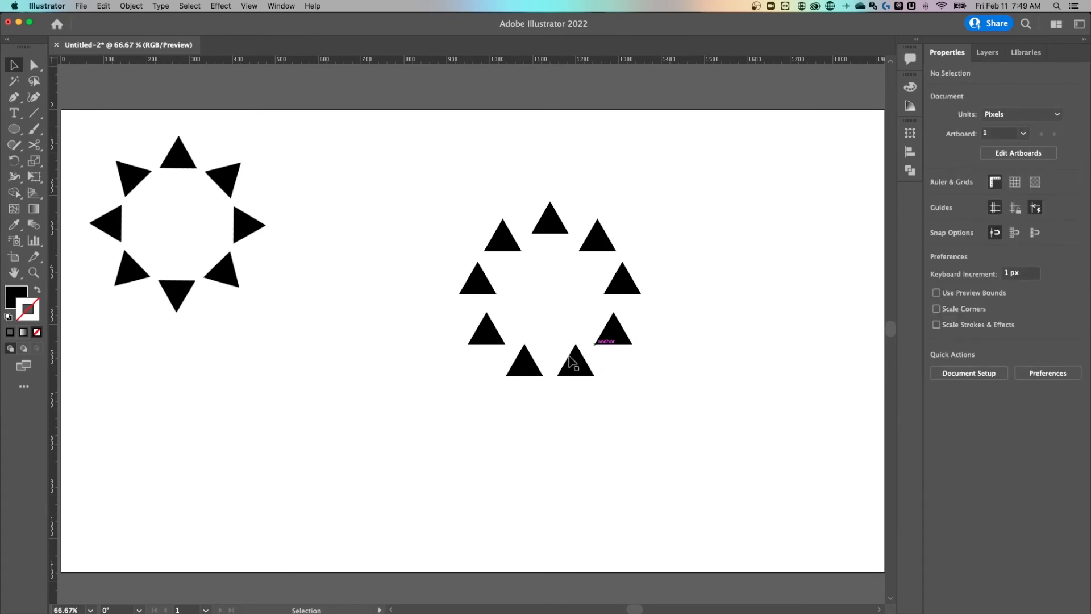
mouse_move(679, 361)
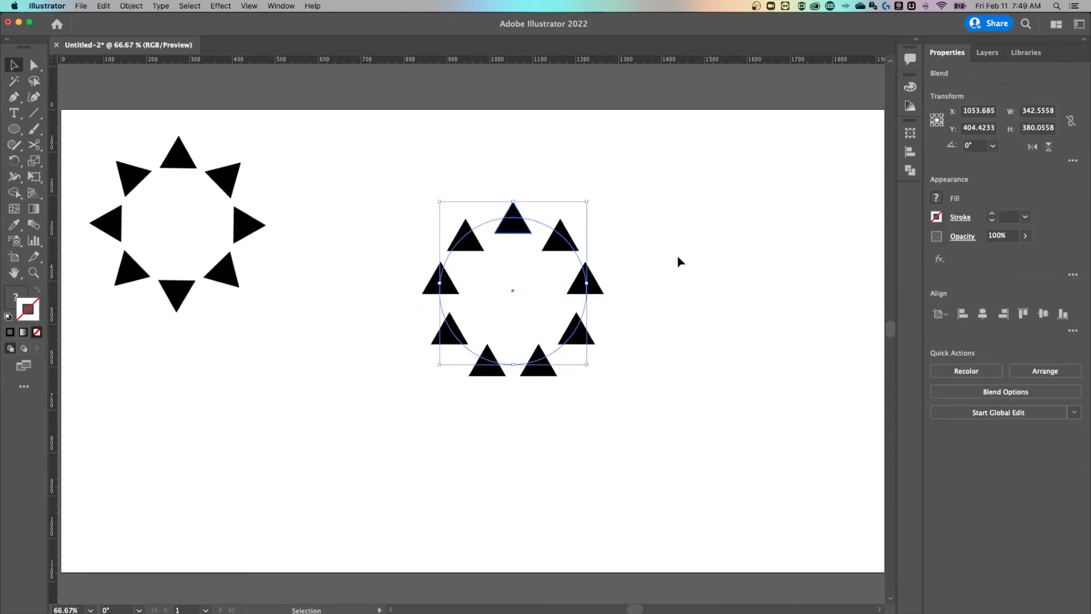
mouse_move(518, 223)
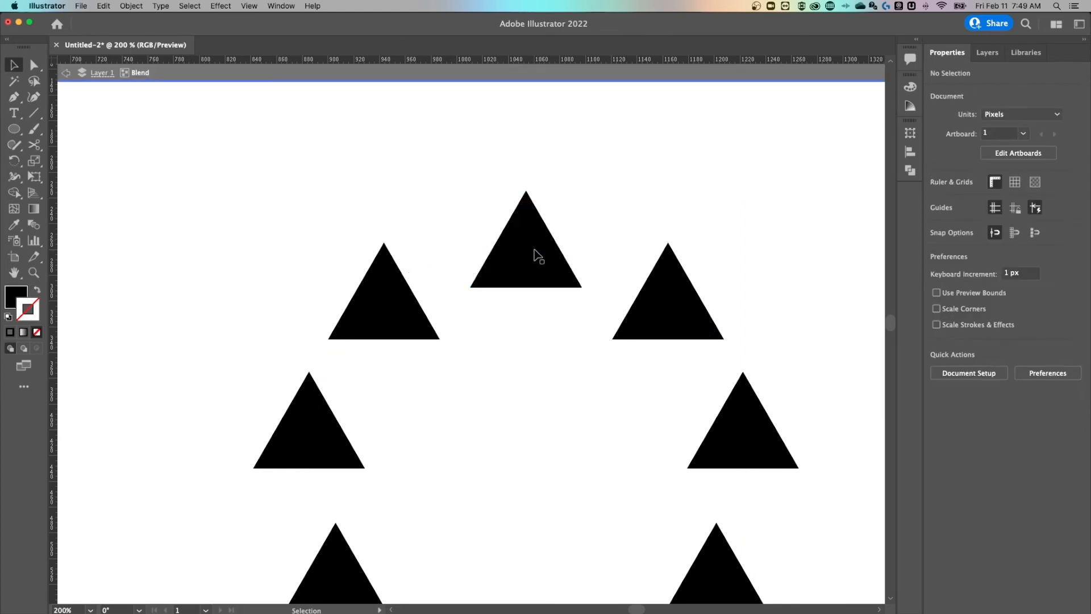
Step: Select the circular blend of triangles to work inside it
left_click(525, 240)
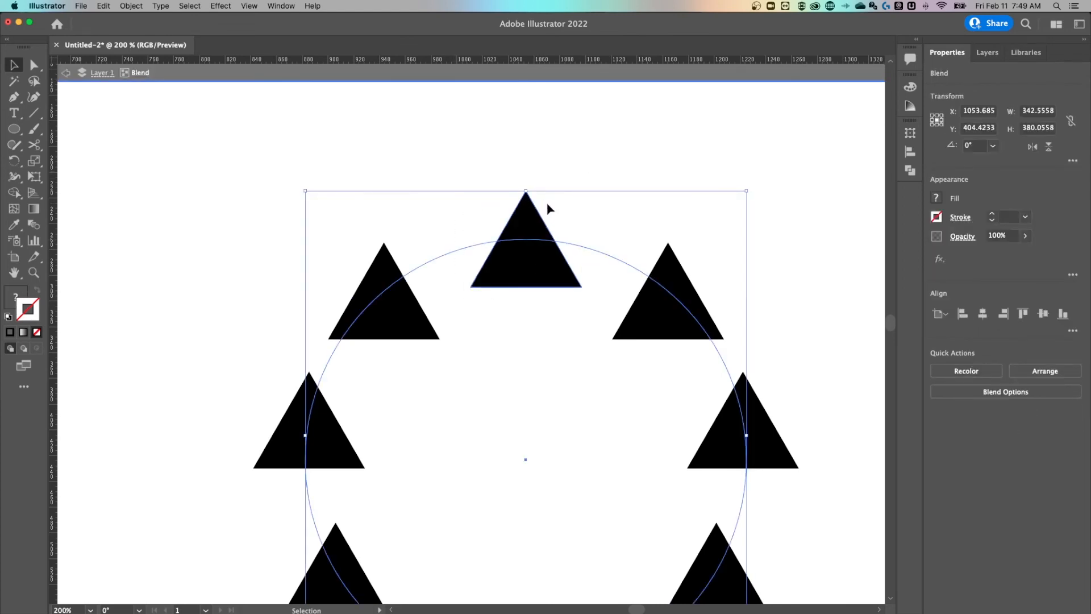
mouse_move(604, 202)
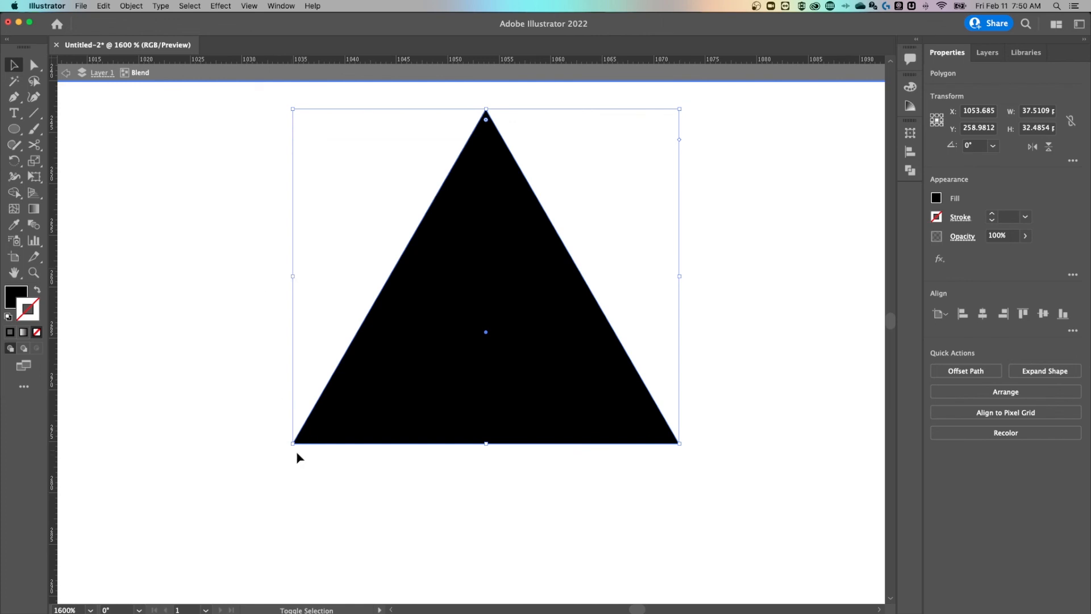
mouse_move(681, 447)
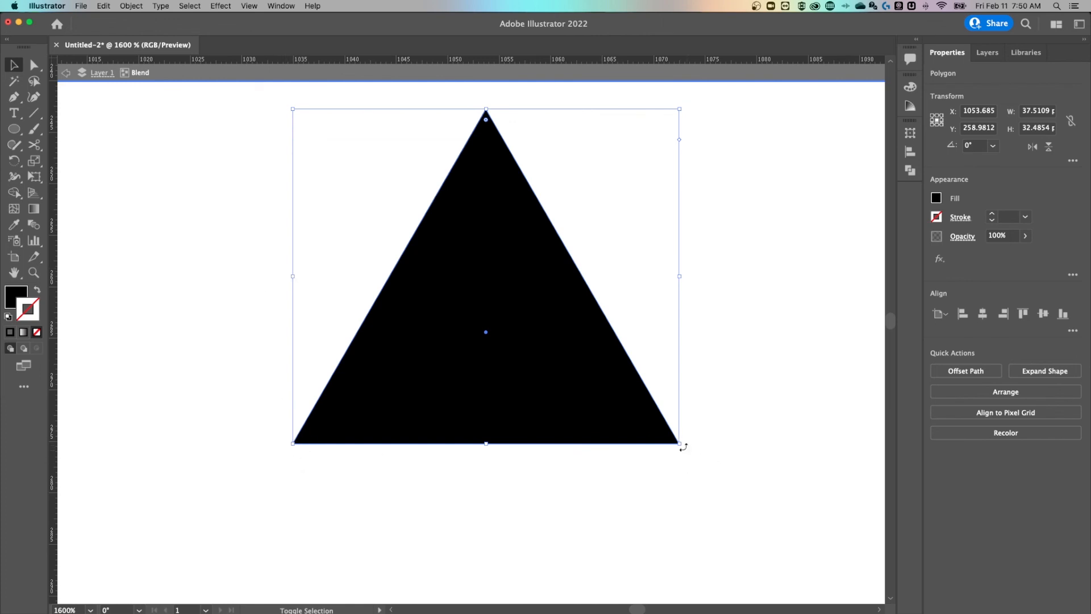
mouse_move(672, 449)
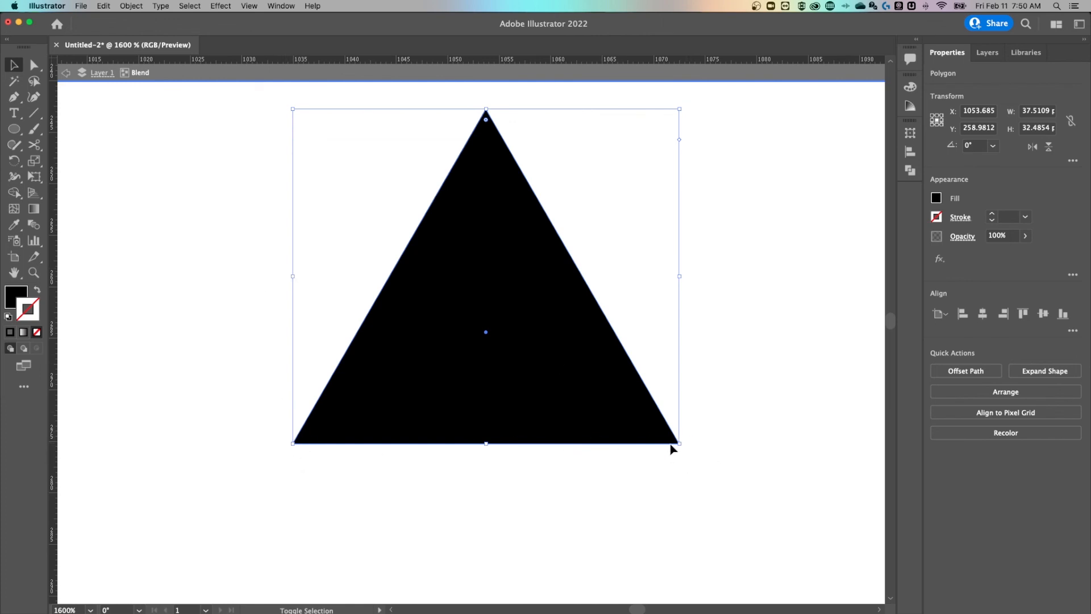
mouse_move(666, 351)
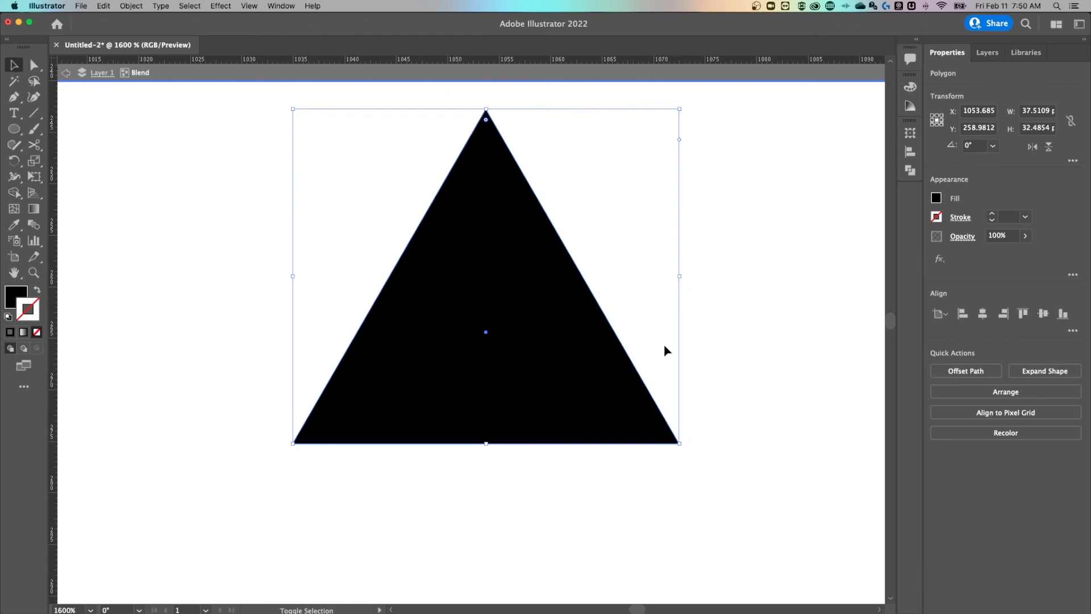
mouse_move(580, 291)
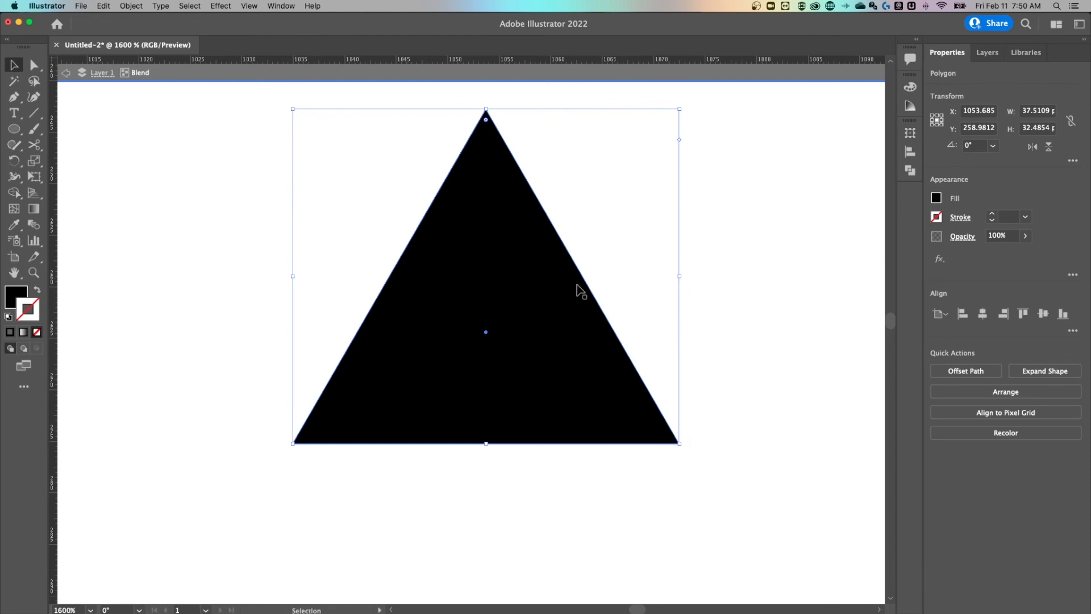
mouse_move(1035, 121)
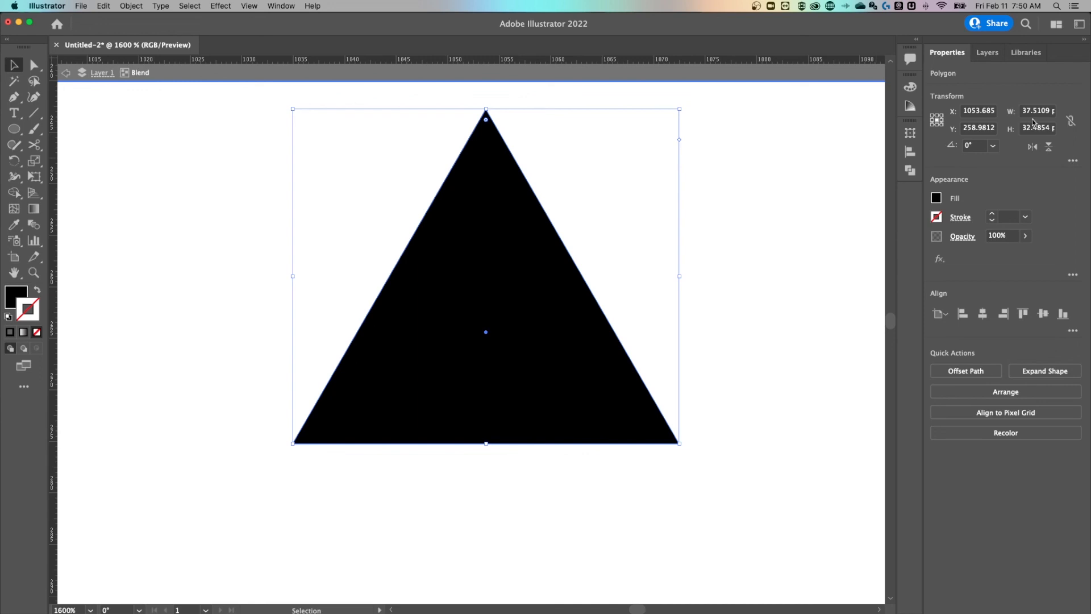
mouse_move(1040, 120)
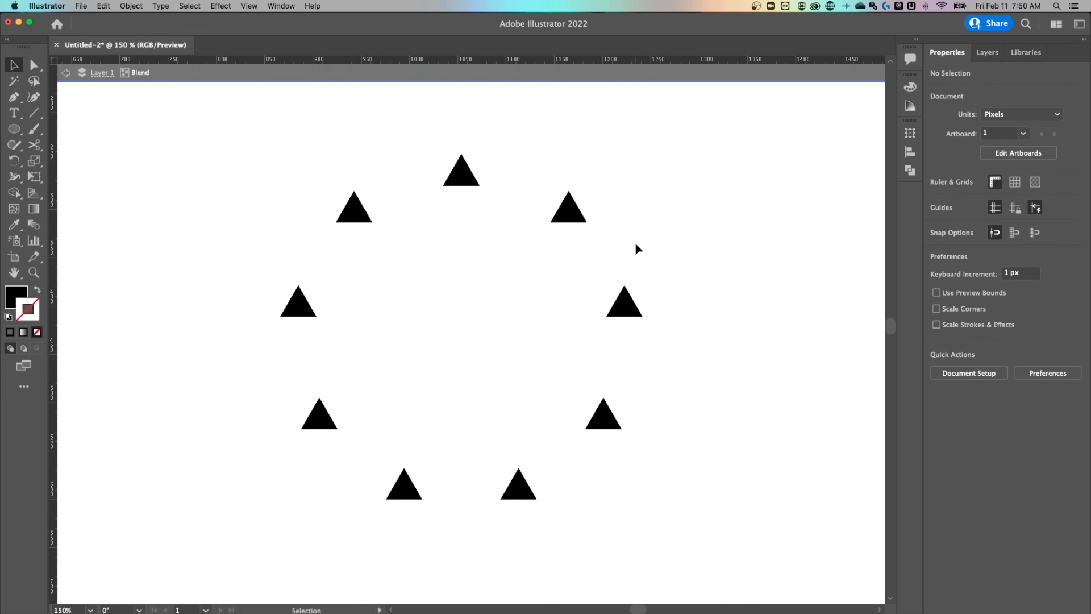
mouse_move(645, 247)
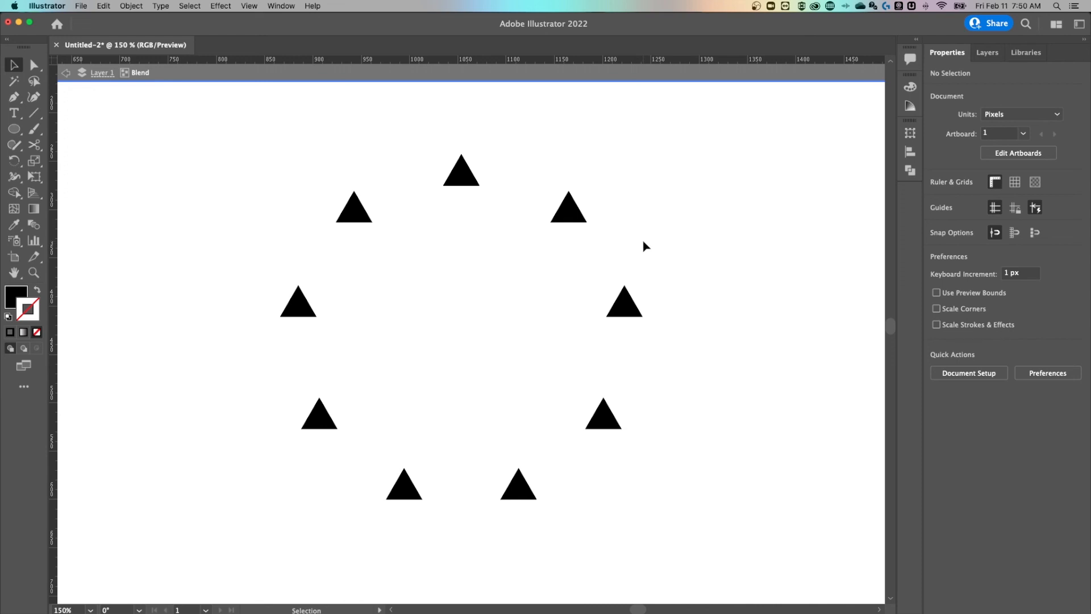
mouse_move(640, 235)
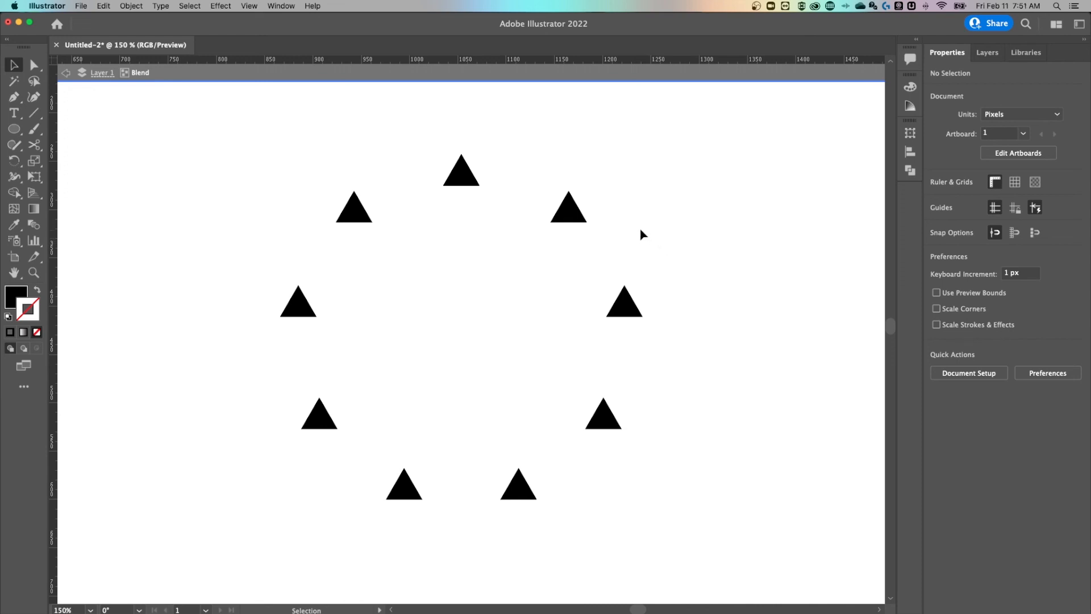
Step: Select the circular spine path to nudge the ring down, then pick the top triangle
left_click(461, 170)
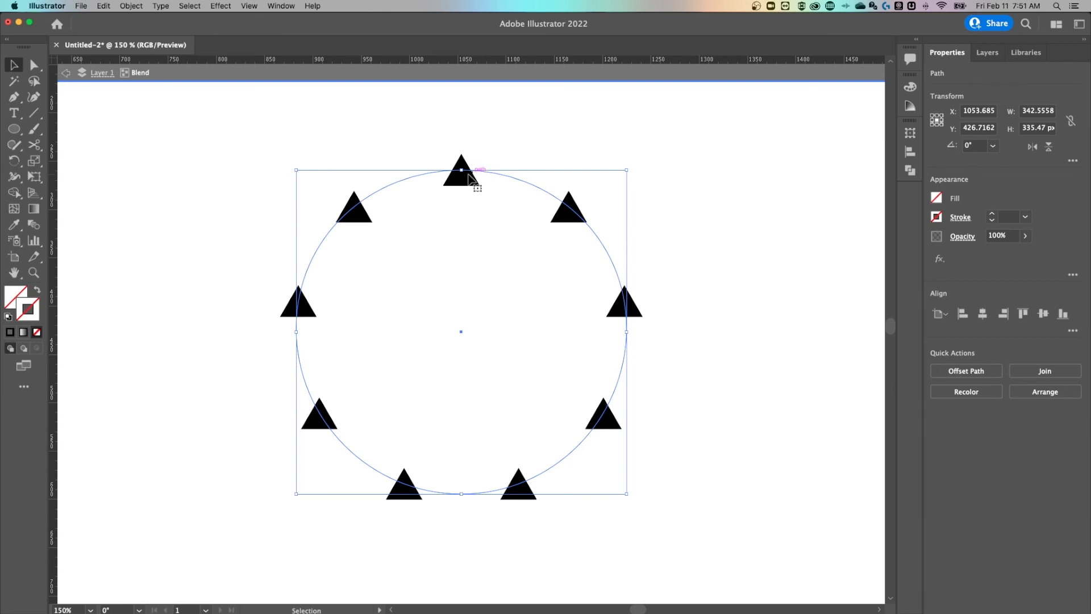
mouse_move(511, 152)
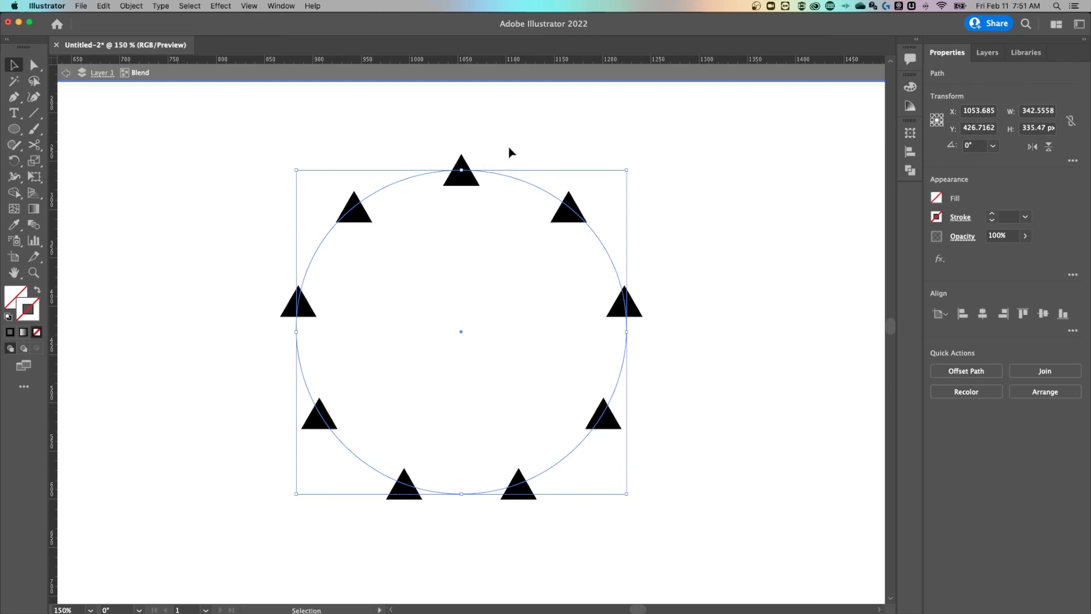
left_click(461, 168)
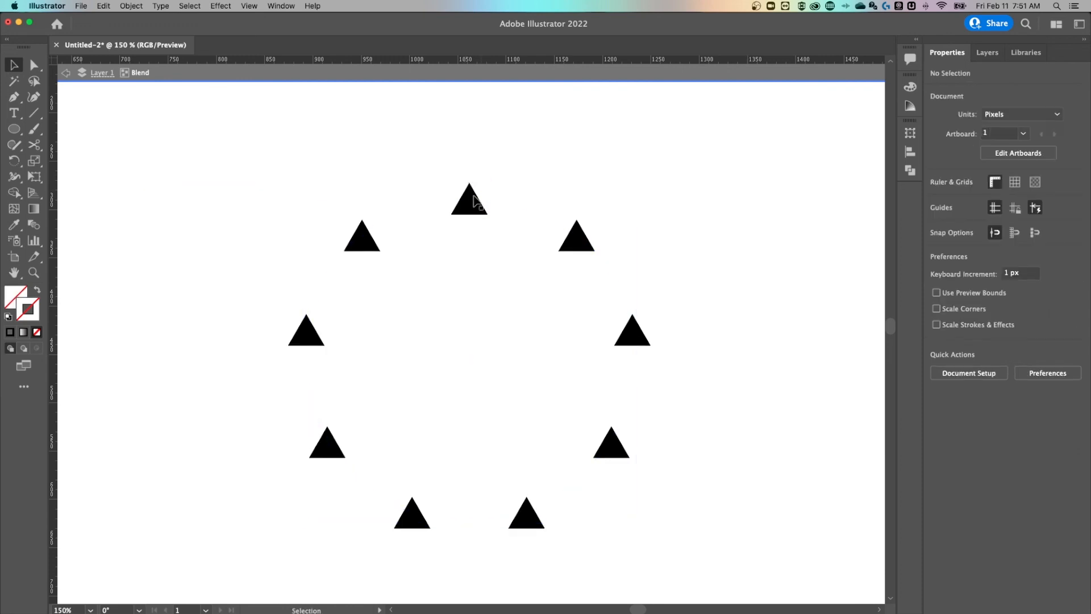
left_click(468, 197)
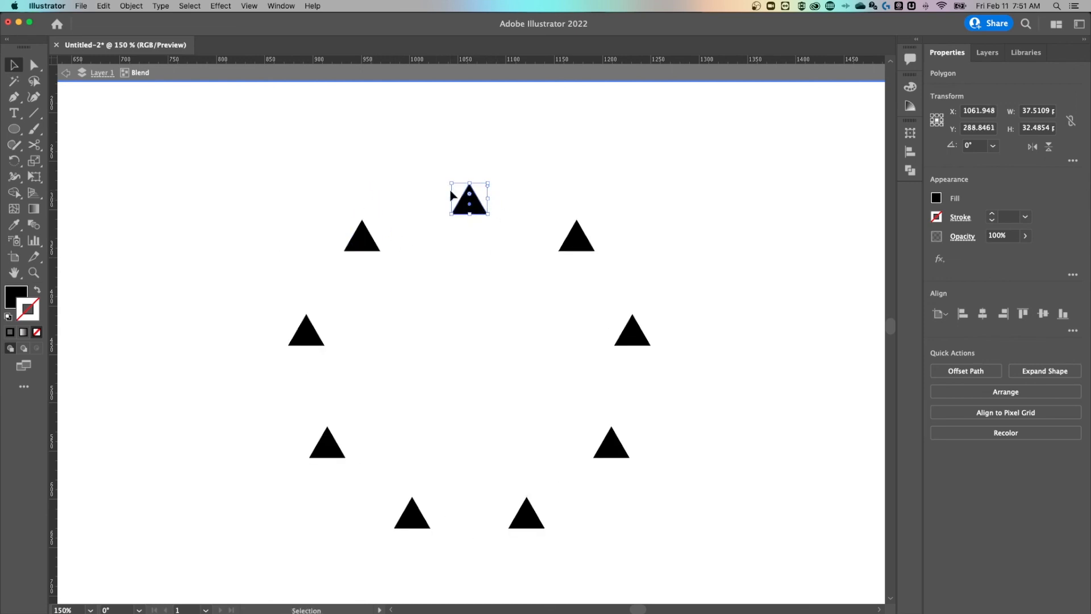
mouse_move(335, 241)
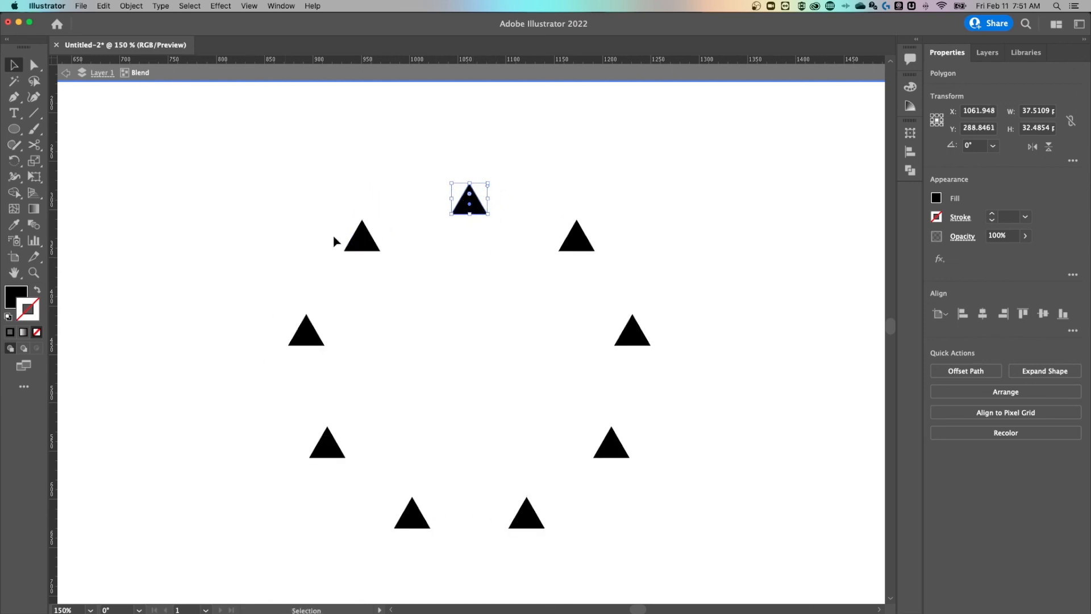